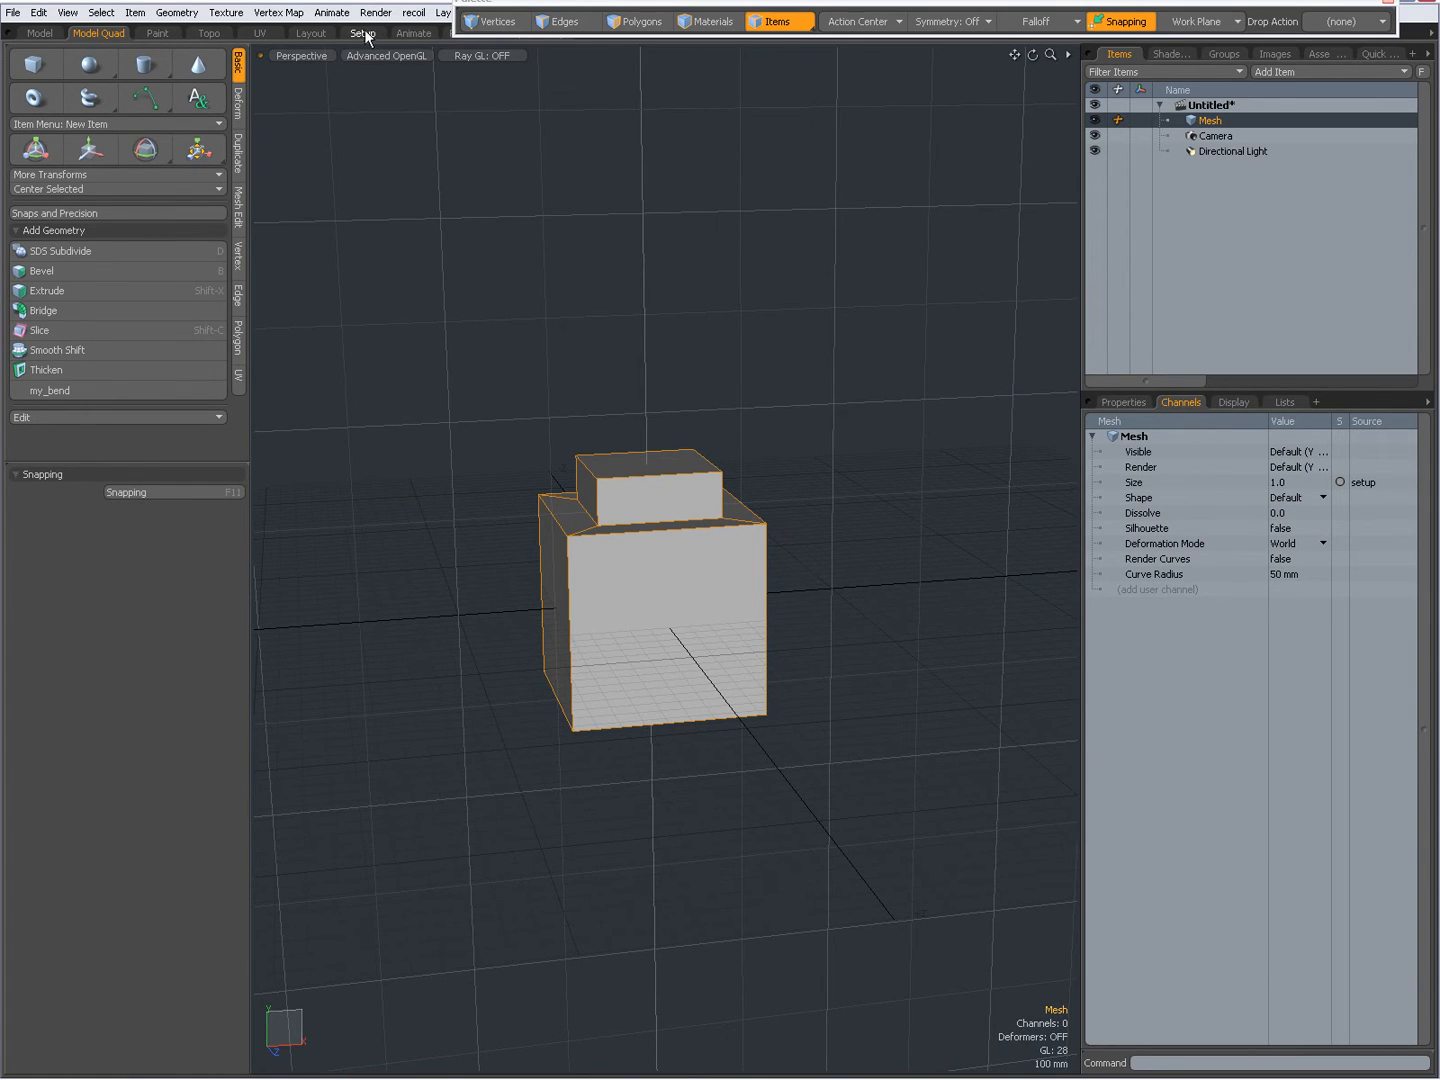
- Switch to the setup layout and turn off Show Merged in the Channels viewport settings
left_click(364, 32)
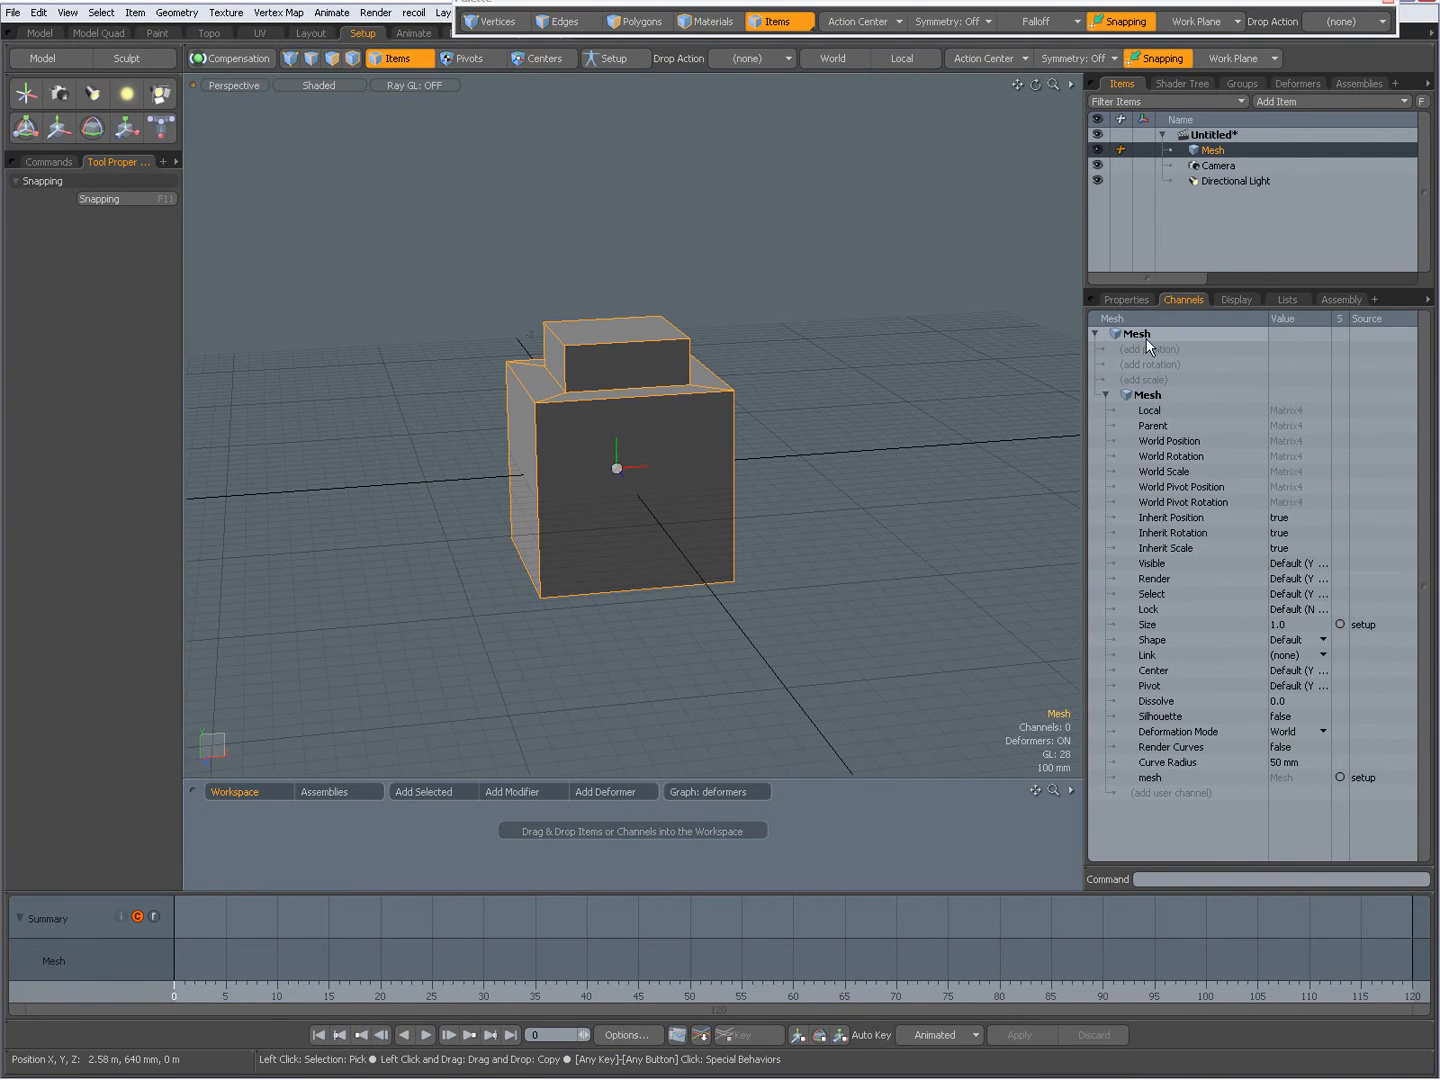
mouse_move(1162, 358)
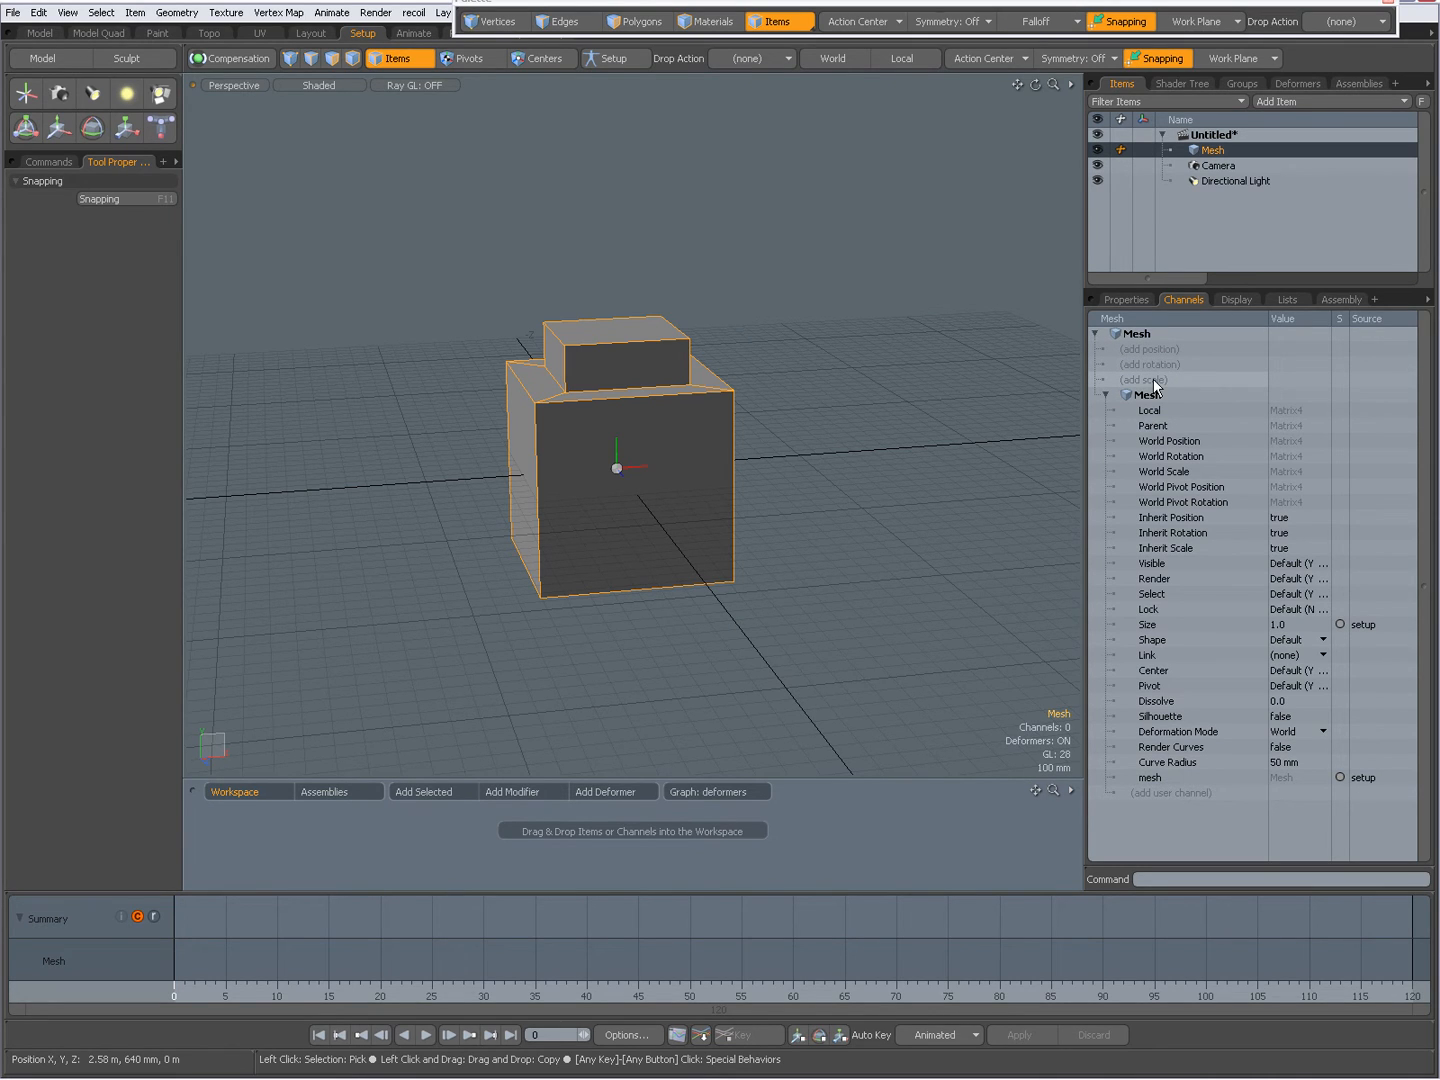
mouse_move(964, 370)
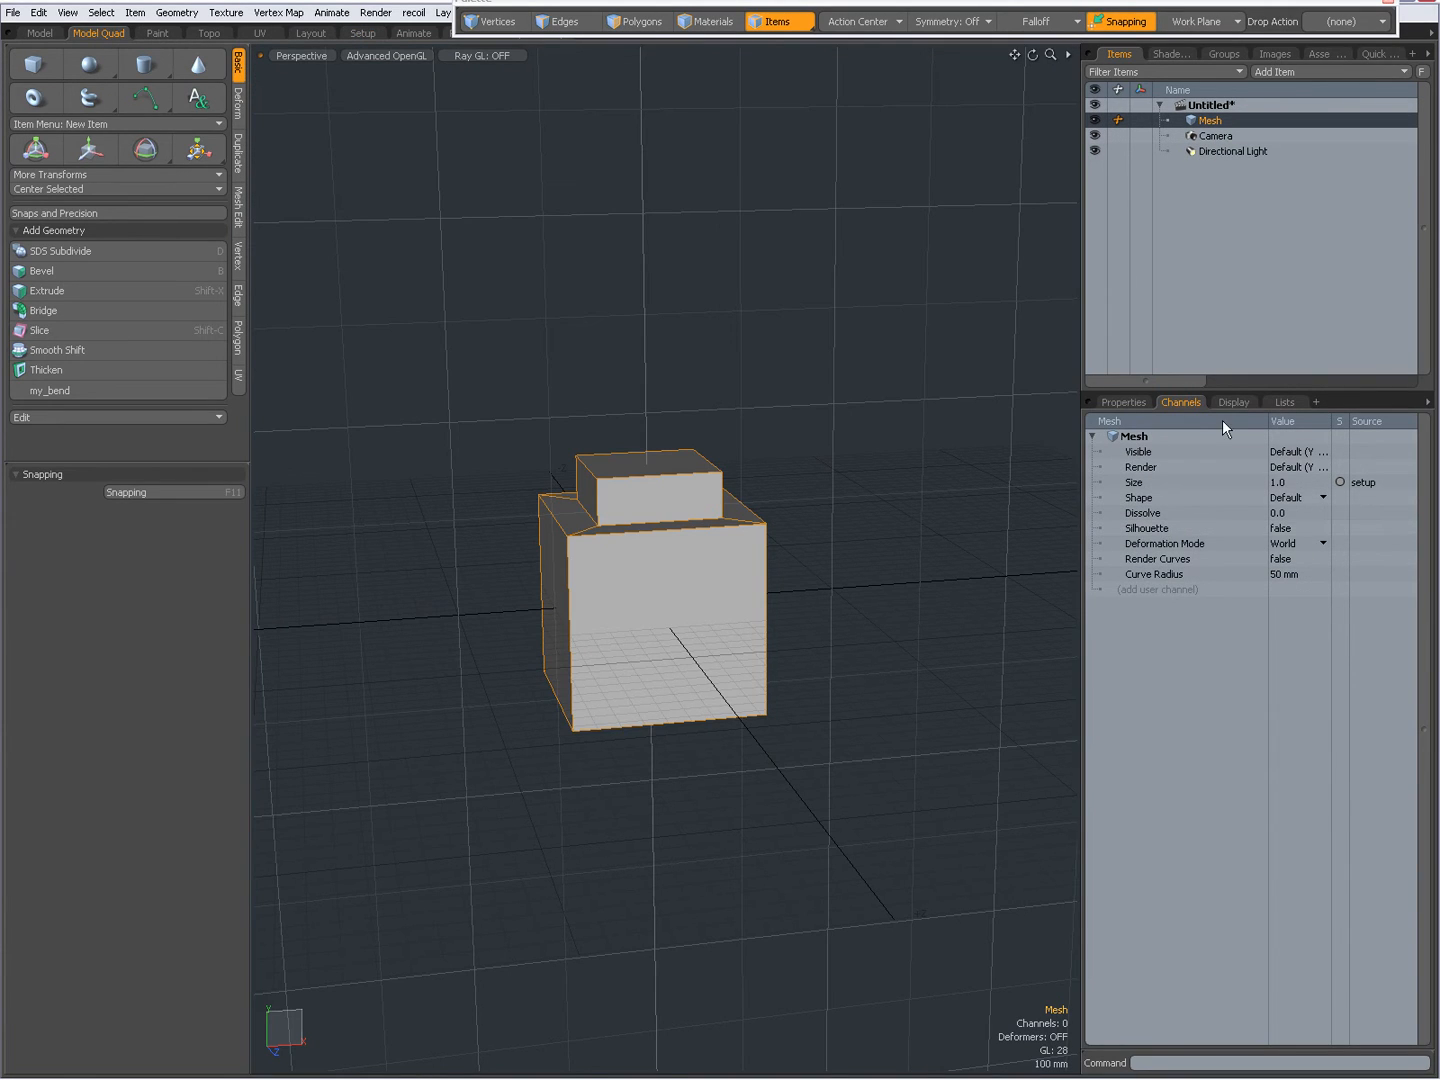
mouse_move(1180, 402)
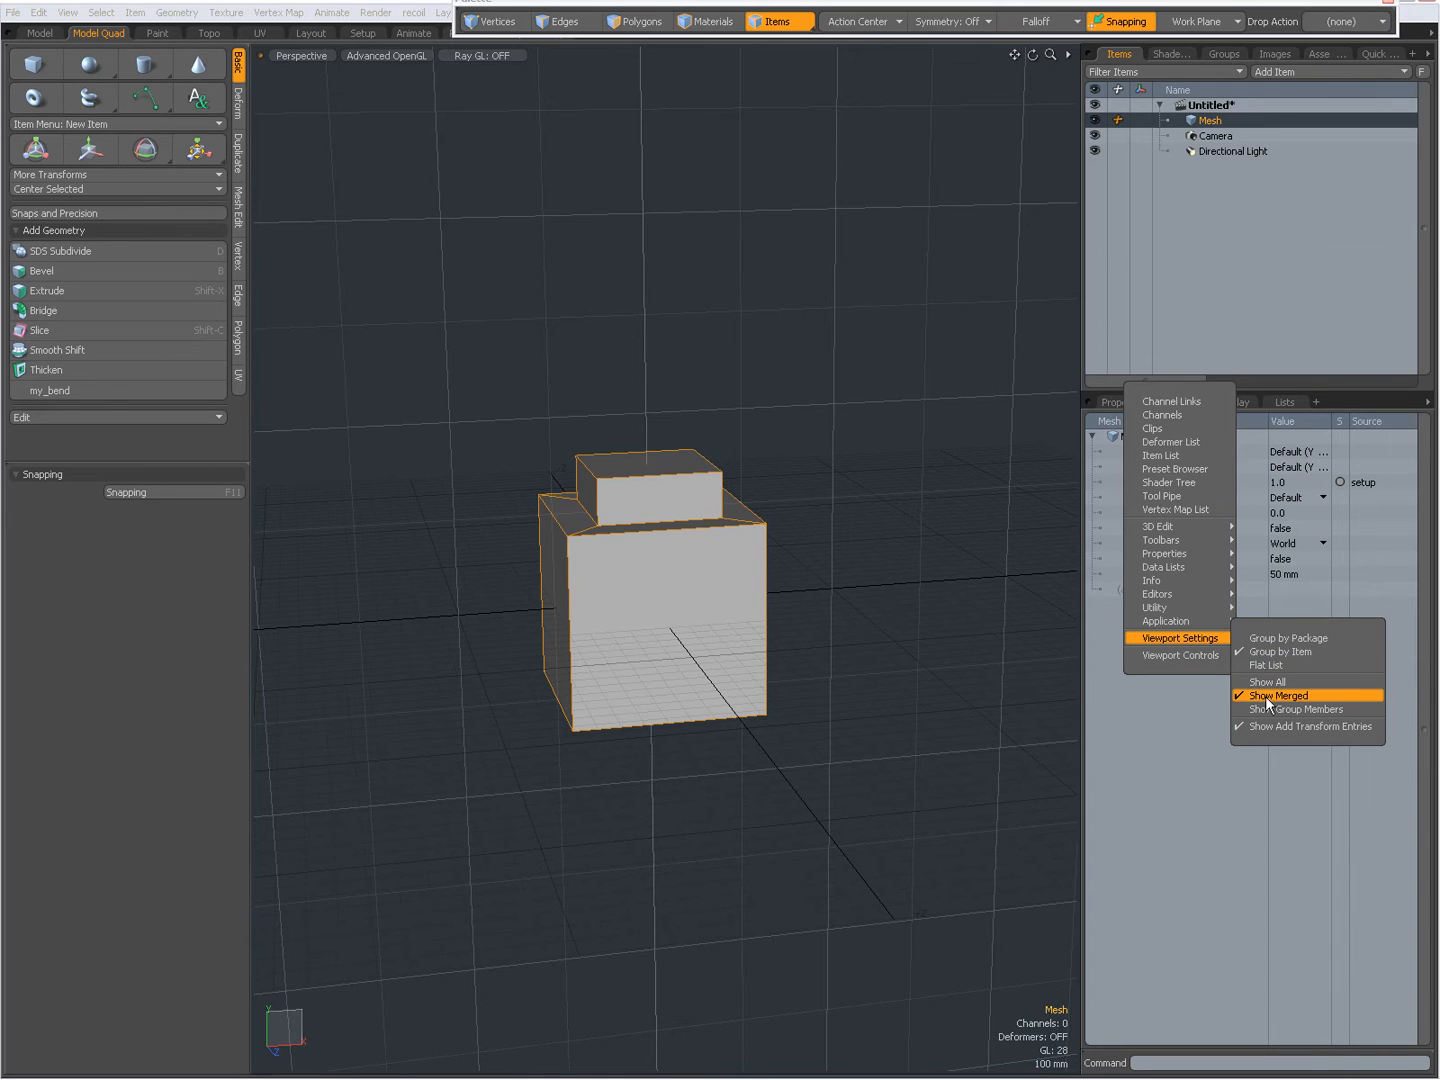
left_click(1162, 416)
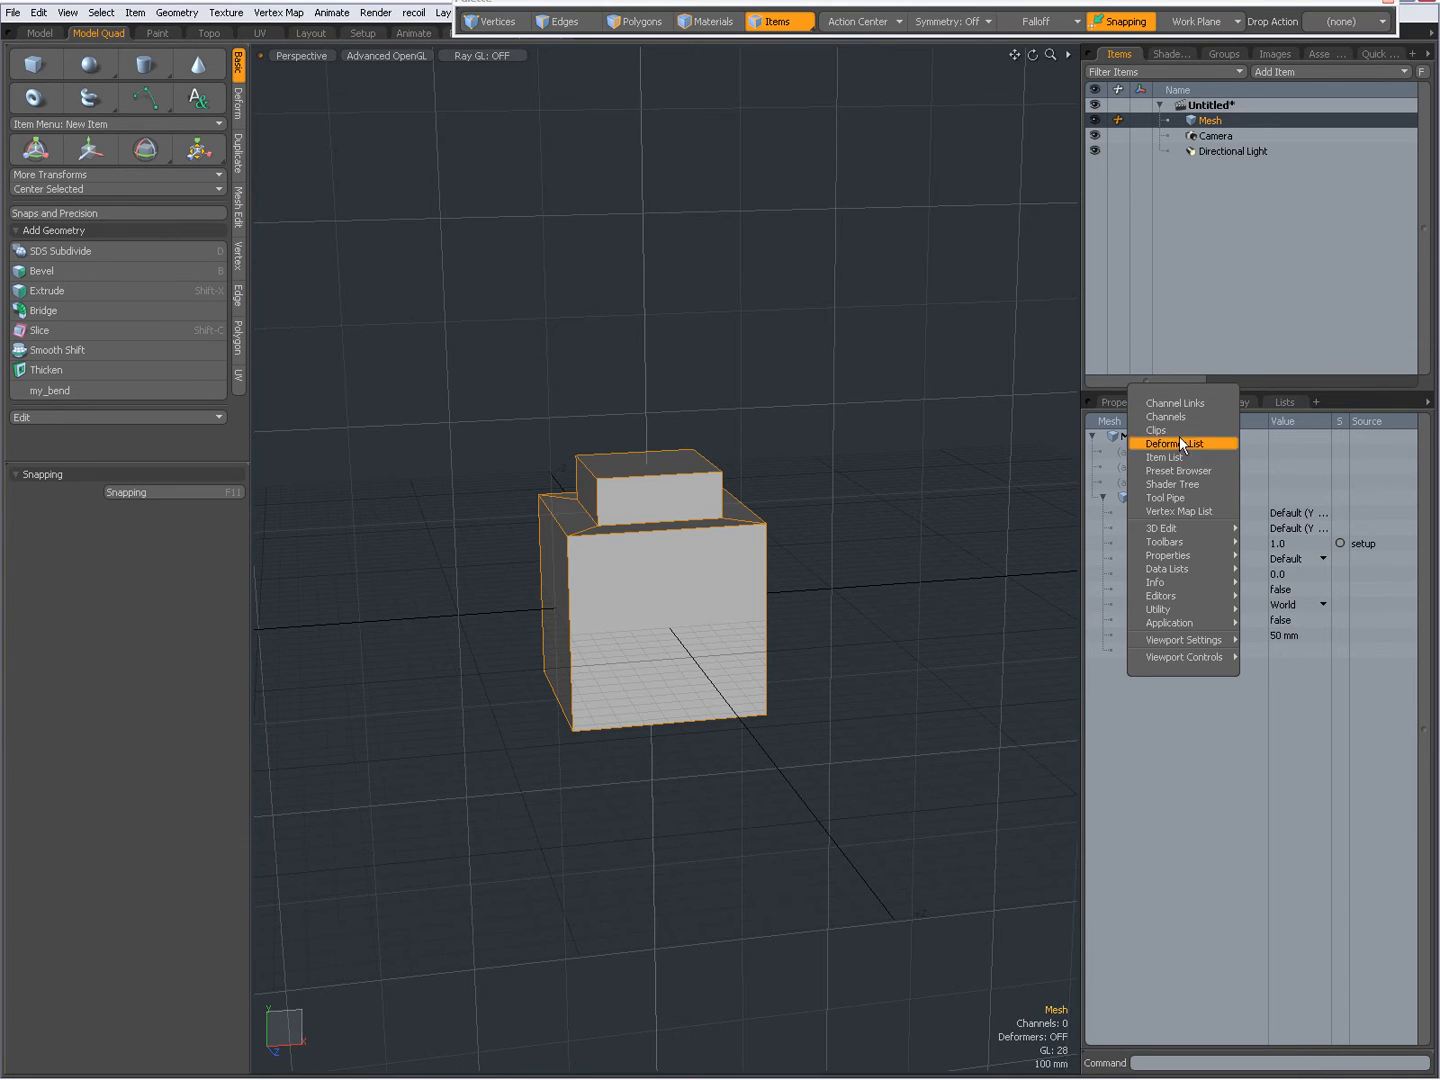
left_click(1164, 416)
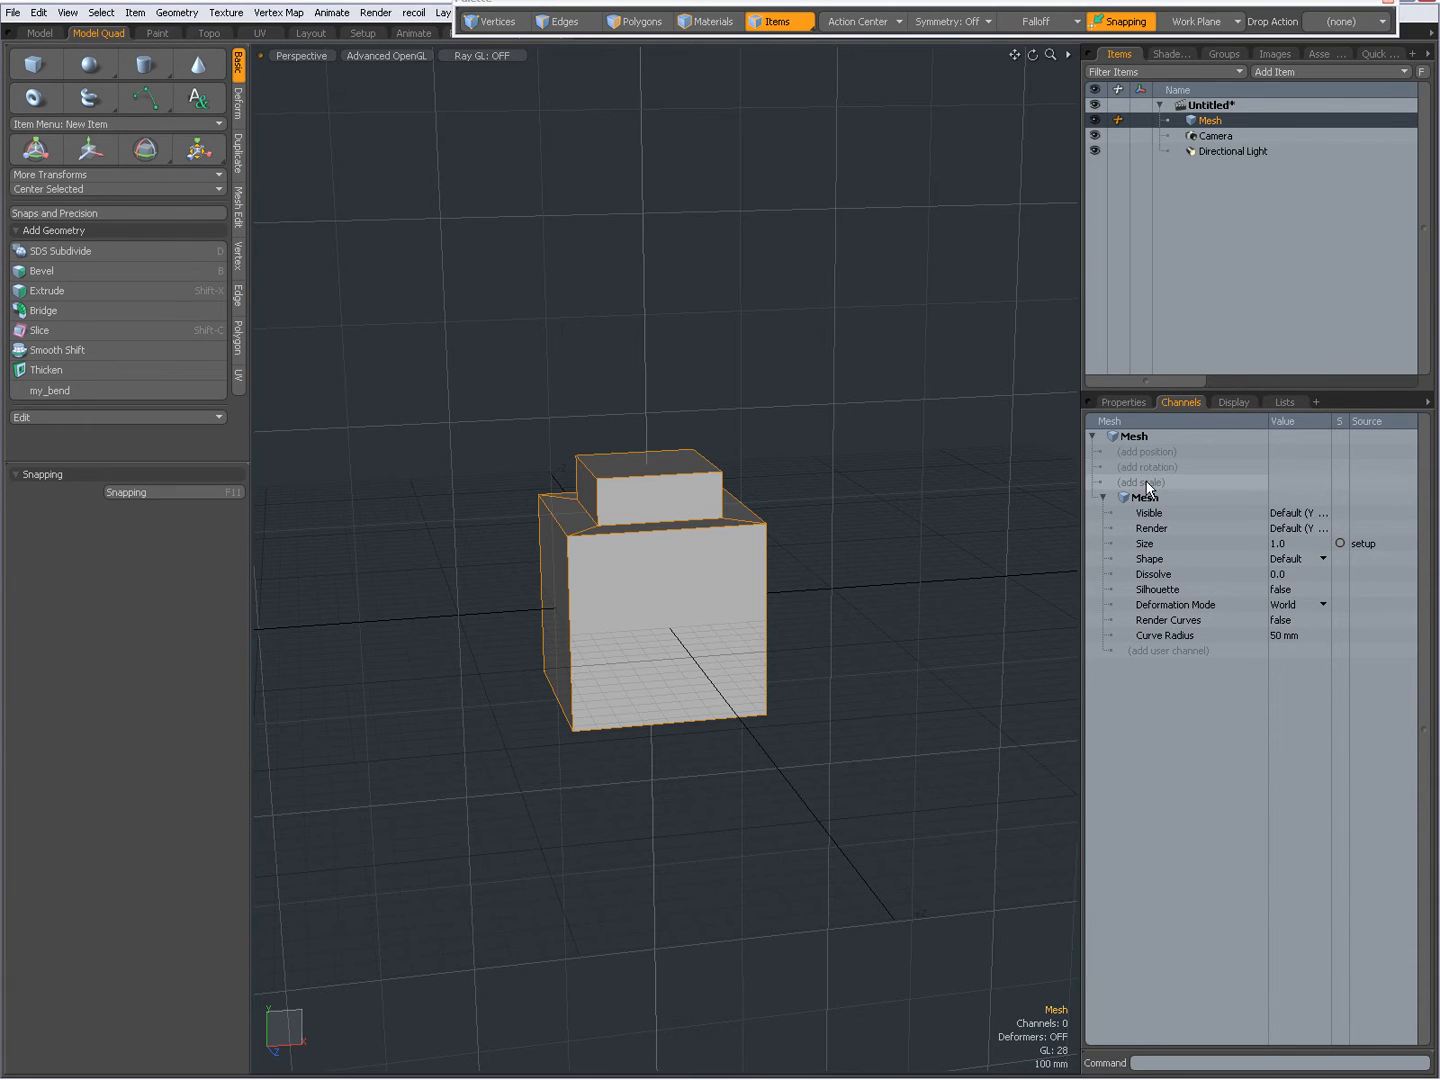
- Add a position transform group (X, Y, Z at 0 m) to the mesh
left_click(1144, 452)
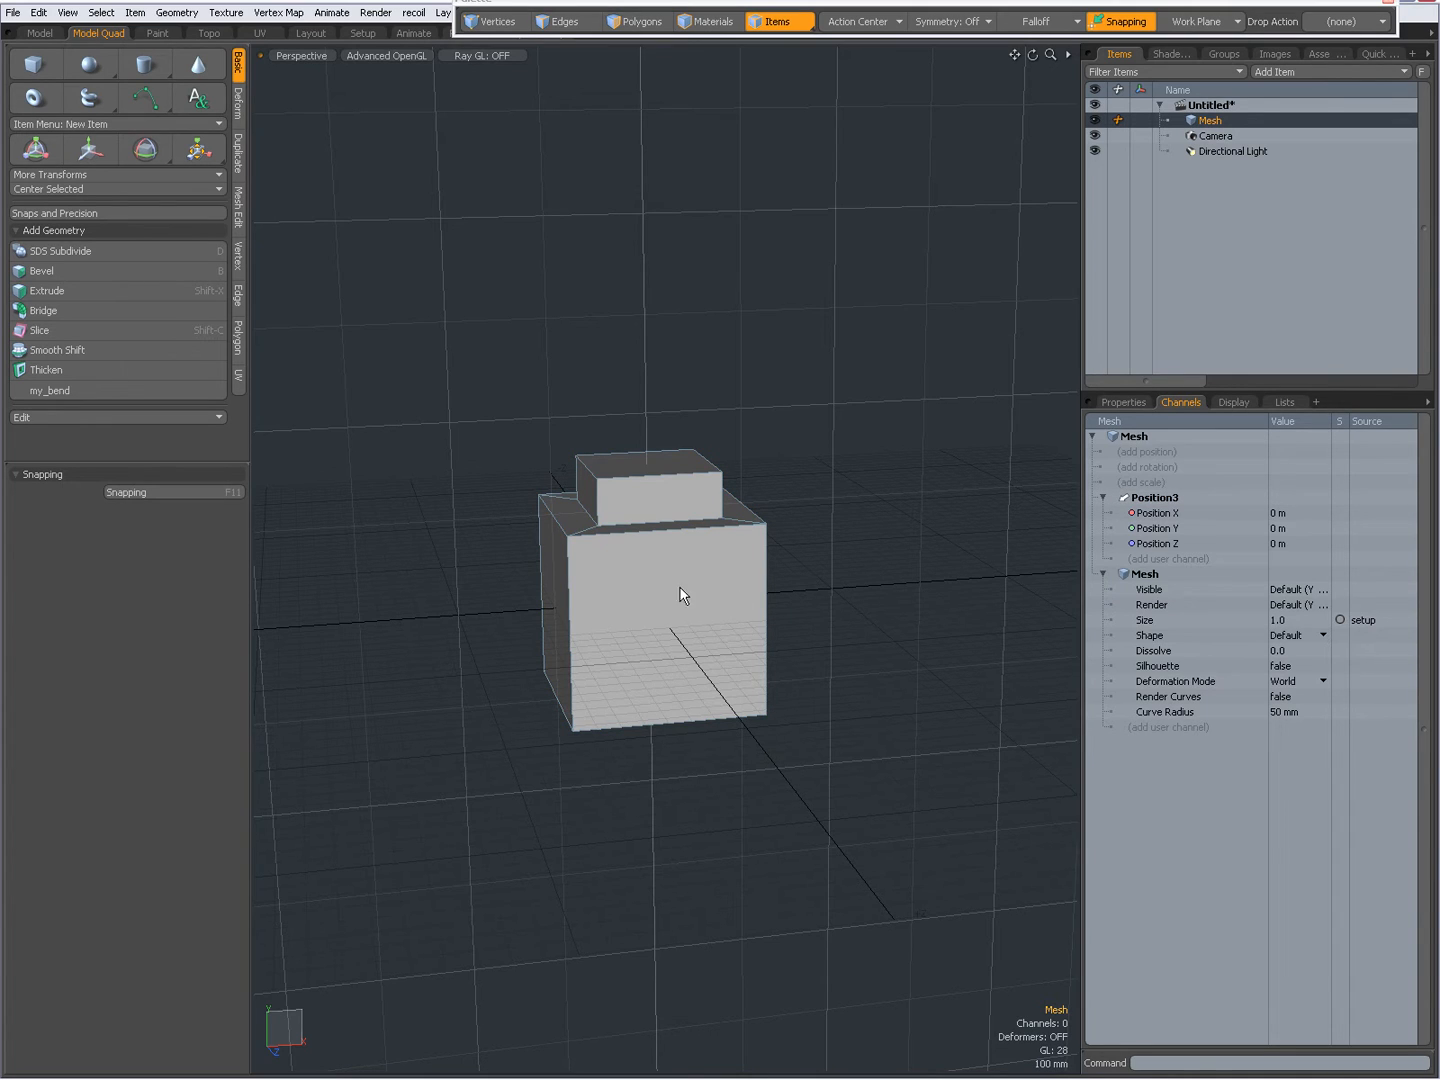
mouse_move(714, 636)
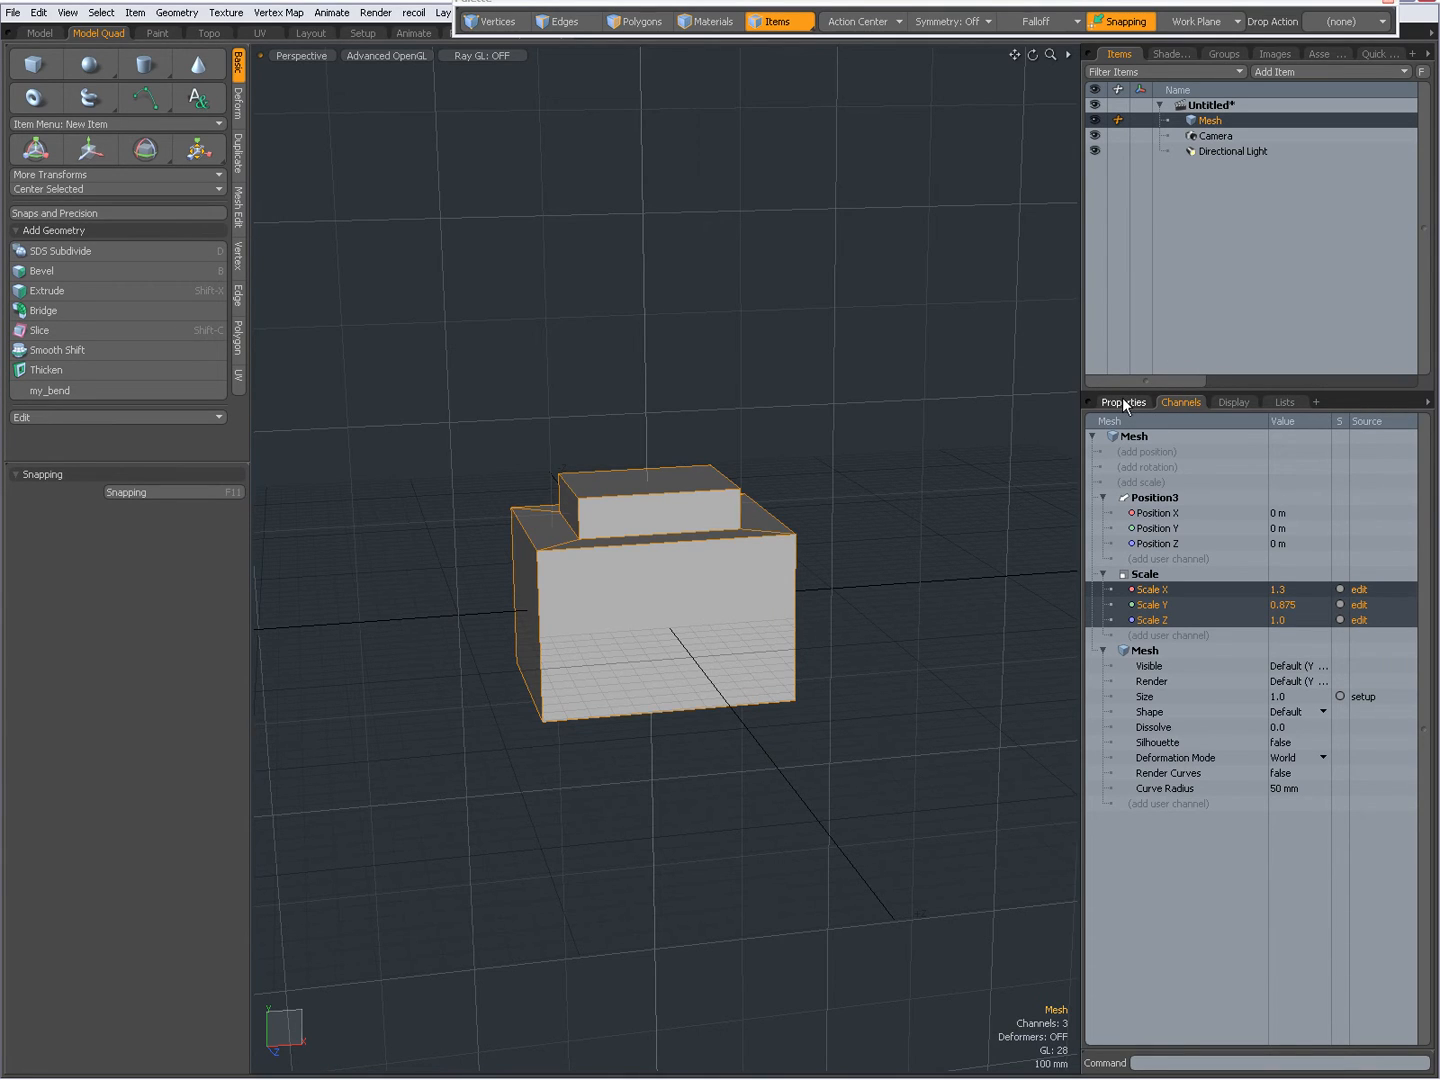
- Reset the mesh's scale to 1.0 from the Properties Reset dropdown
left_click(1124, 402)
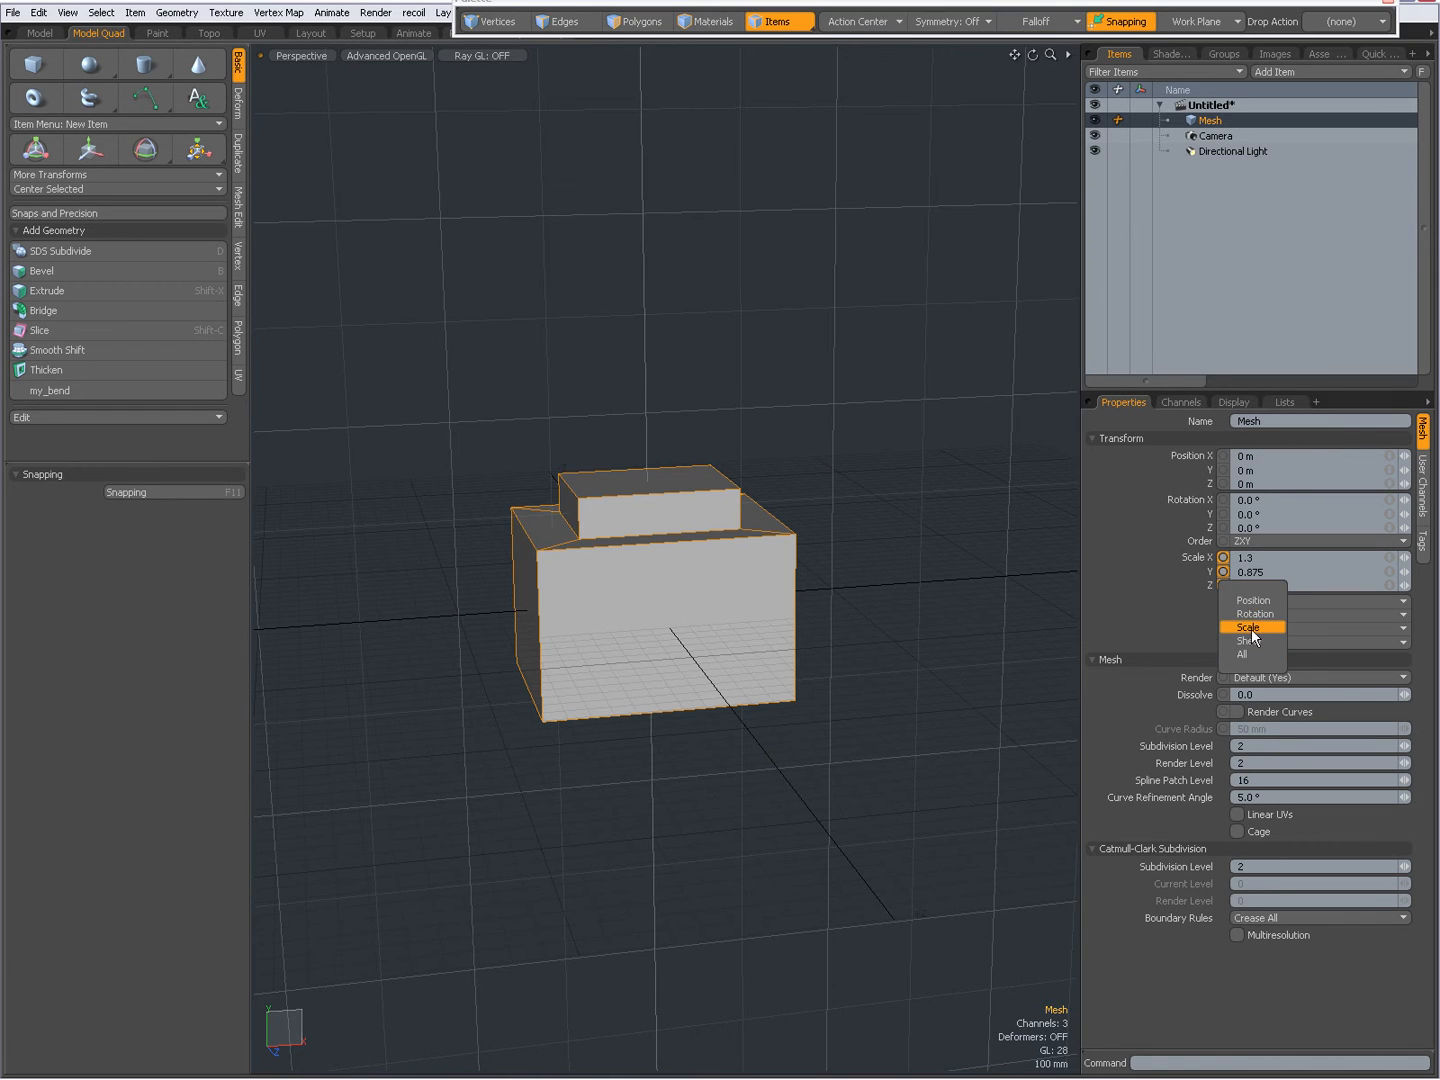
left_click(1180, 402)
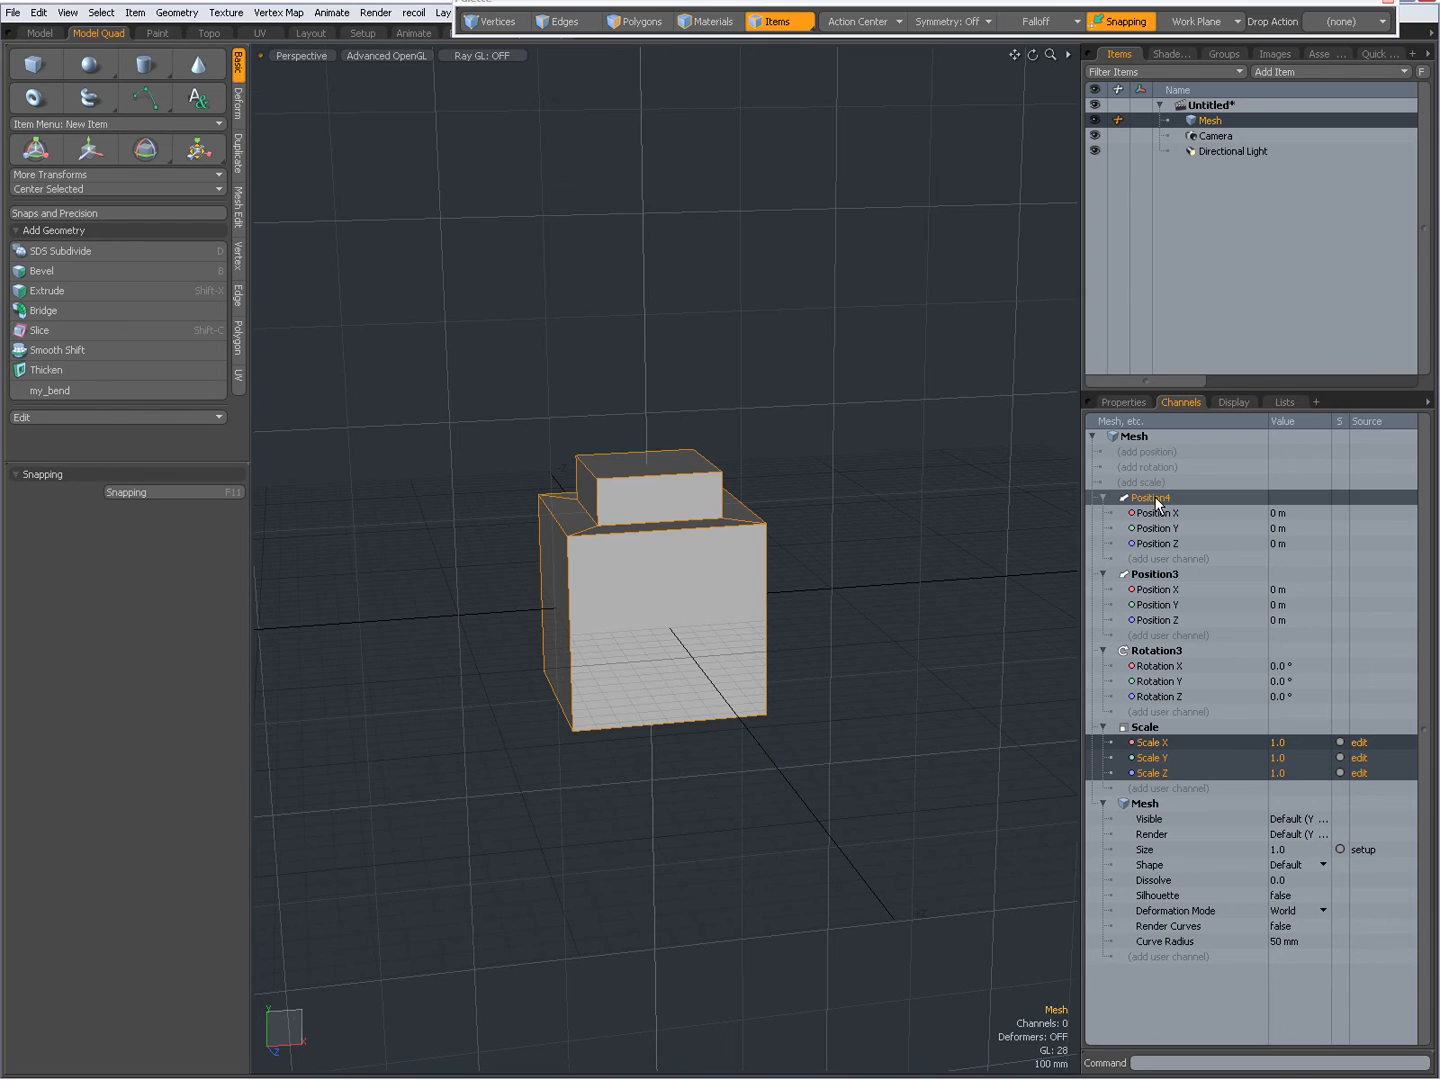
- Move Position4 to first, then to last in the stack, and select it alone
right_click(1150, 496)
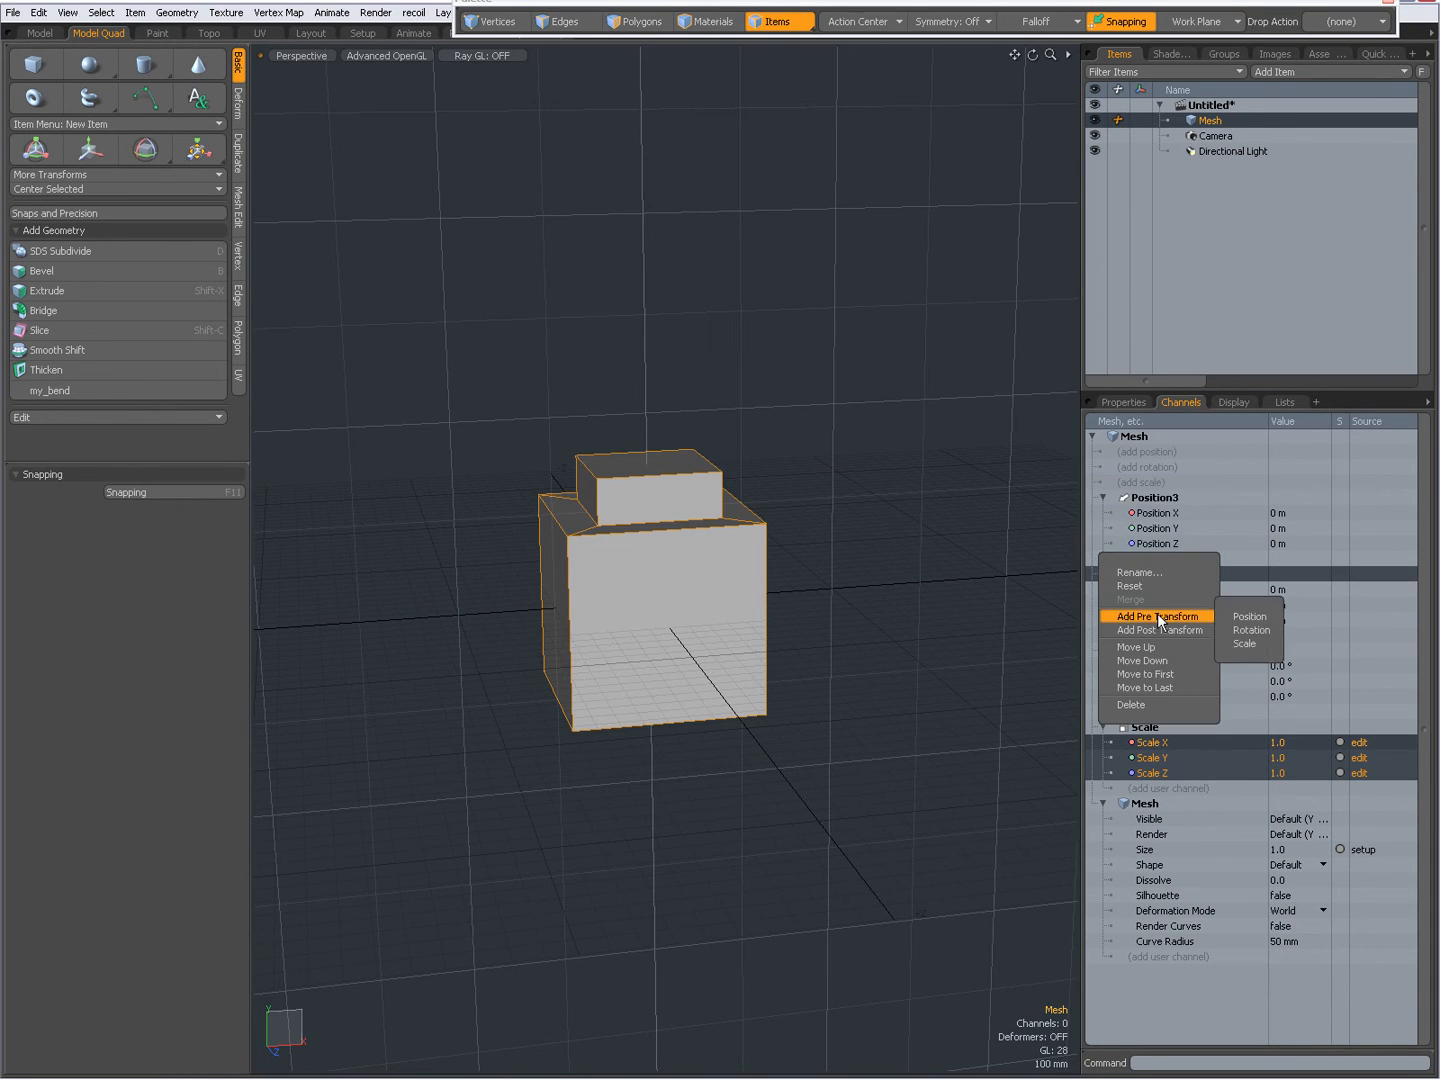
mouse_move(1164, 674)
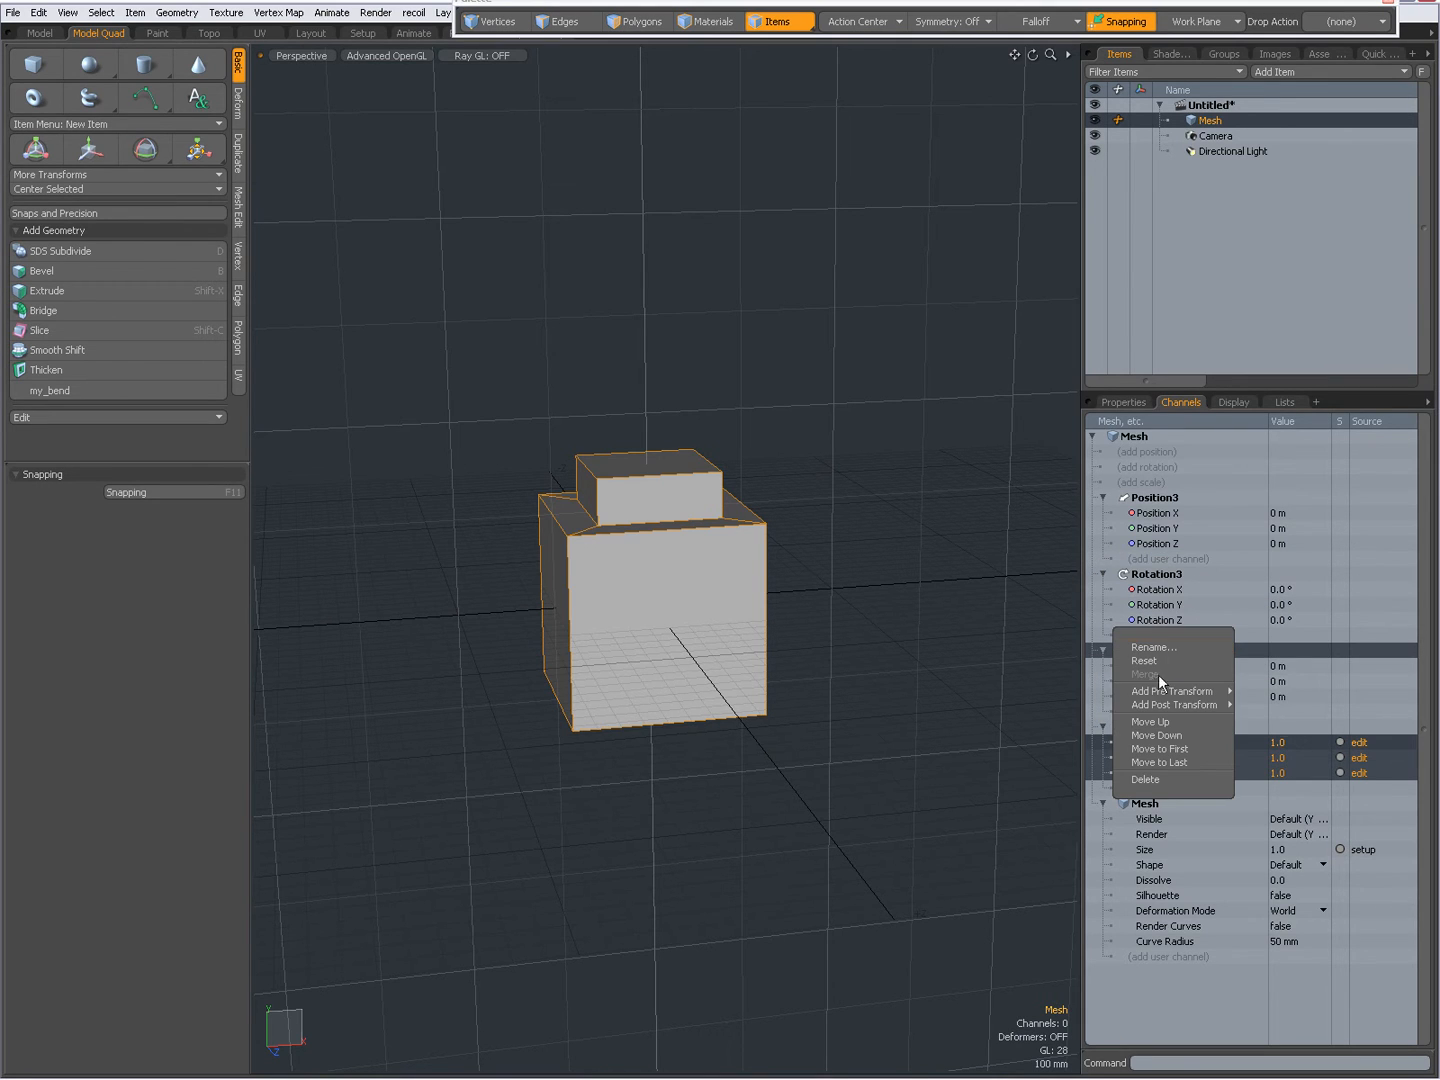
mouse_move(1160, 748)
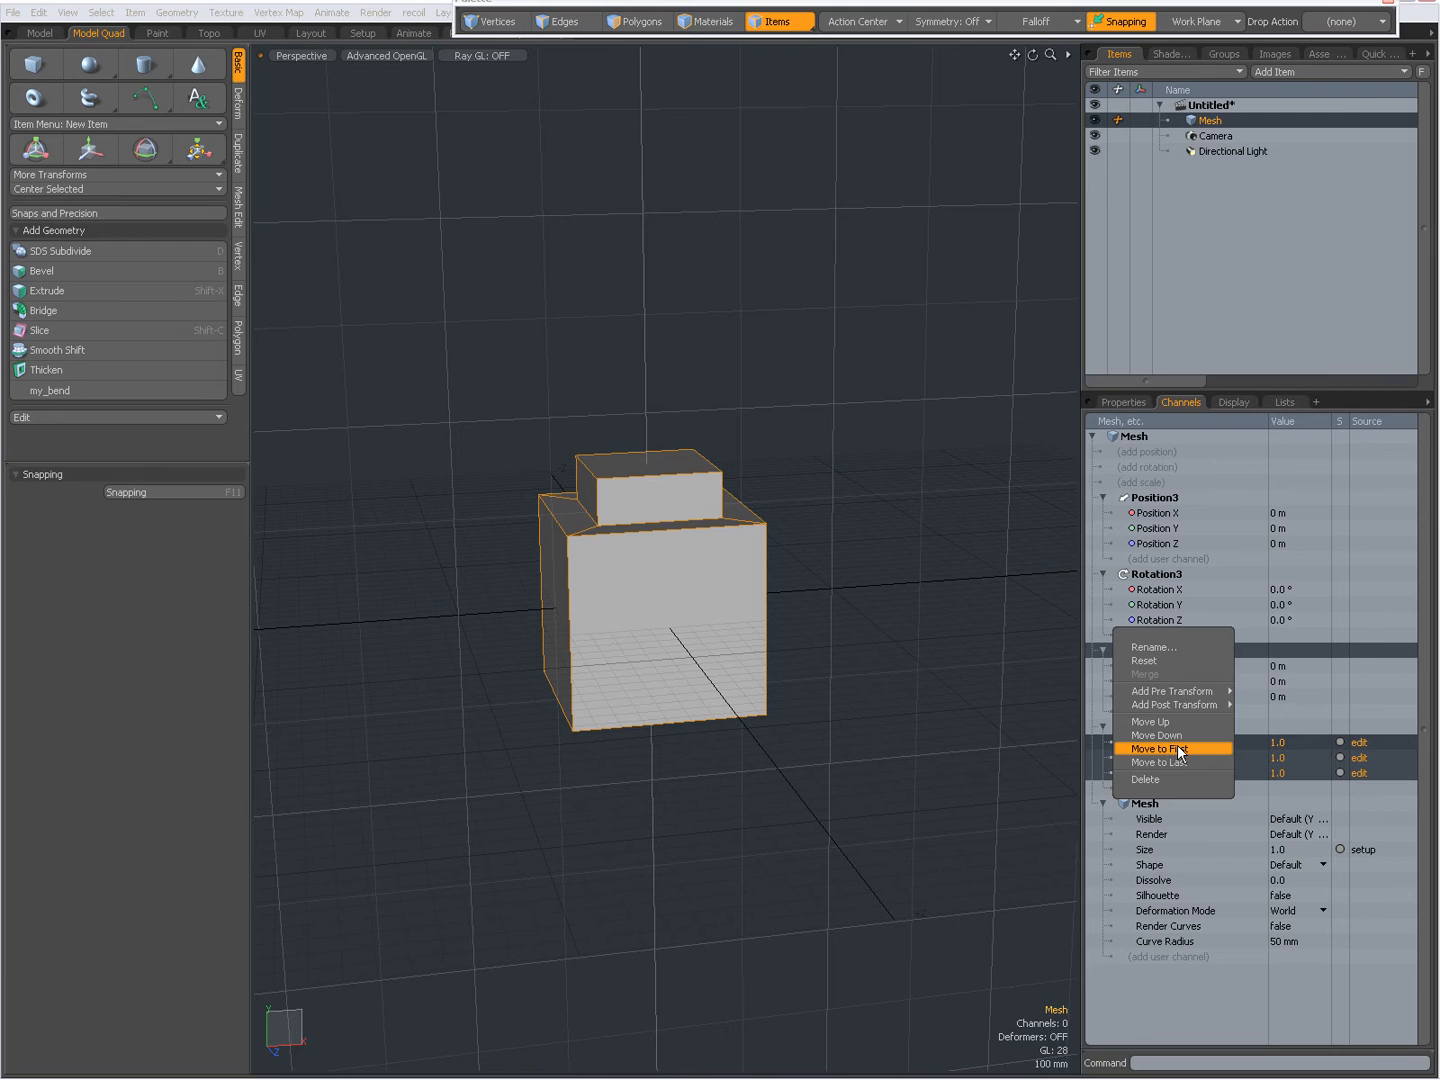
left_click(1158, 748)
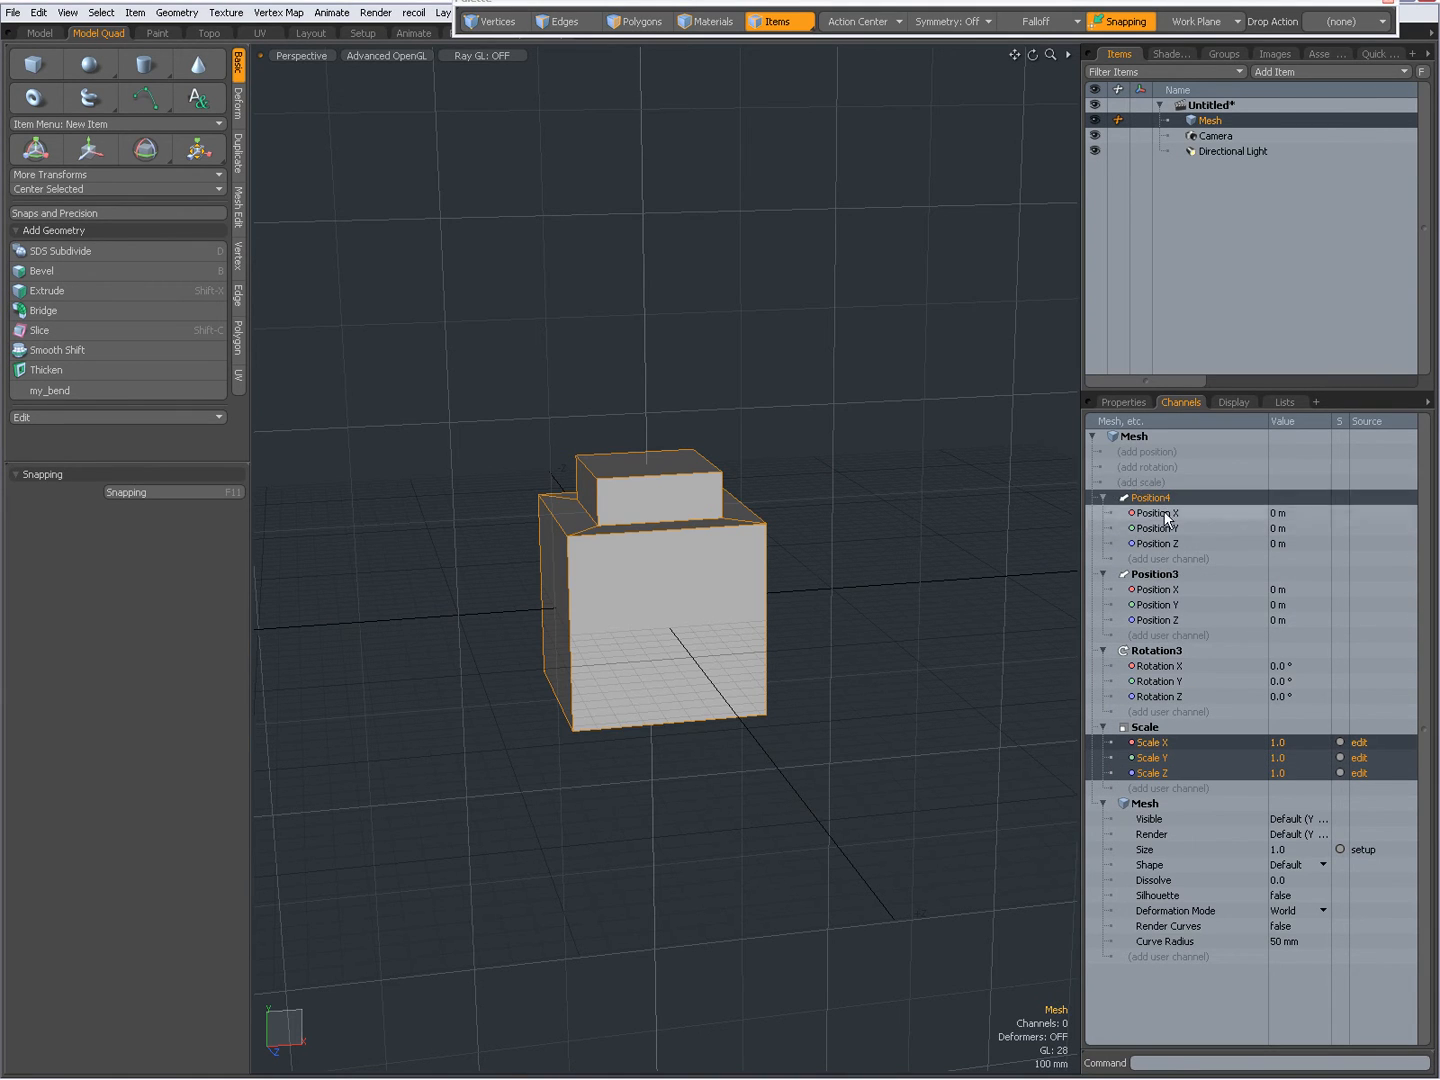
mouse_move(1198, 536)
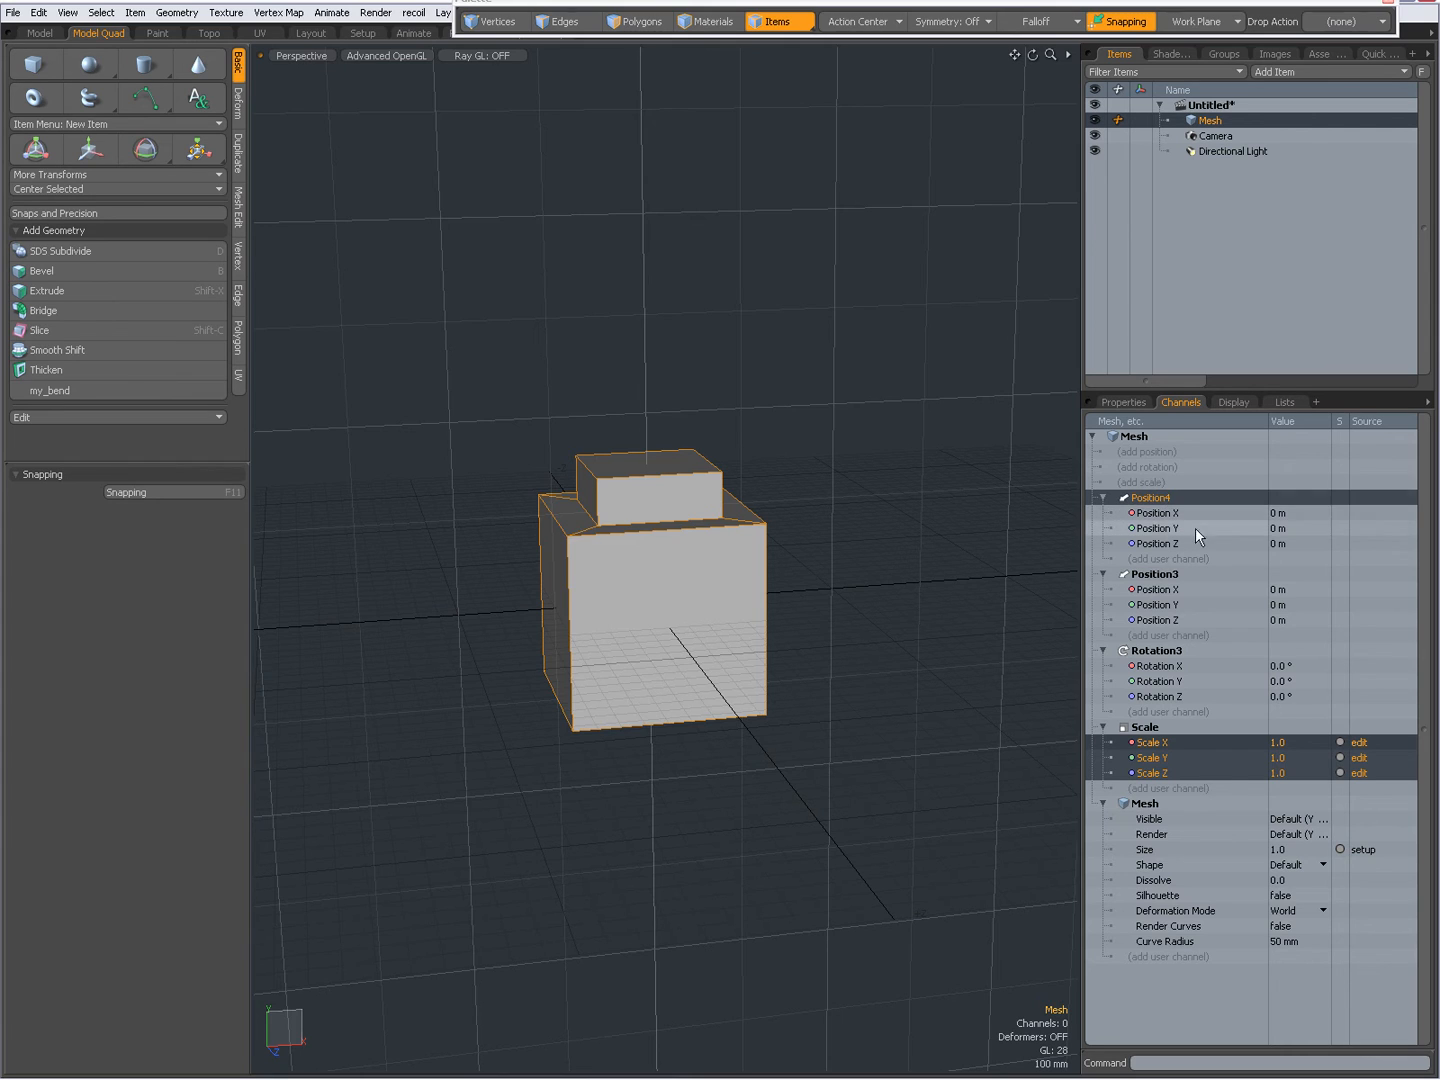
mouse_move(1136, 488)
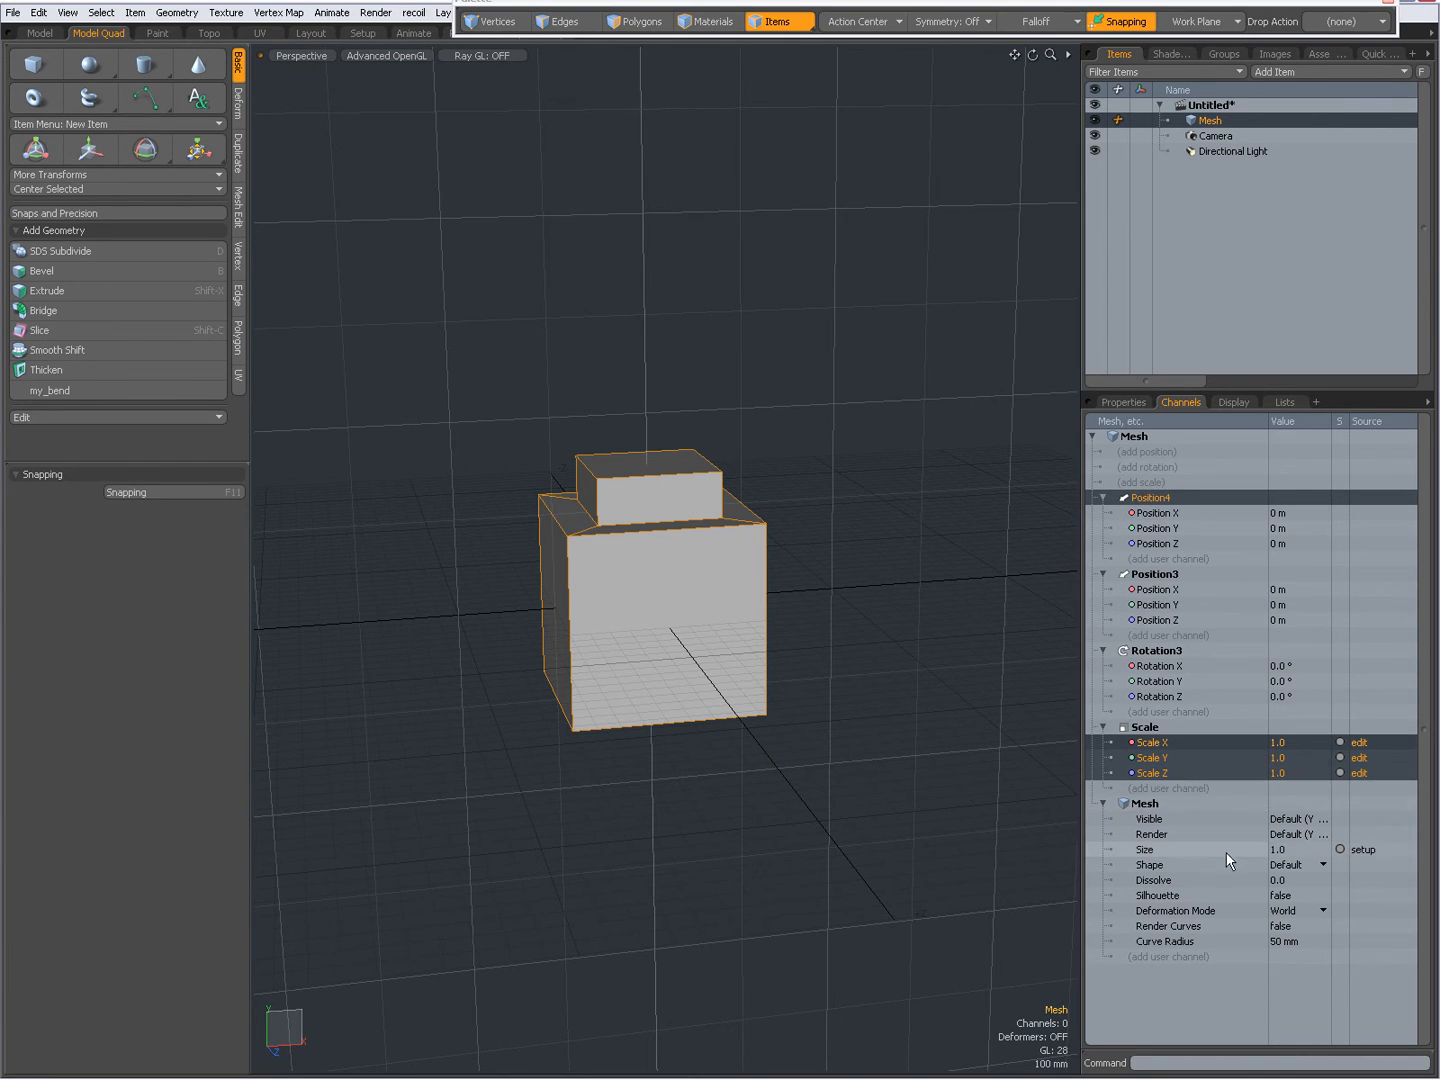
mouse_move(1216, 874)
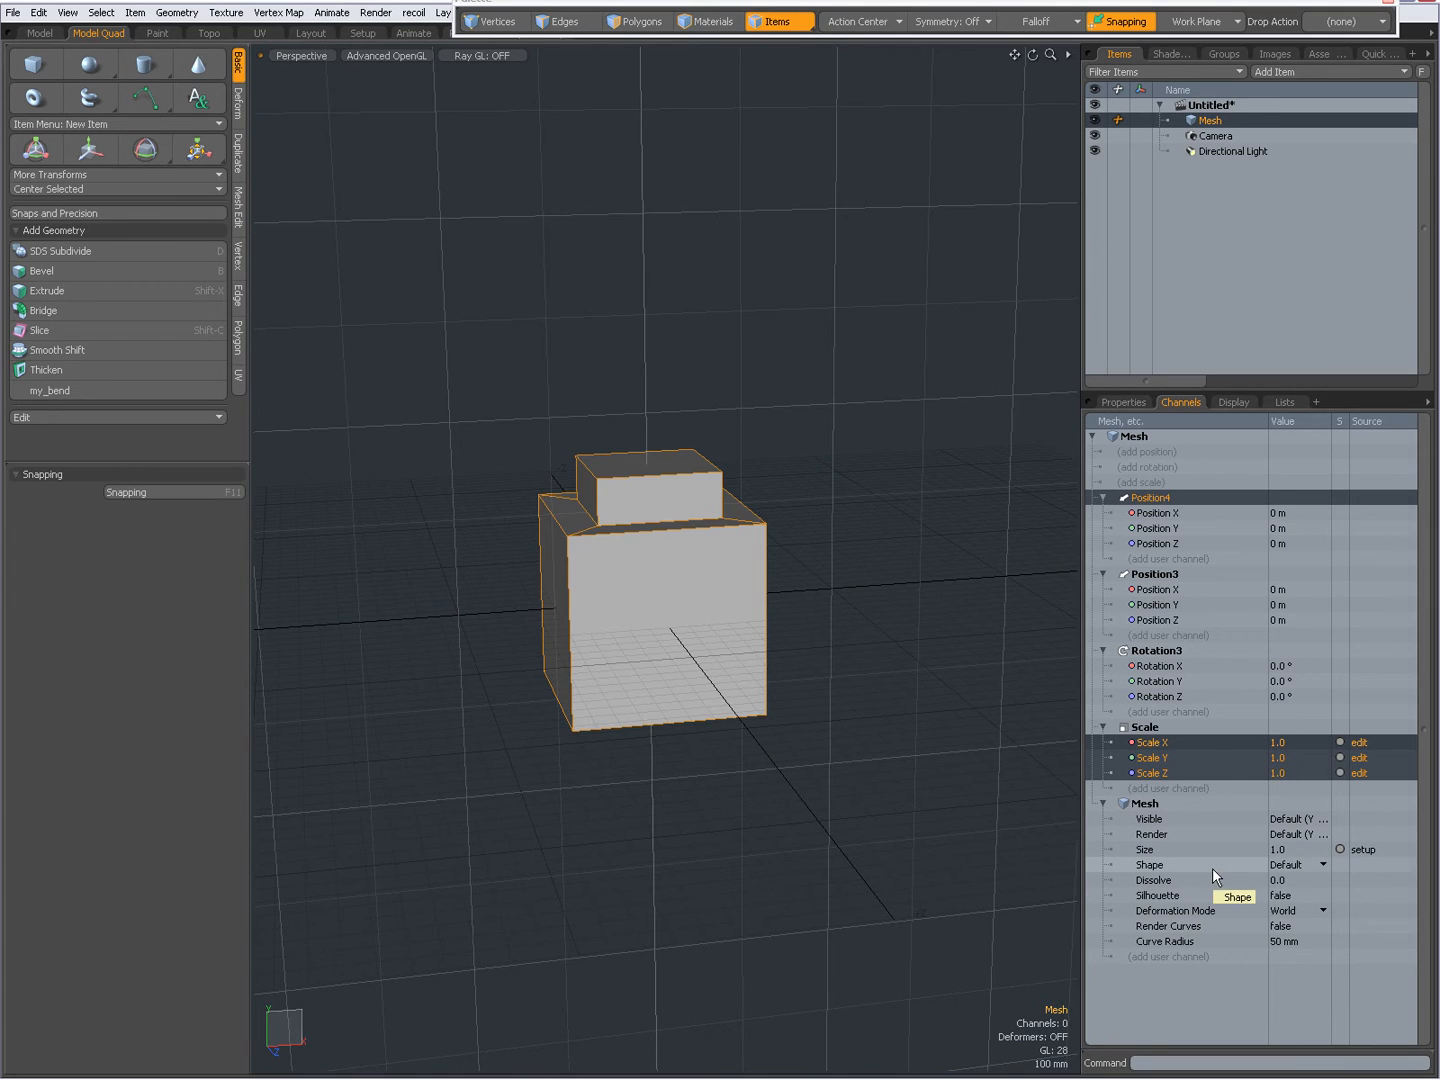
mouse_move(1188, 544)
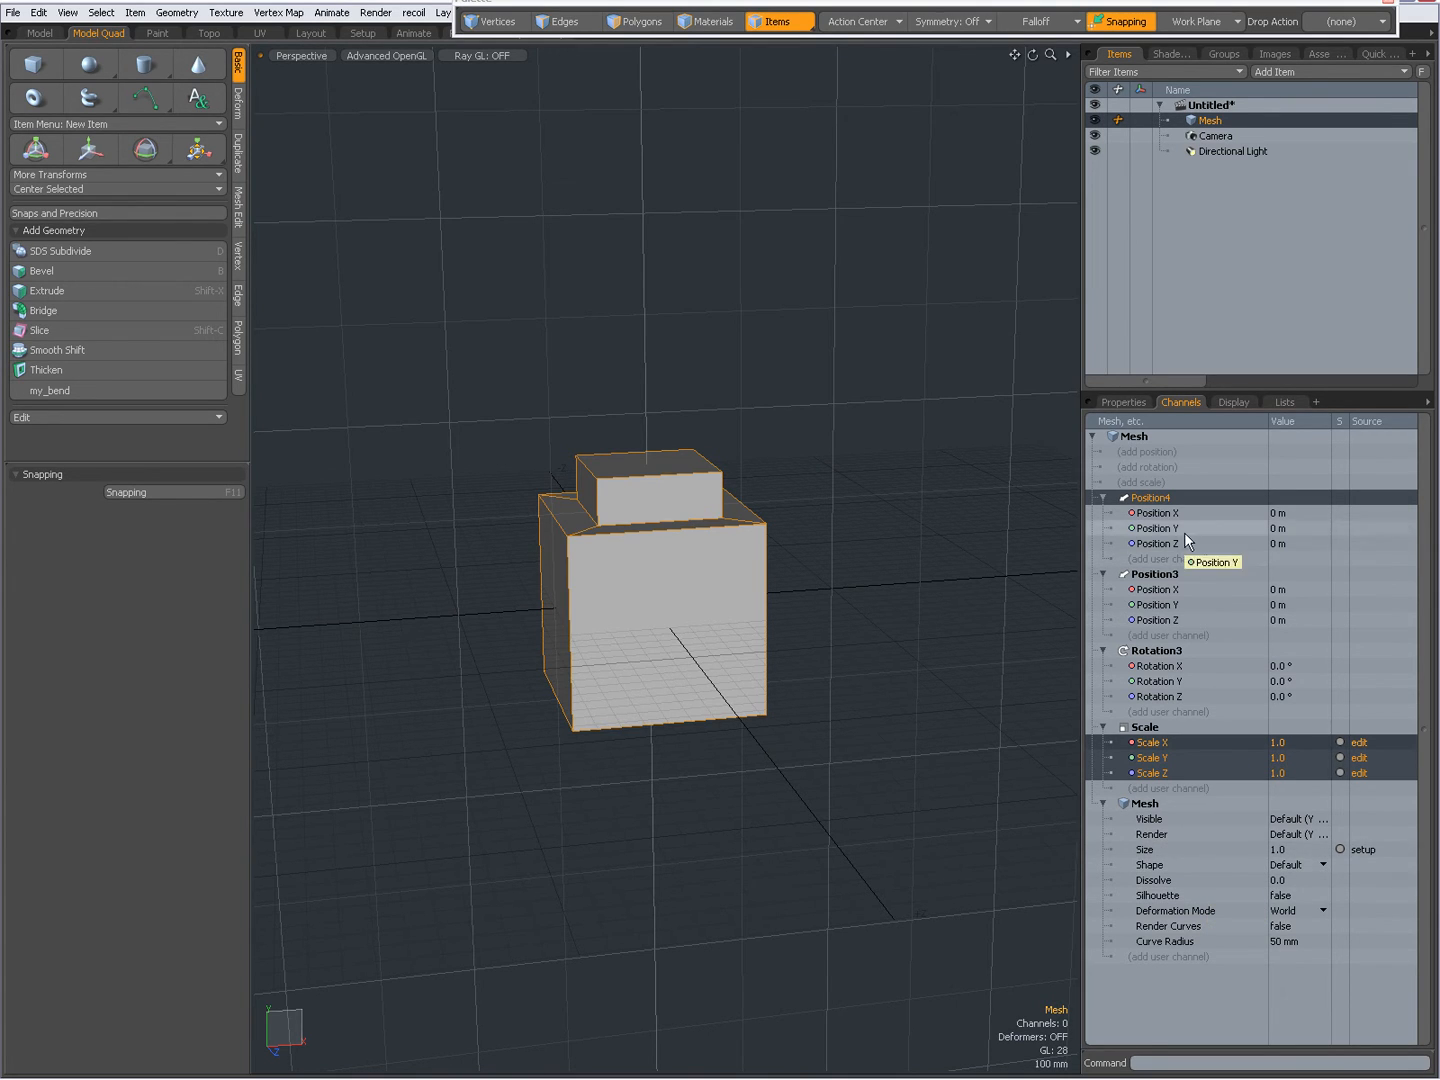
mouse_move(1204, 836)
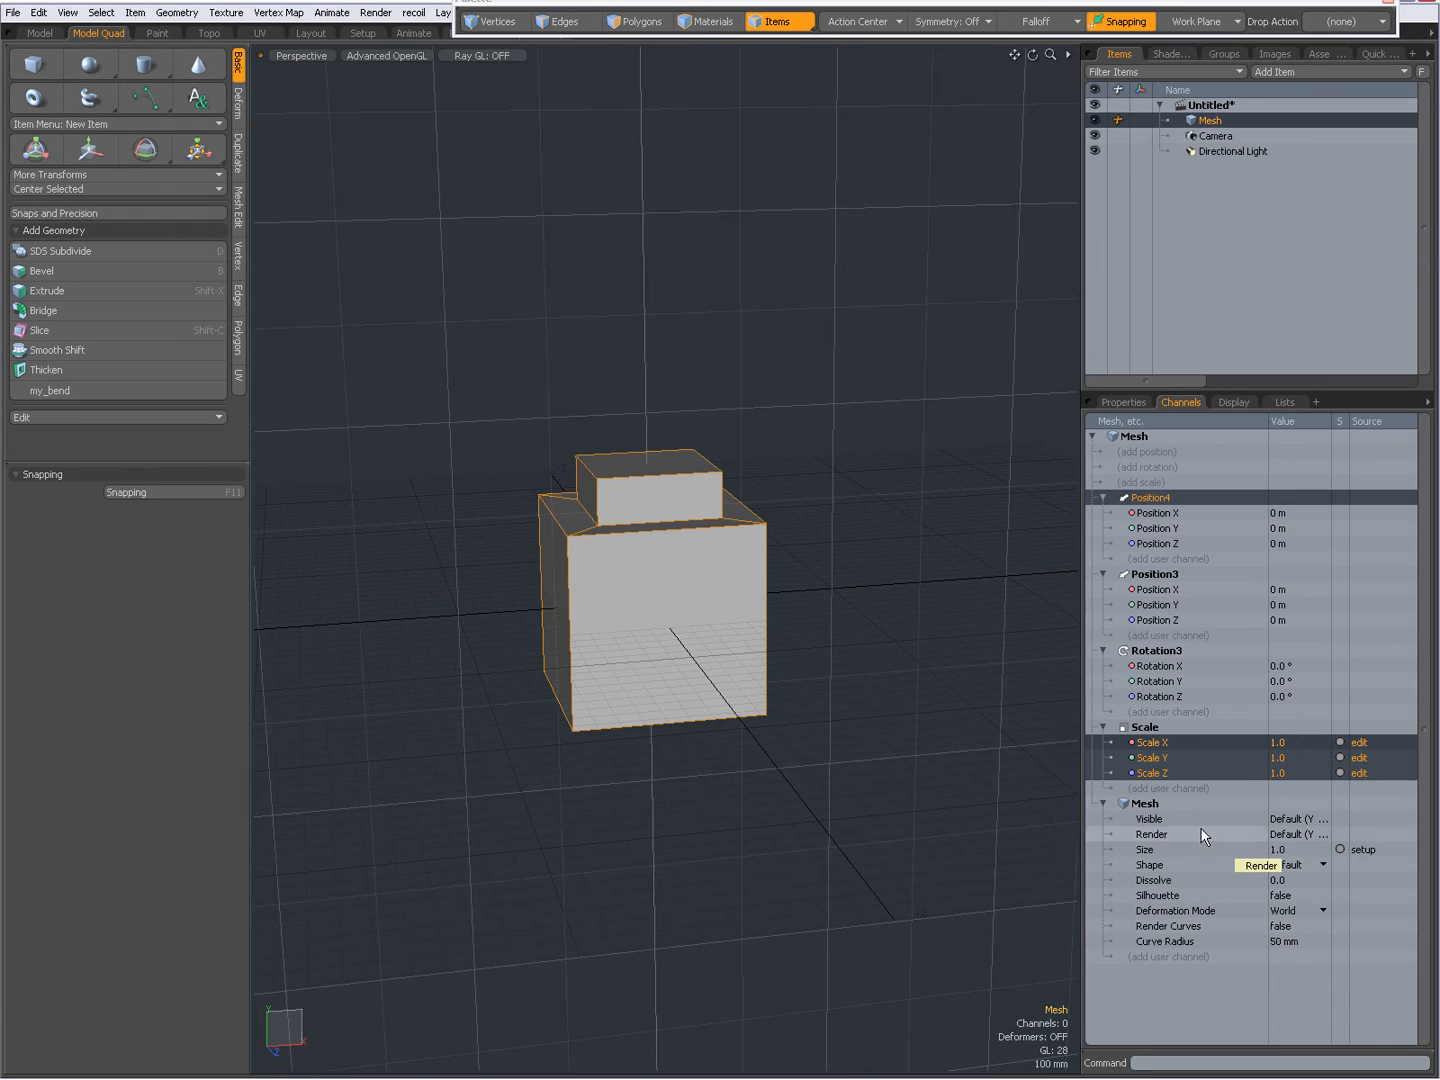
mouse_move(1208, 498)
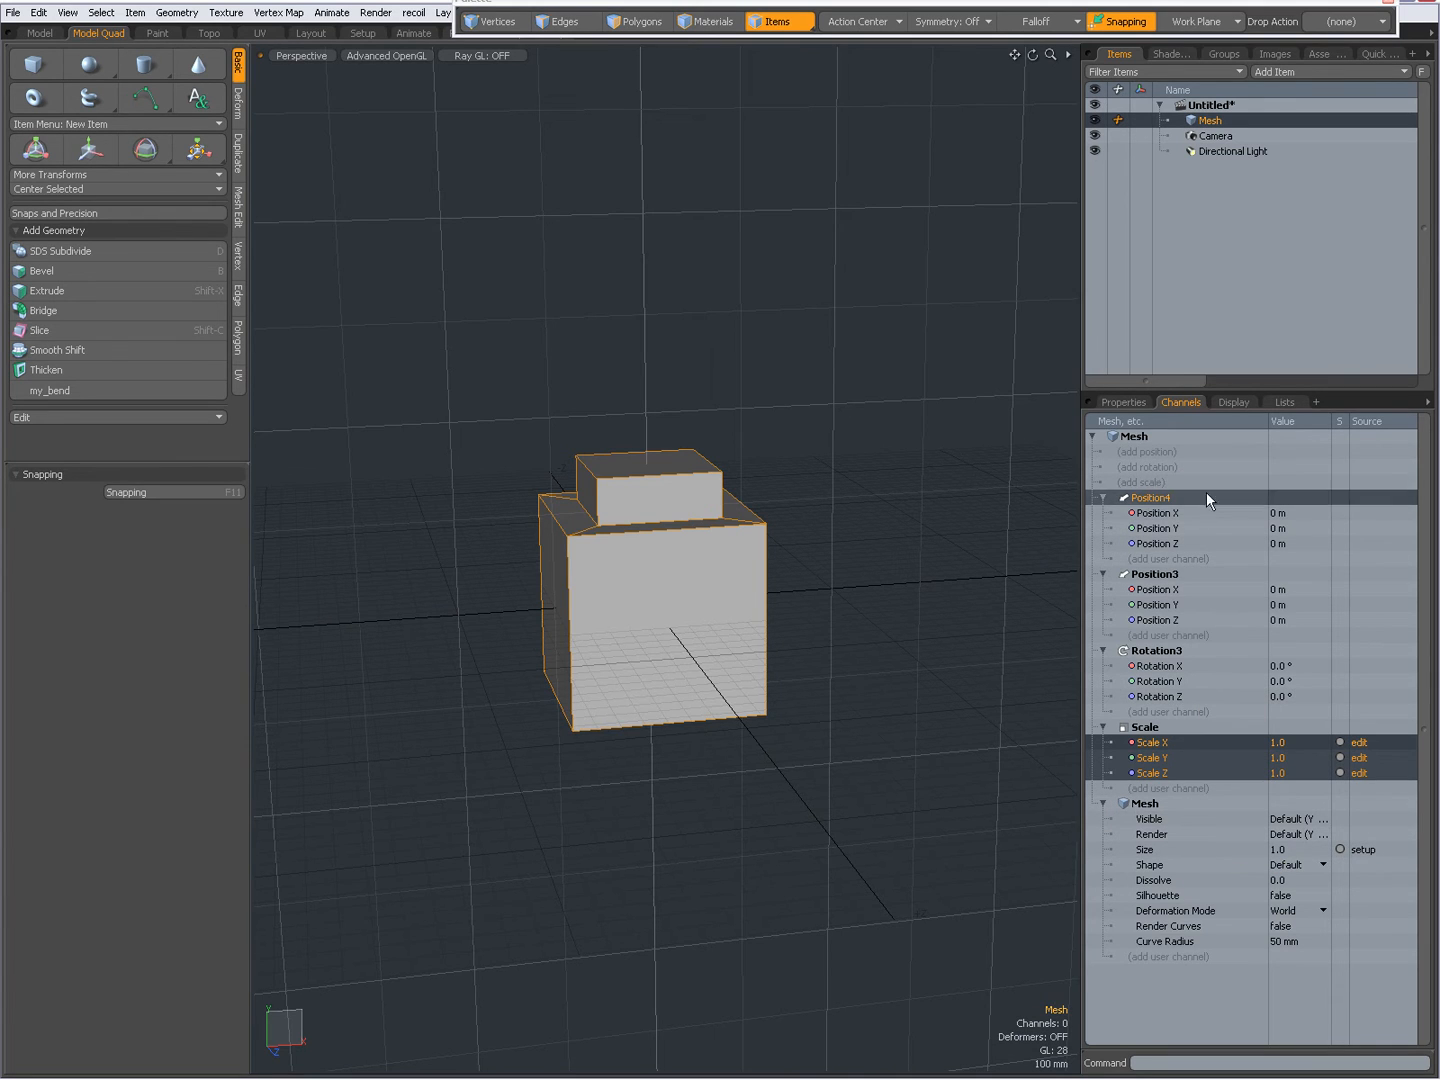
right_click(1150, 496)
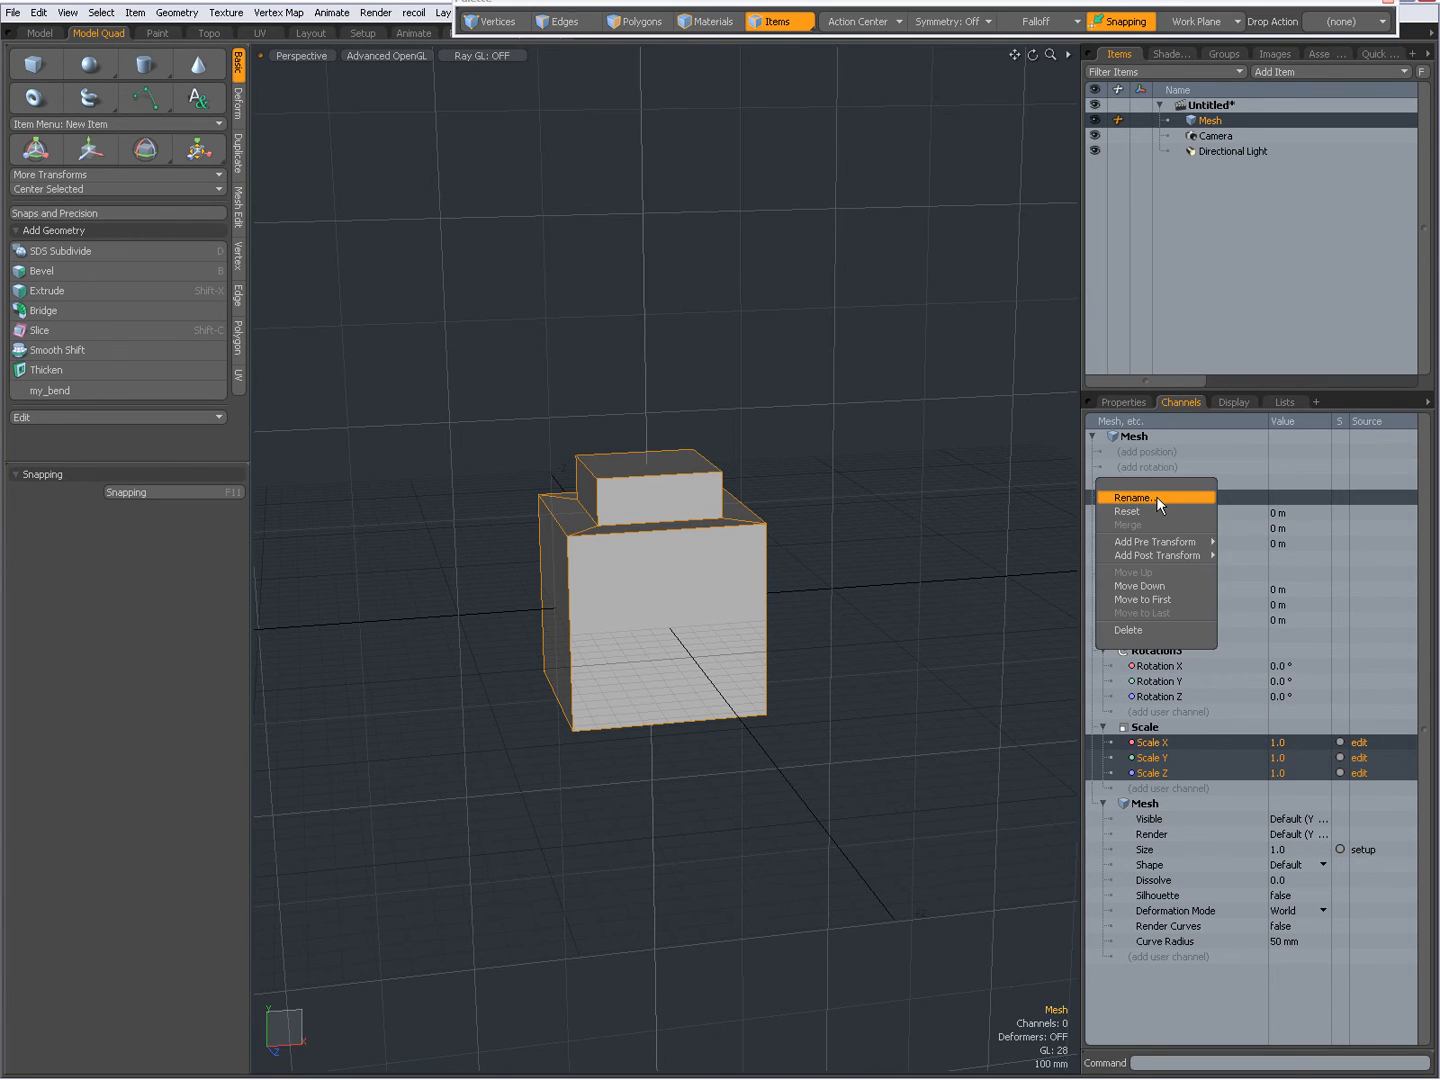
mouse_move(1144, 600)
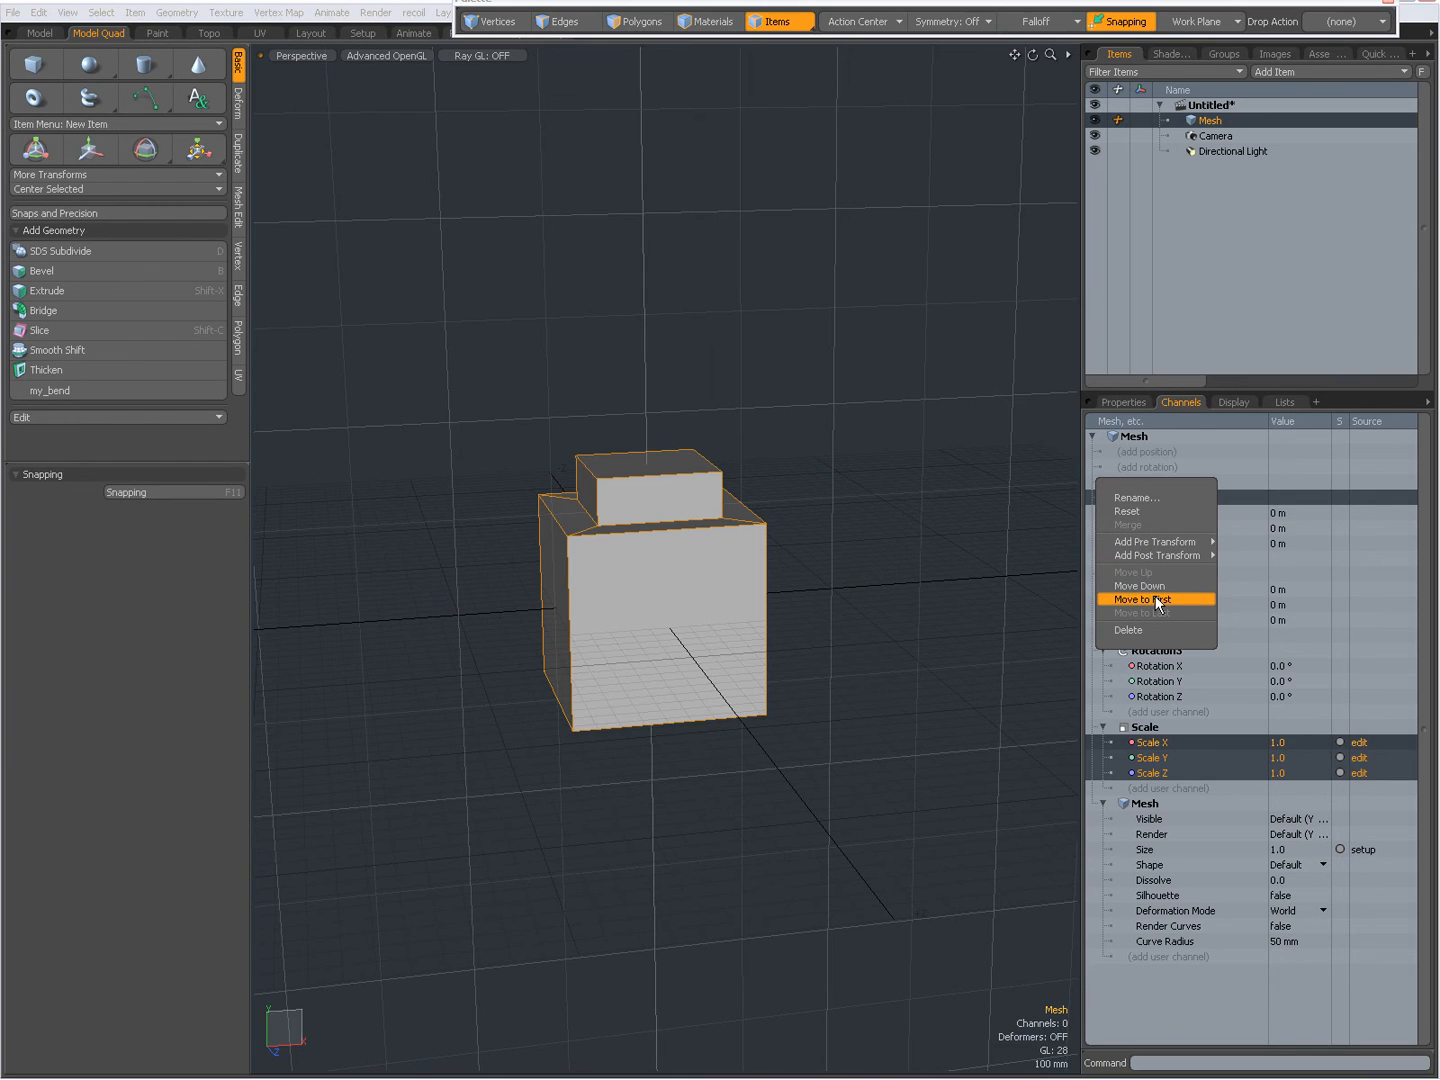
left_click(1144, 600)
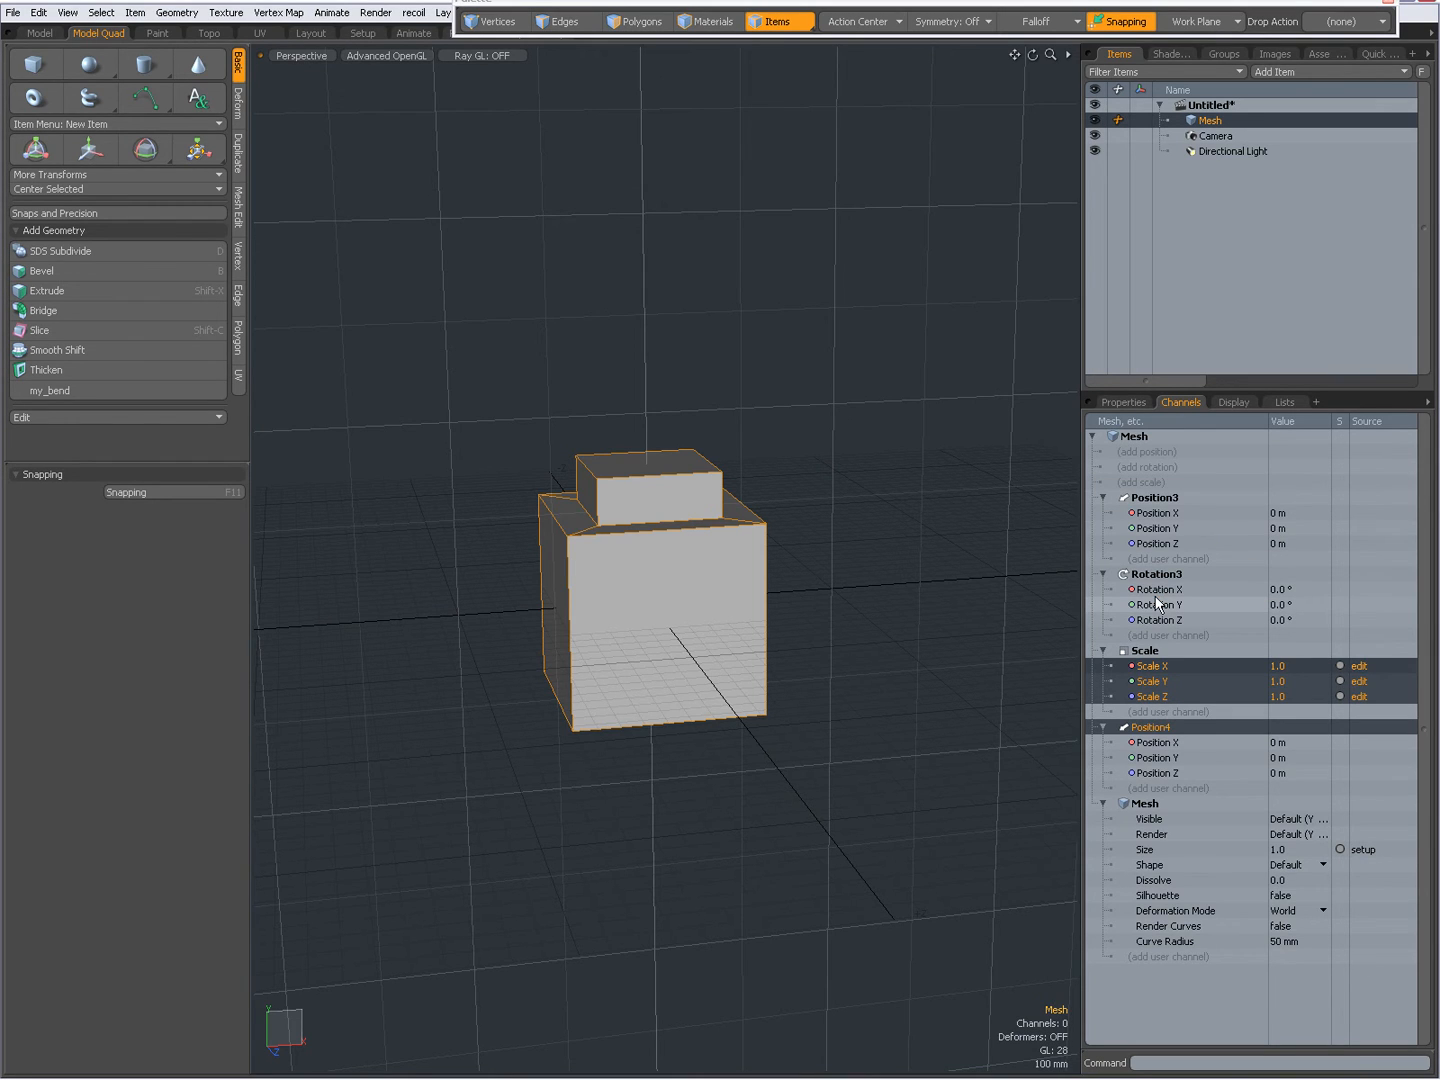
left_click(1150, 728)
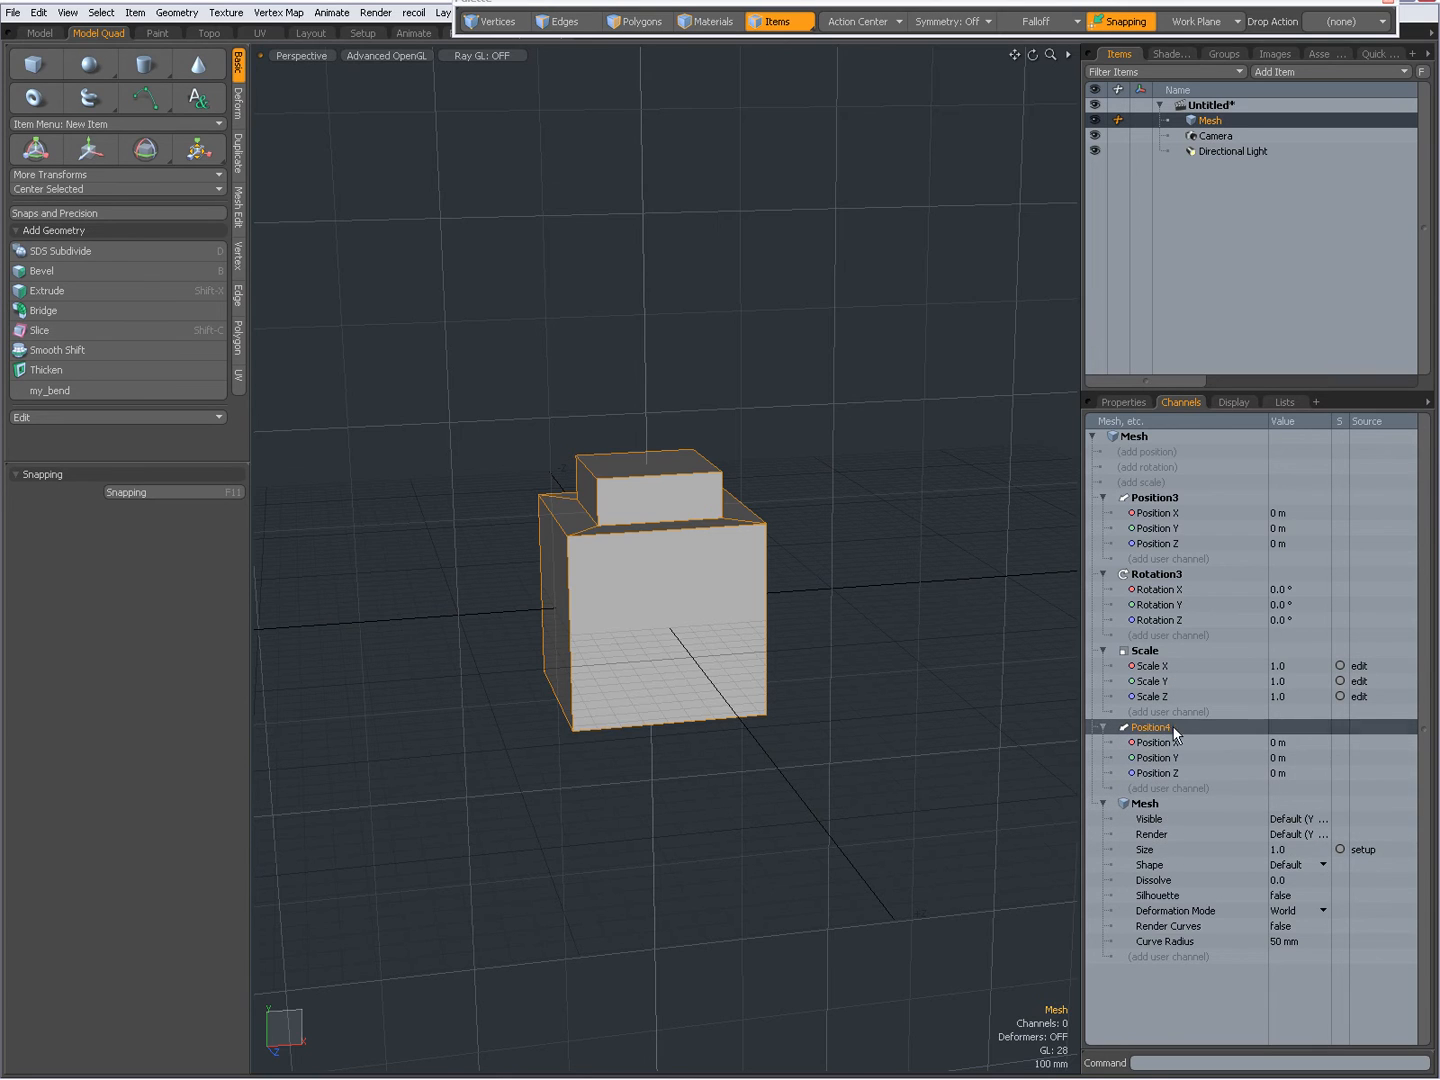
mouse_move(1178, 542)
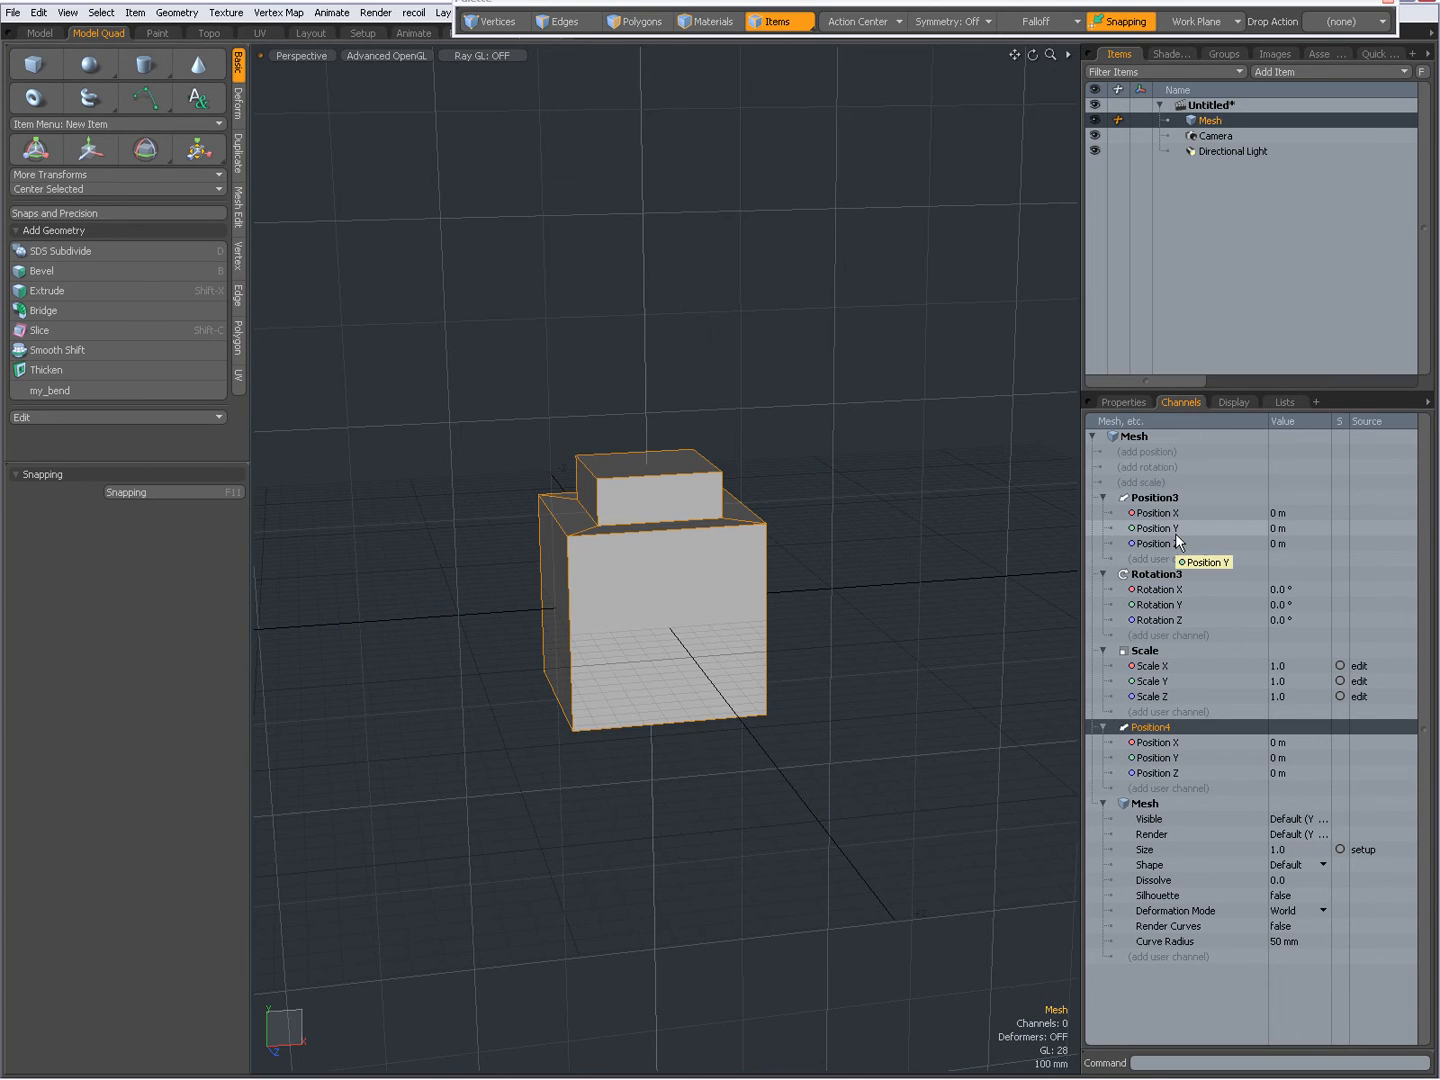
mouse_move(1030, 728)
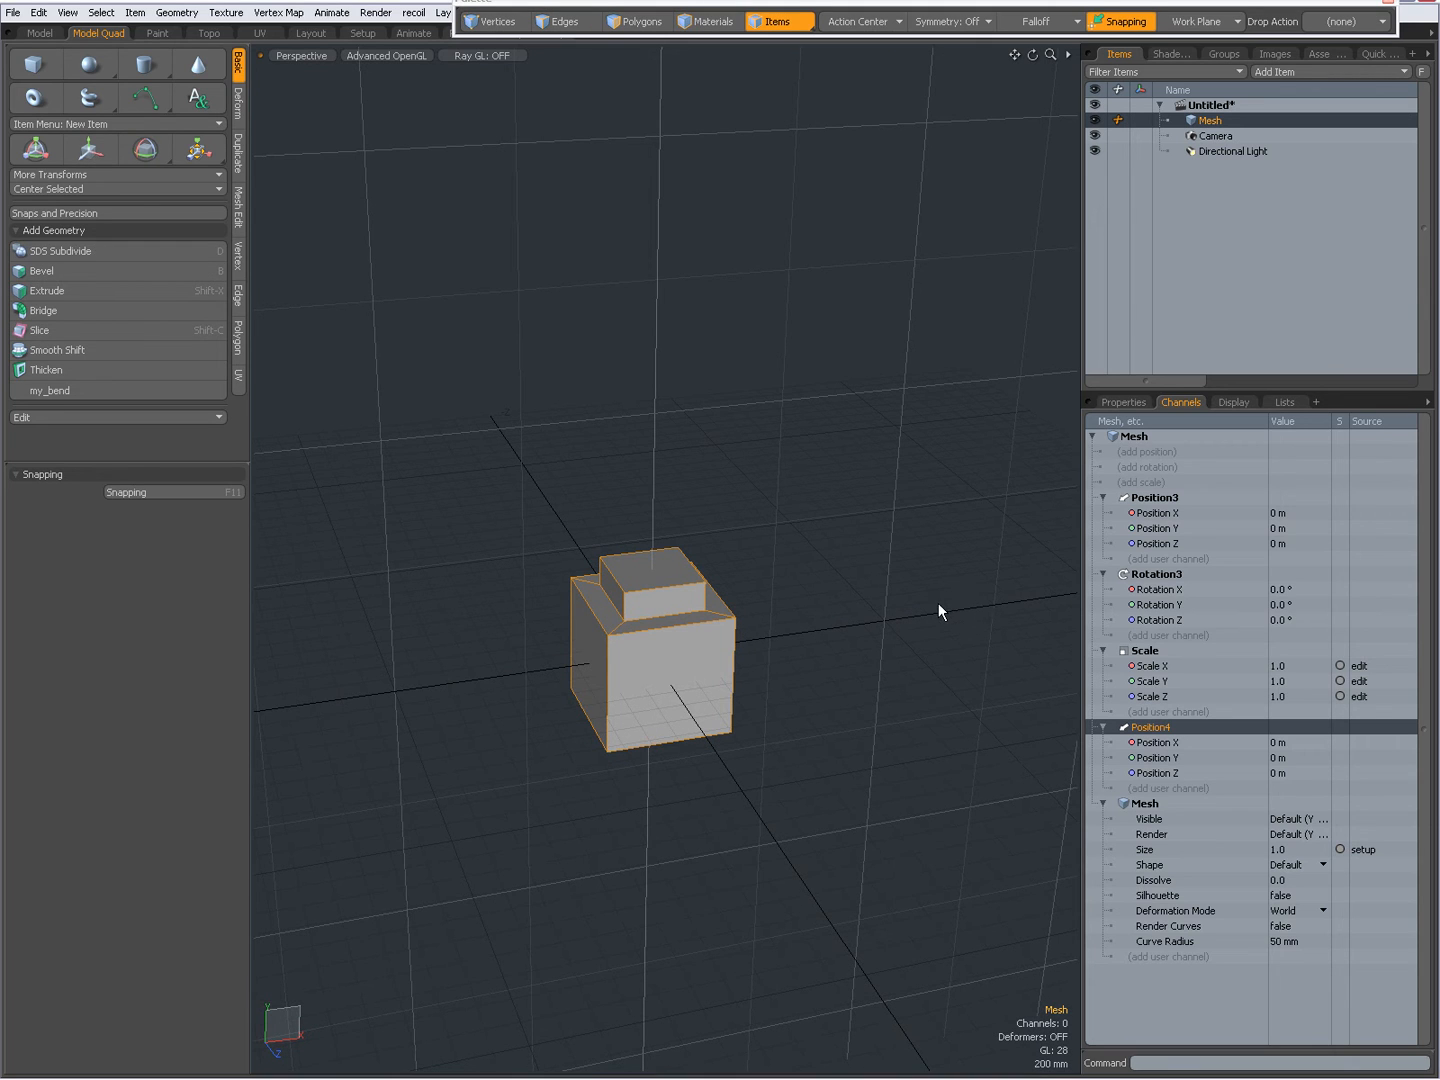
mouse_move(964, 696)
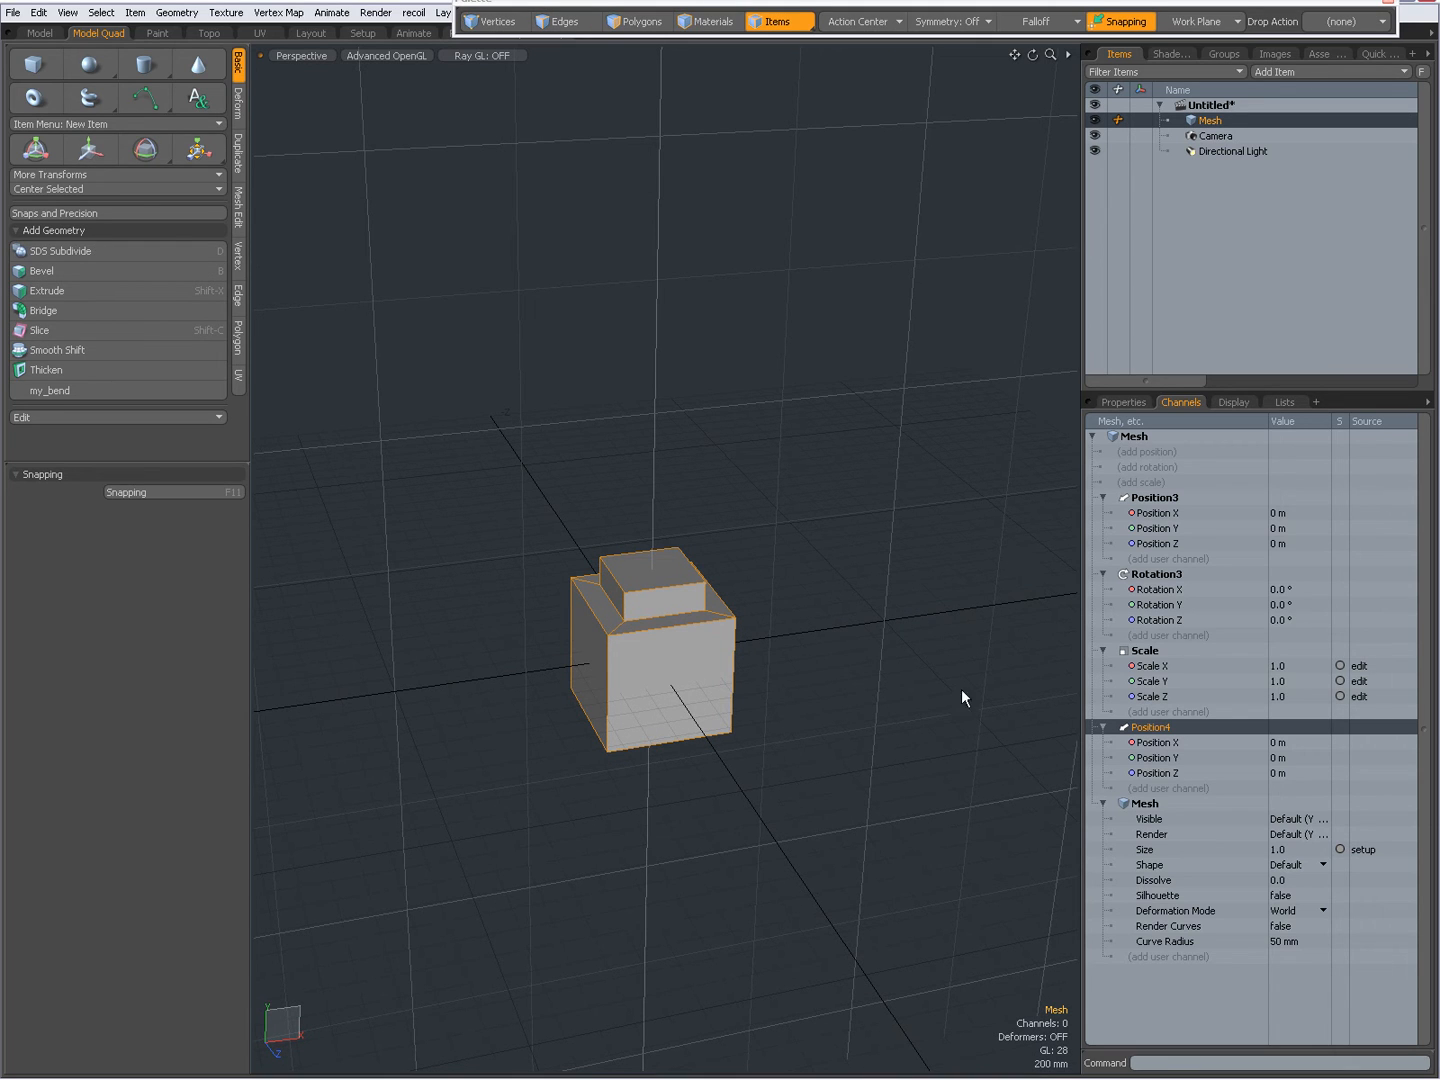
mouse_move(984, 646)
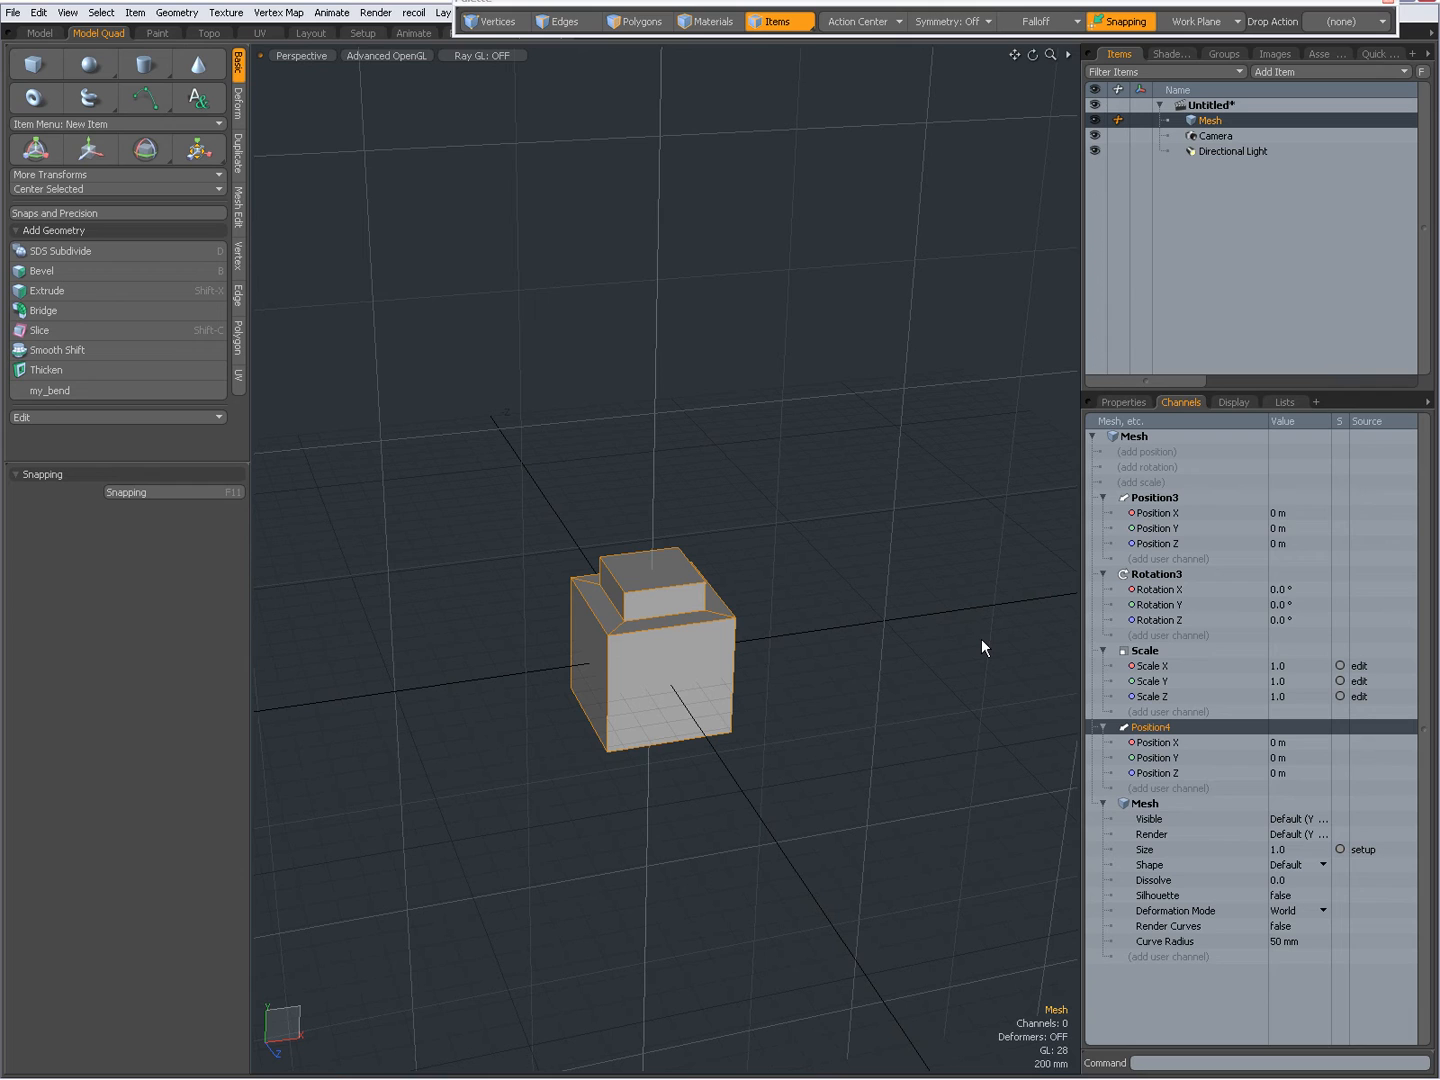
mouse_move(990, 624)
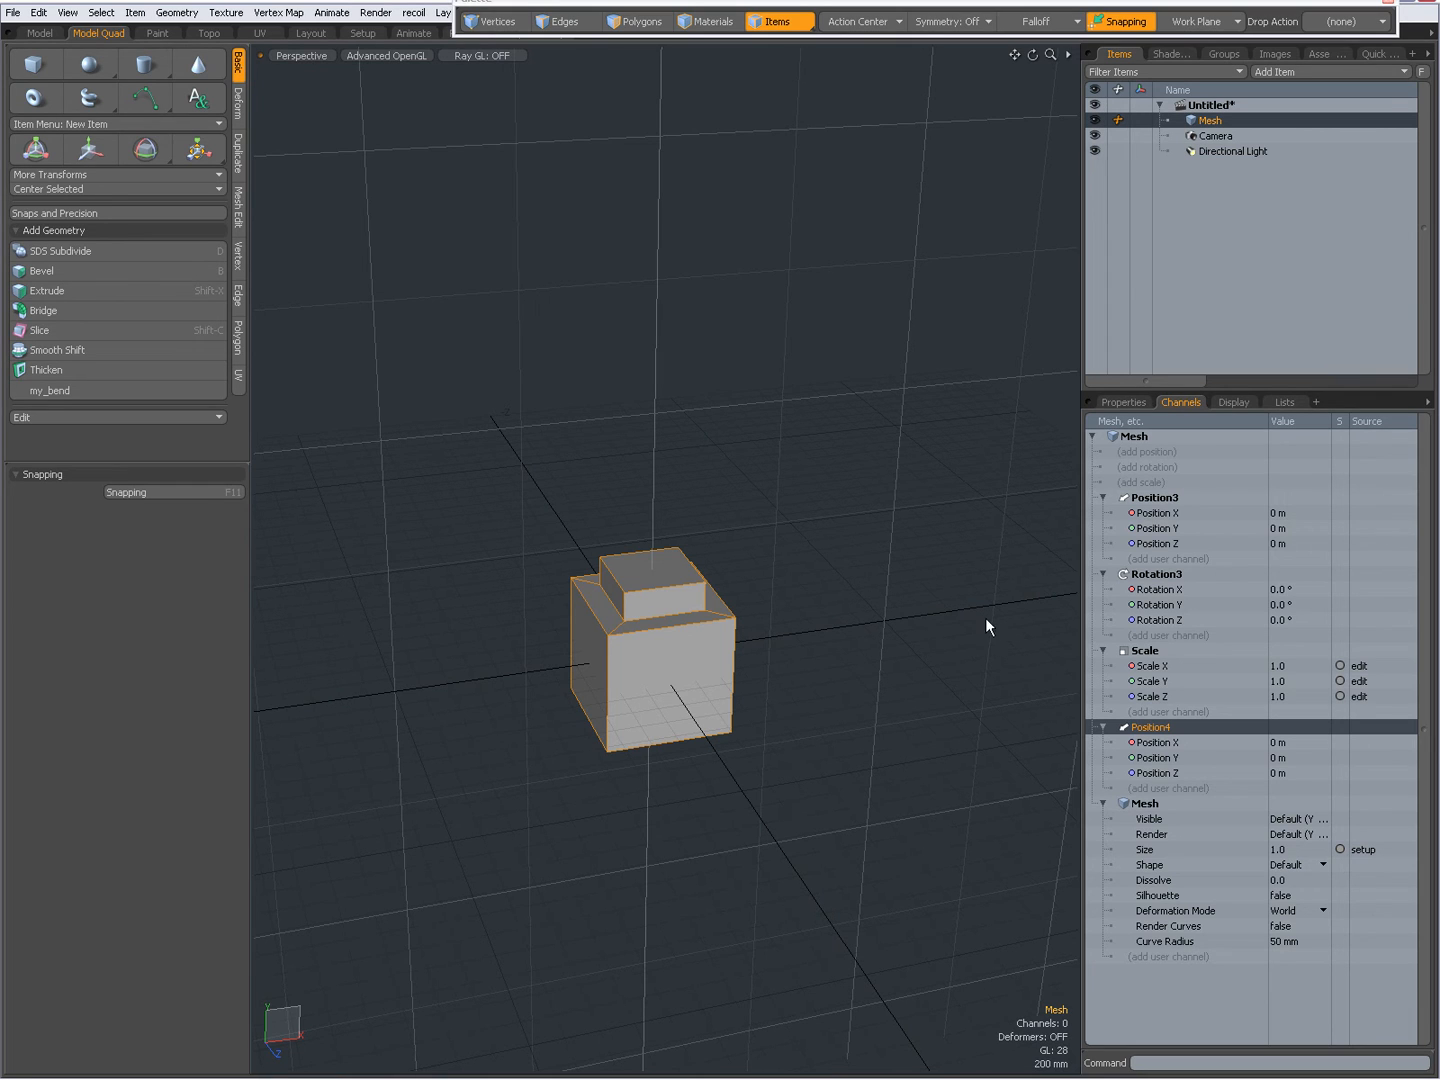
mouse_move(708, 988)
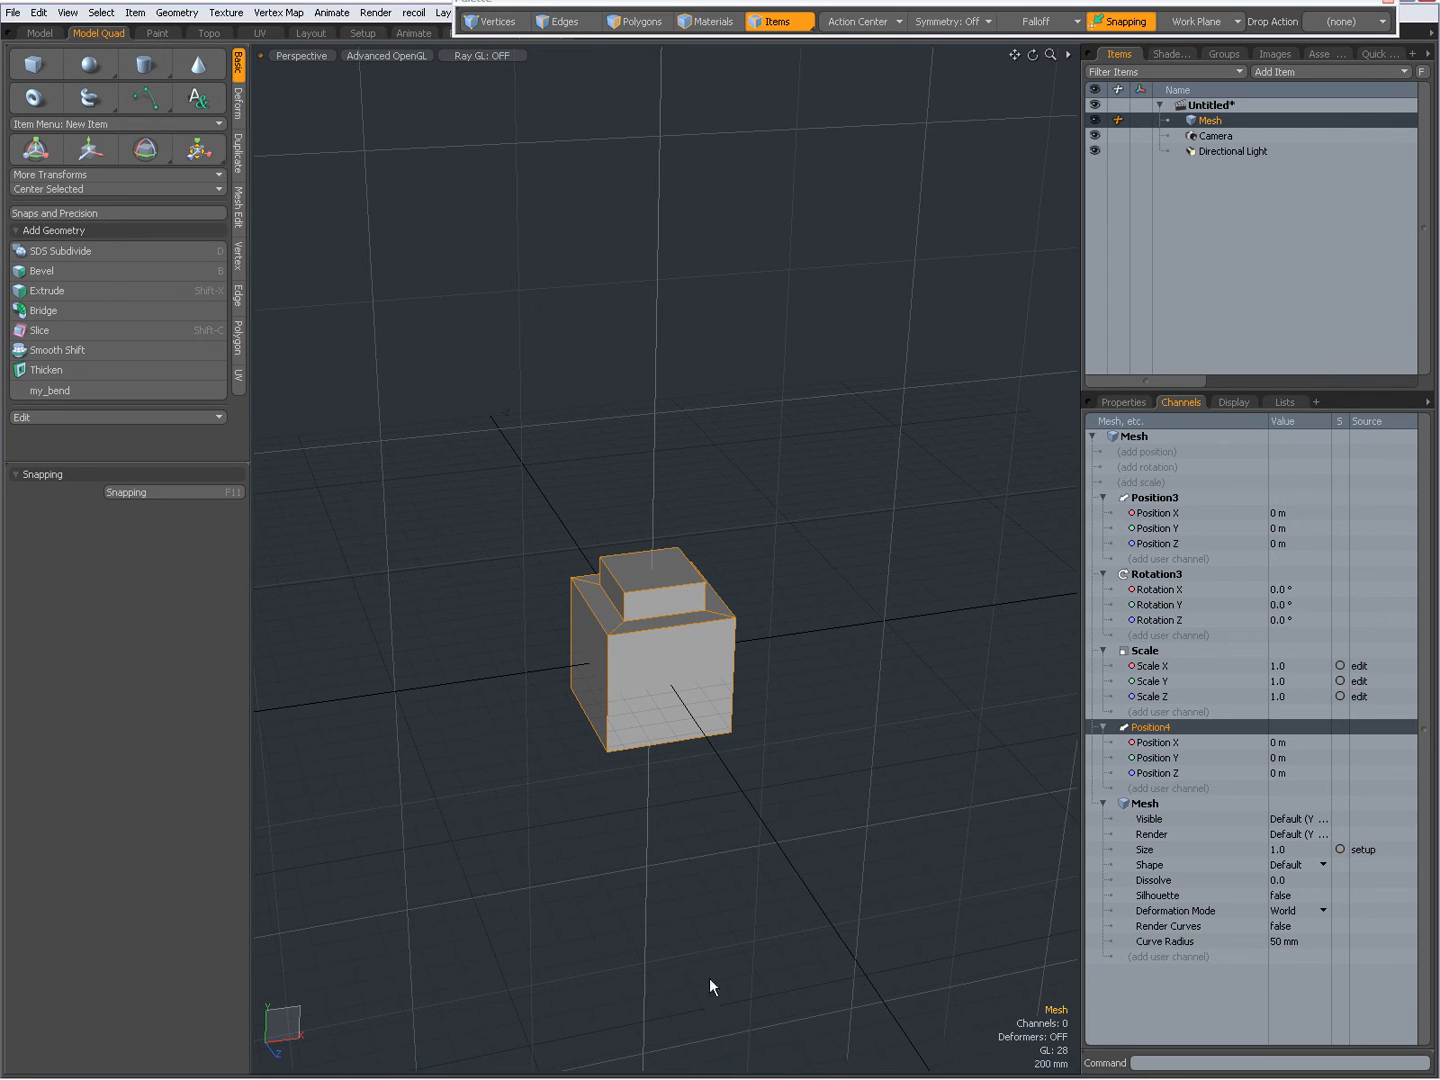
mouse_move(884, 786)
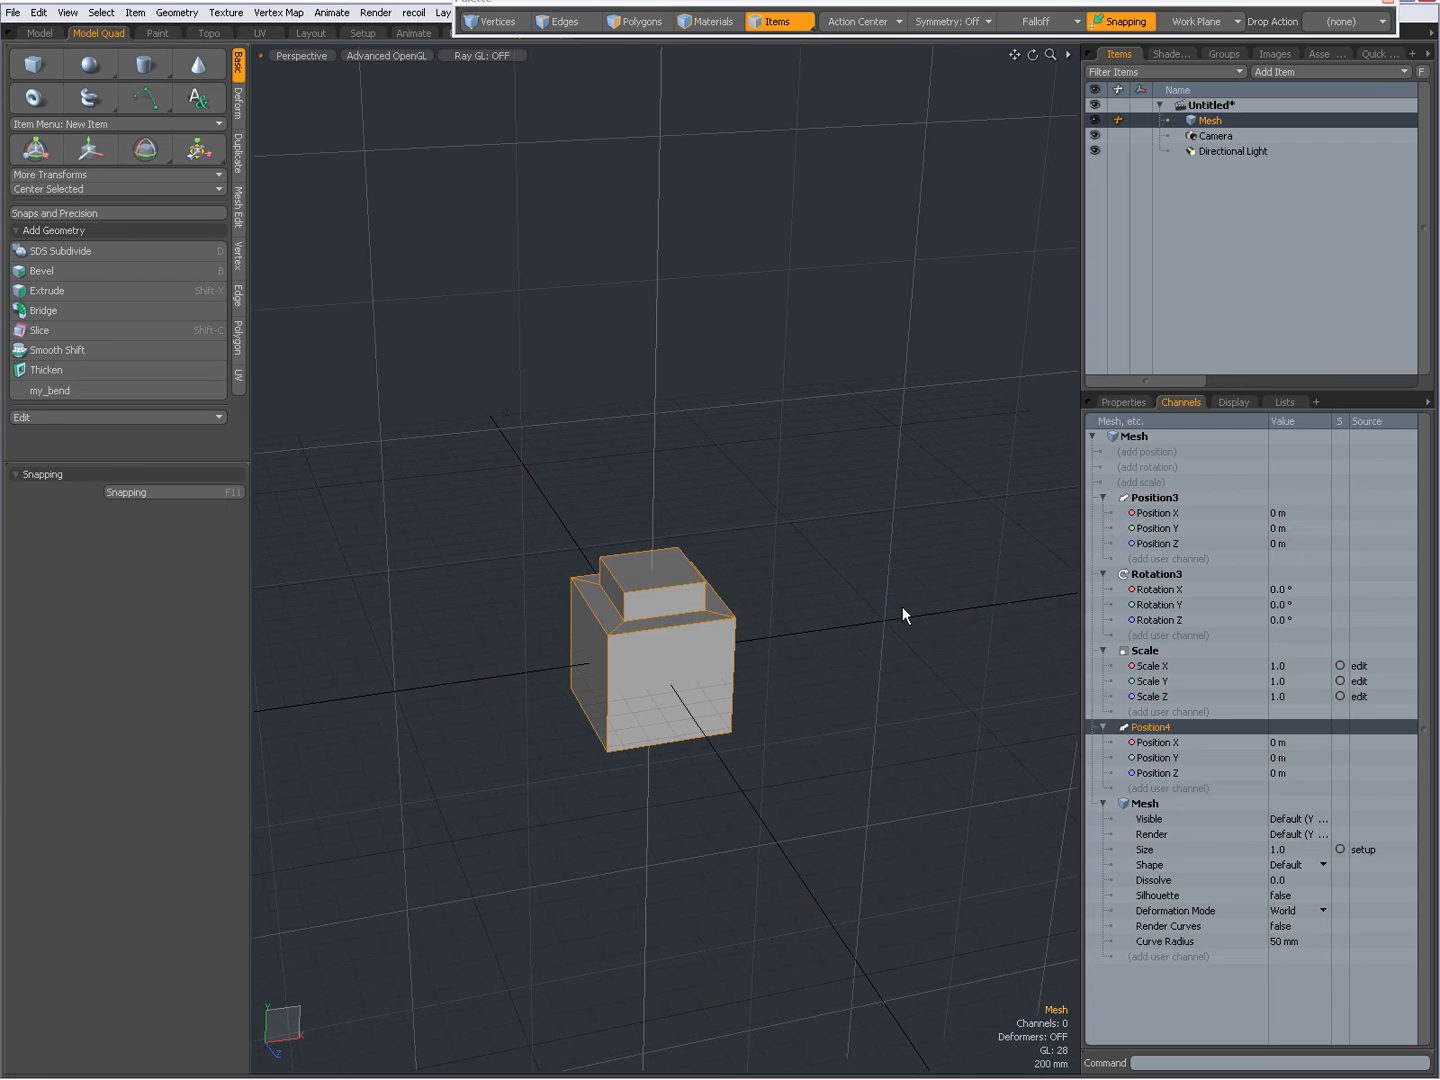
mouse_move(936, 576)
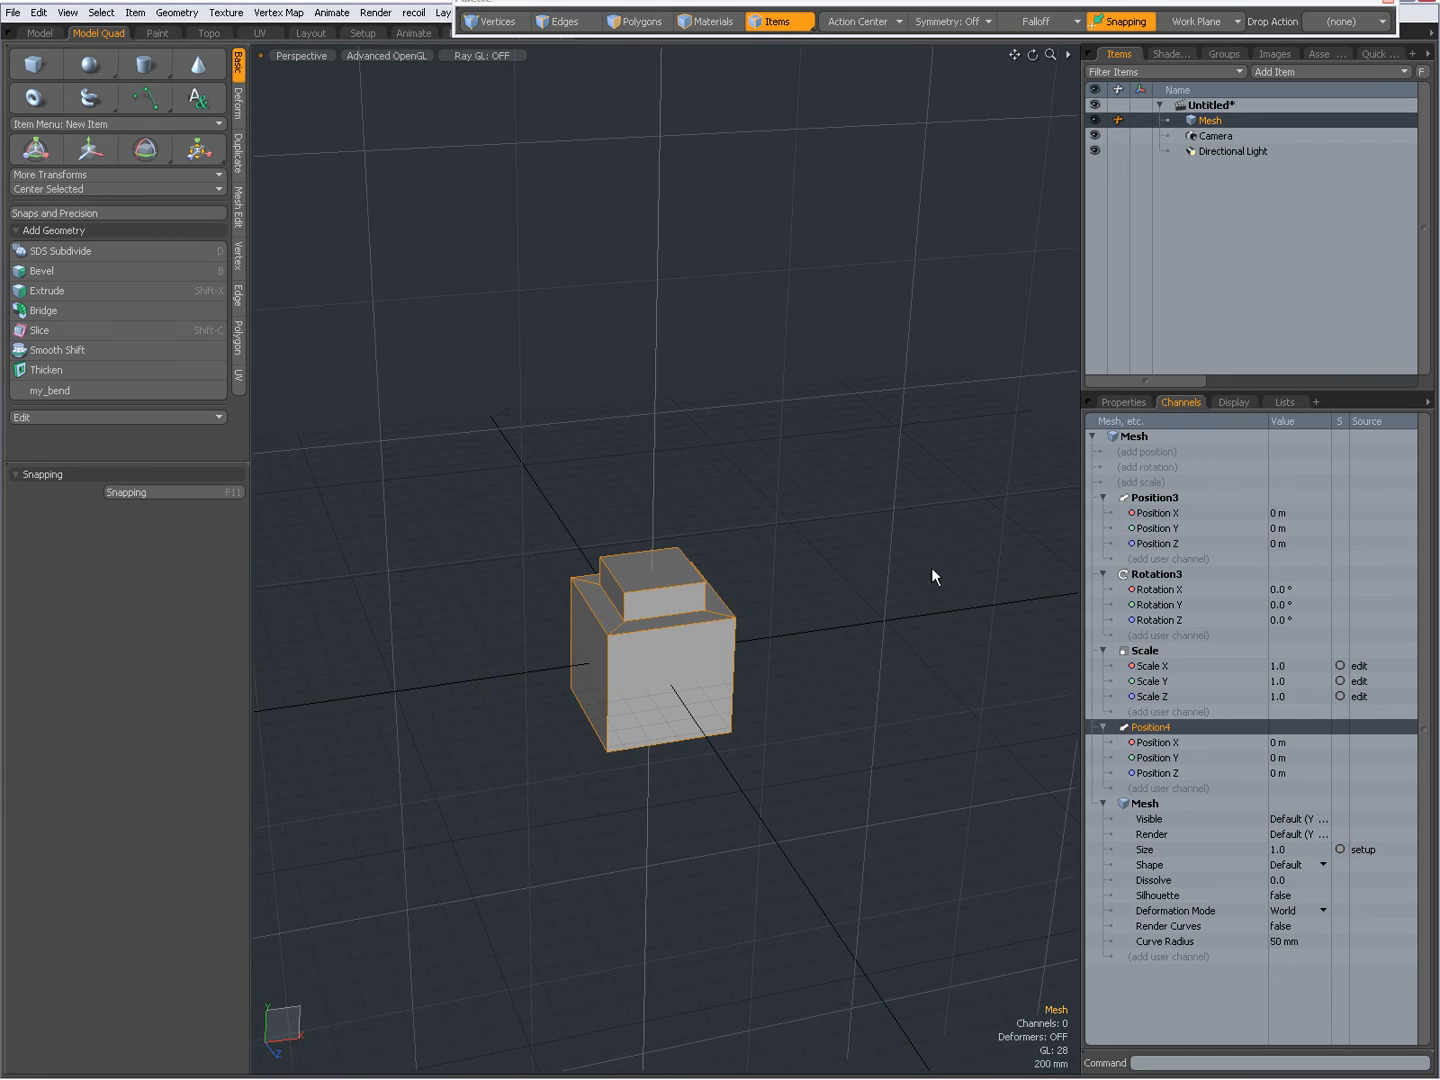
mouse_move(800, 708)
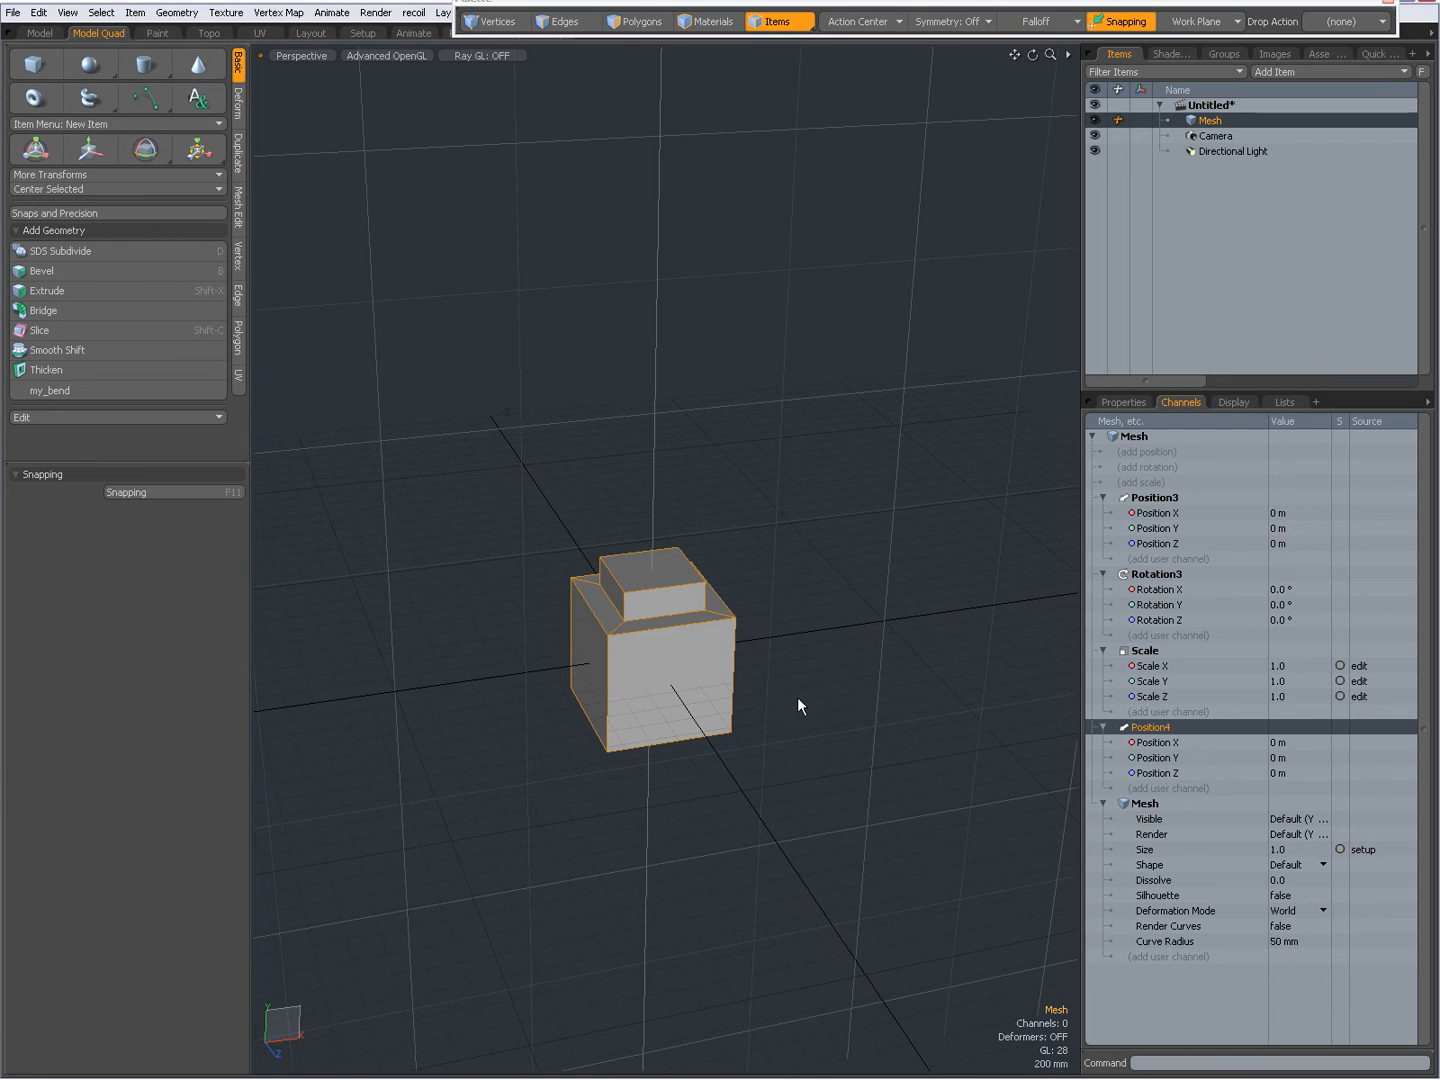
mouse_move(1224, 642)
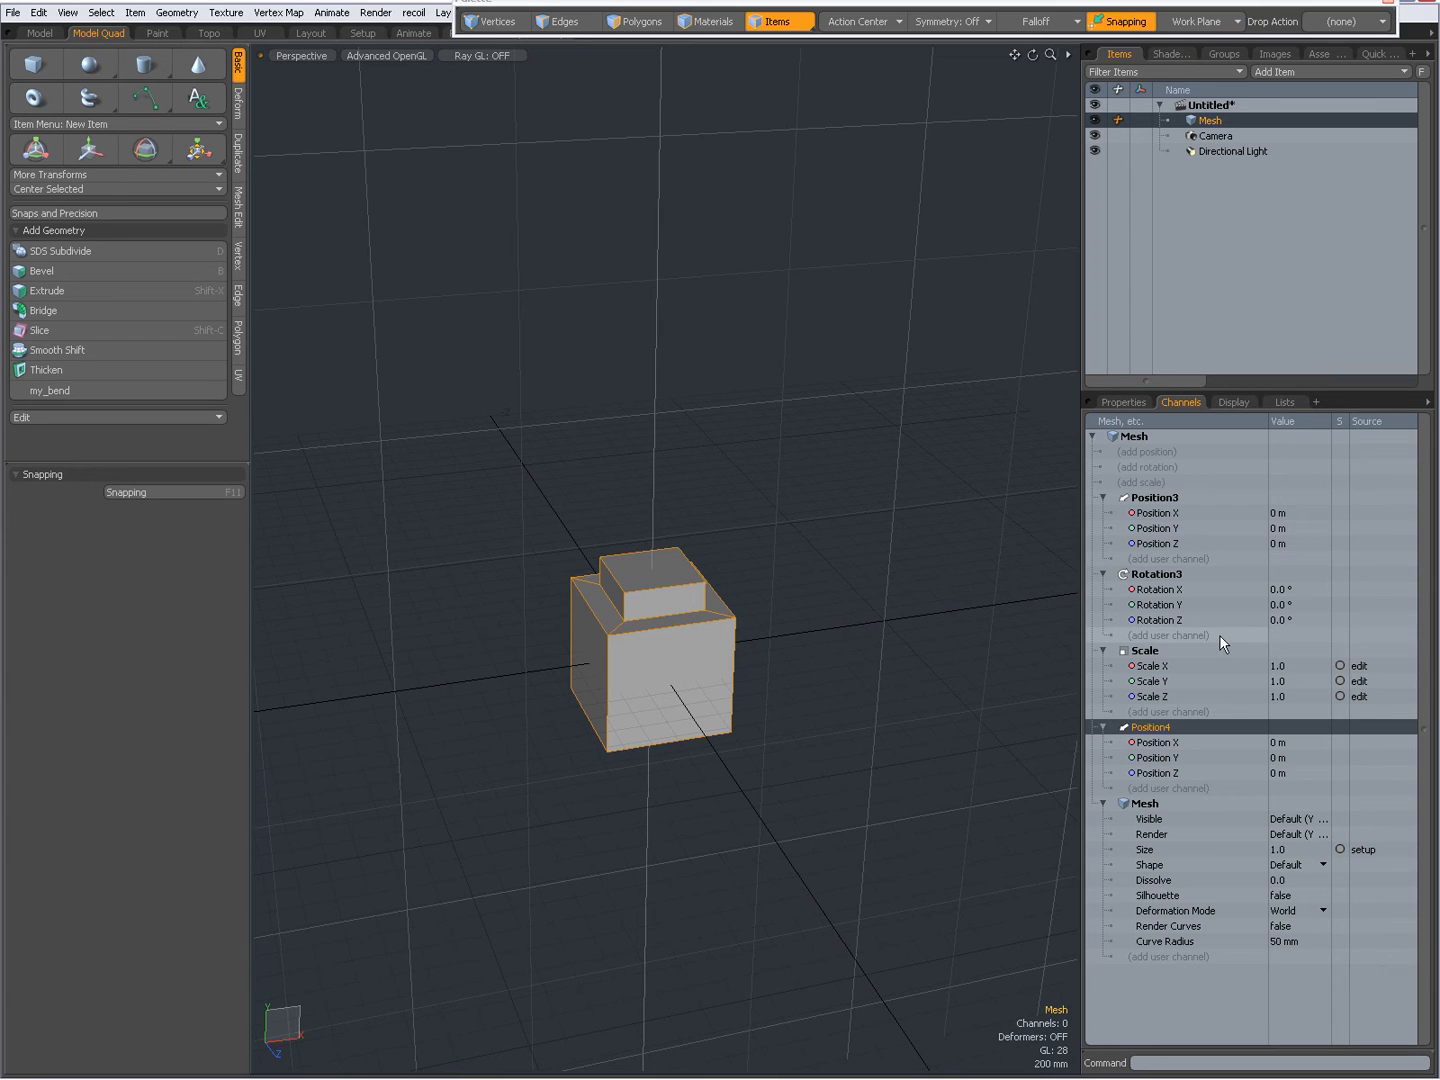
mouse_move(1188, 688)
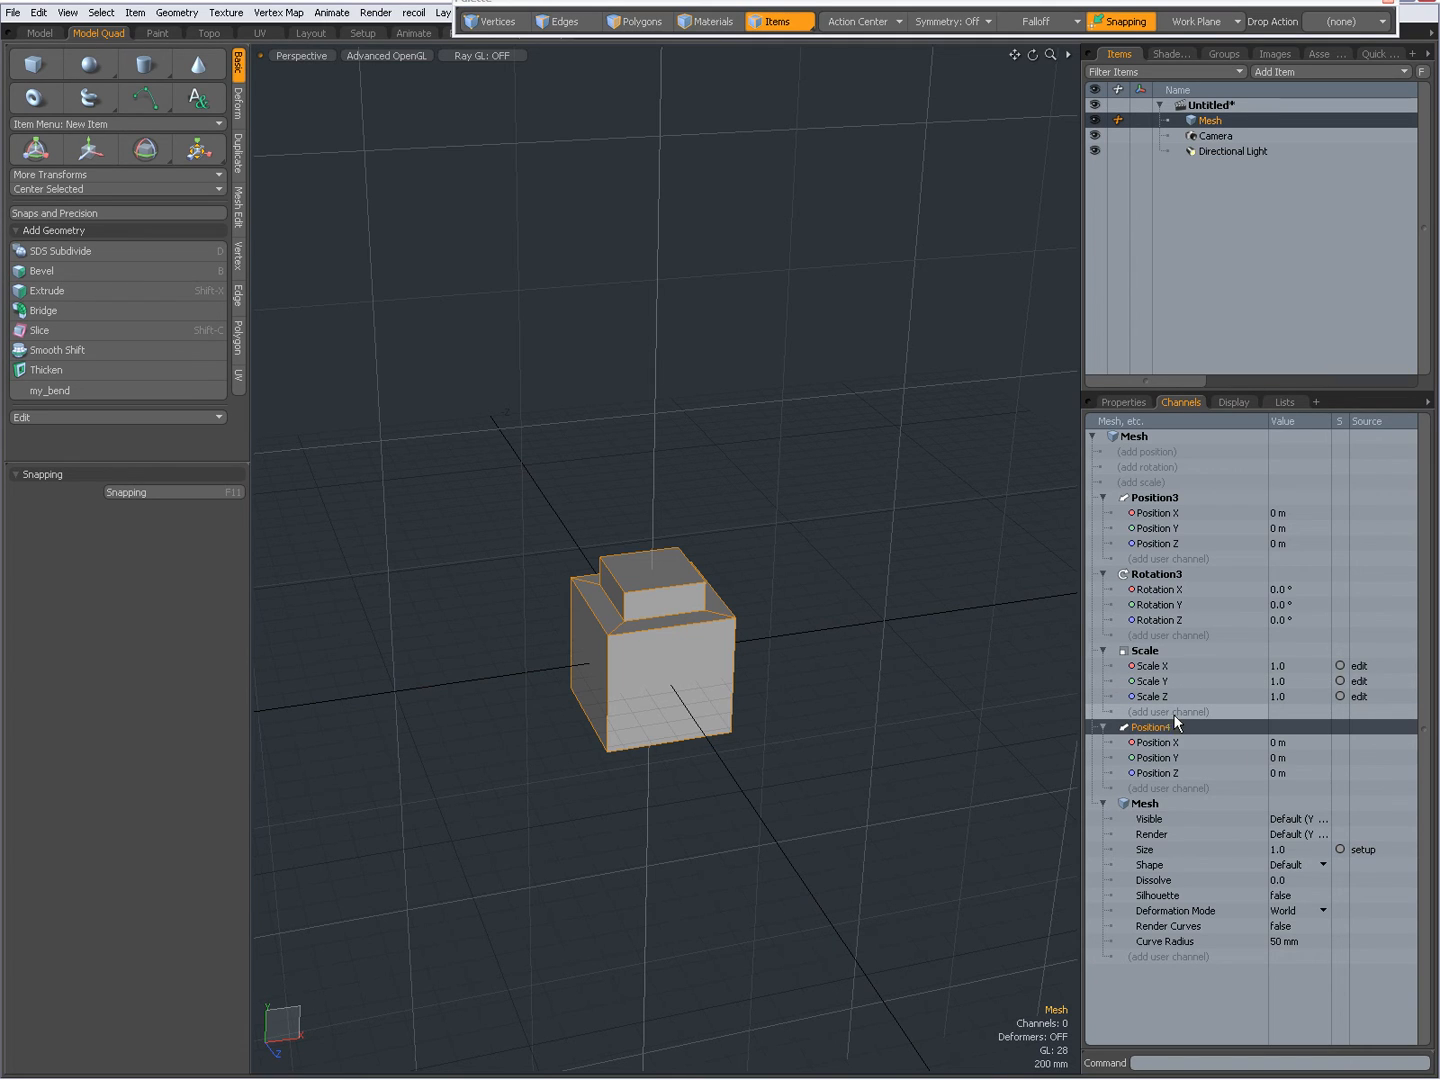
- Bring up the context menu for the Position4 transform group
right_click(1152, 718)
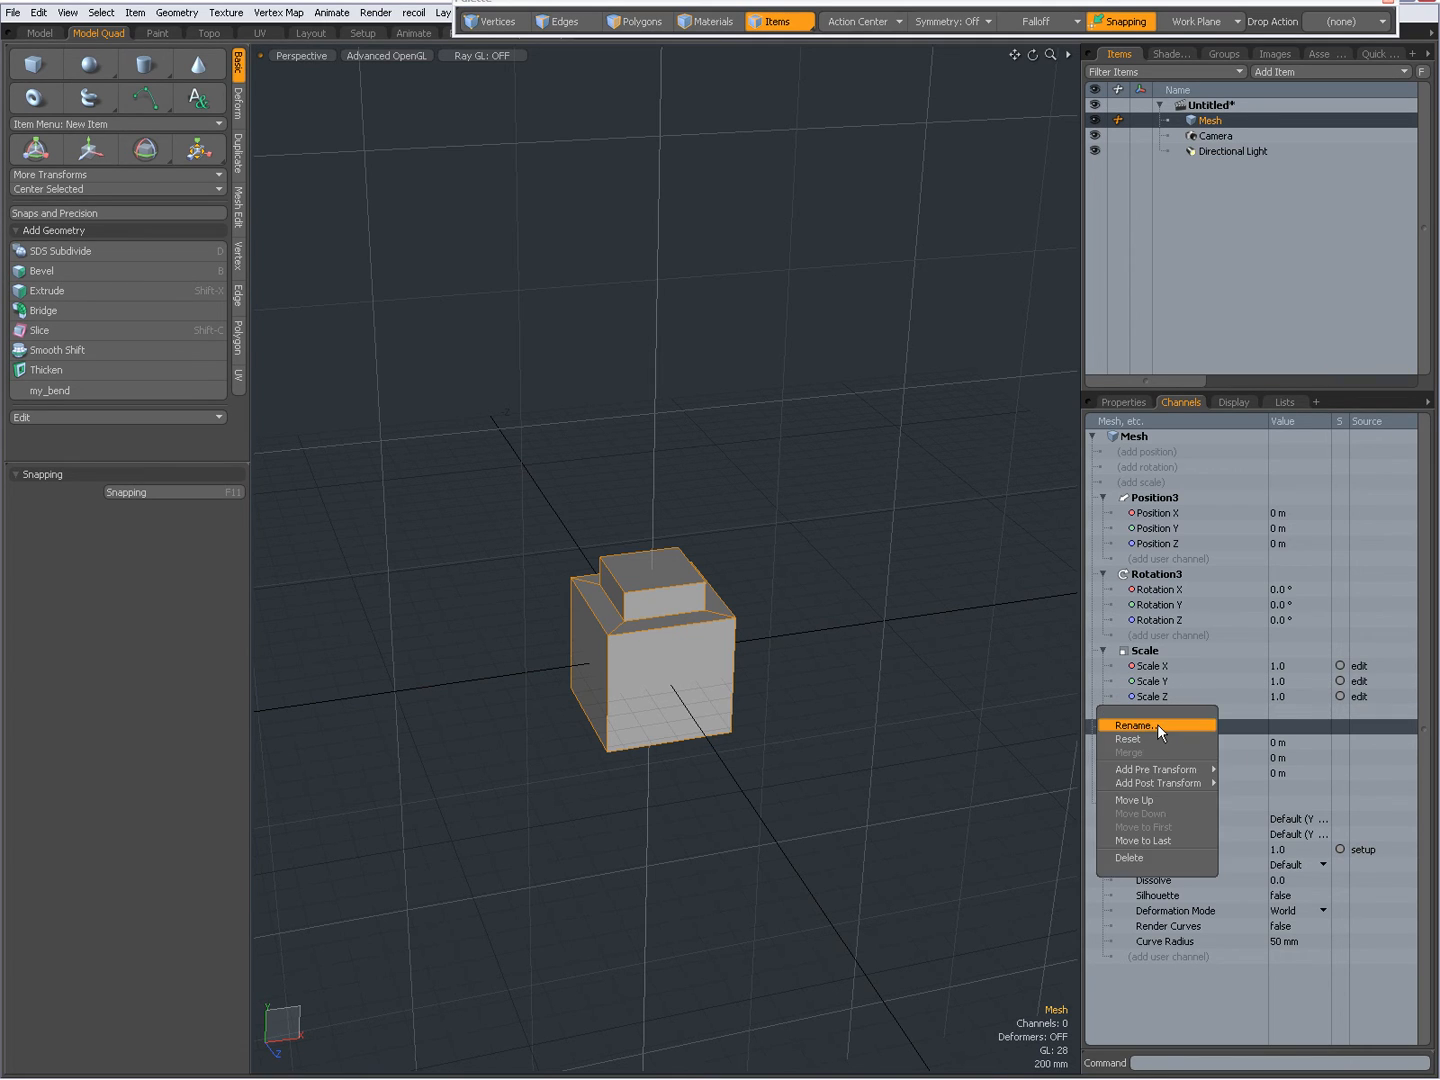
mouse_move(1156, 768)
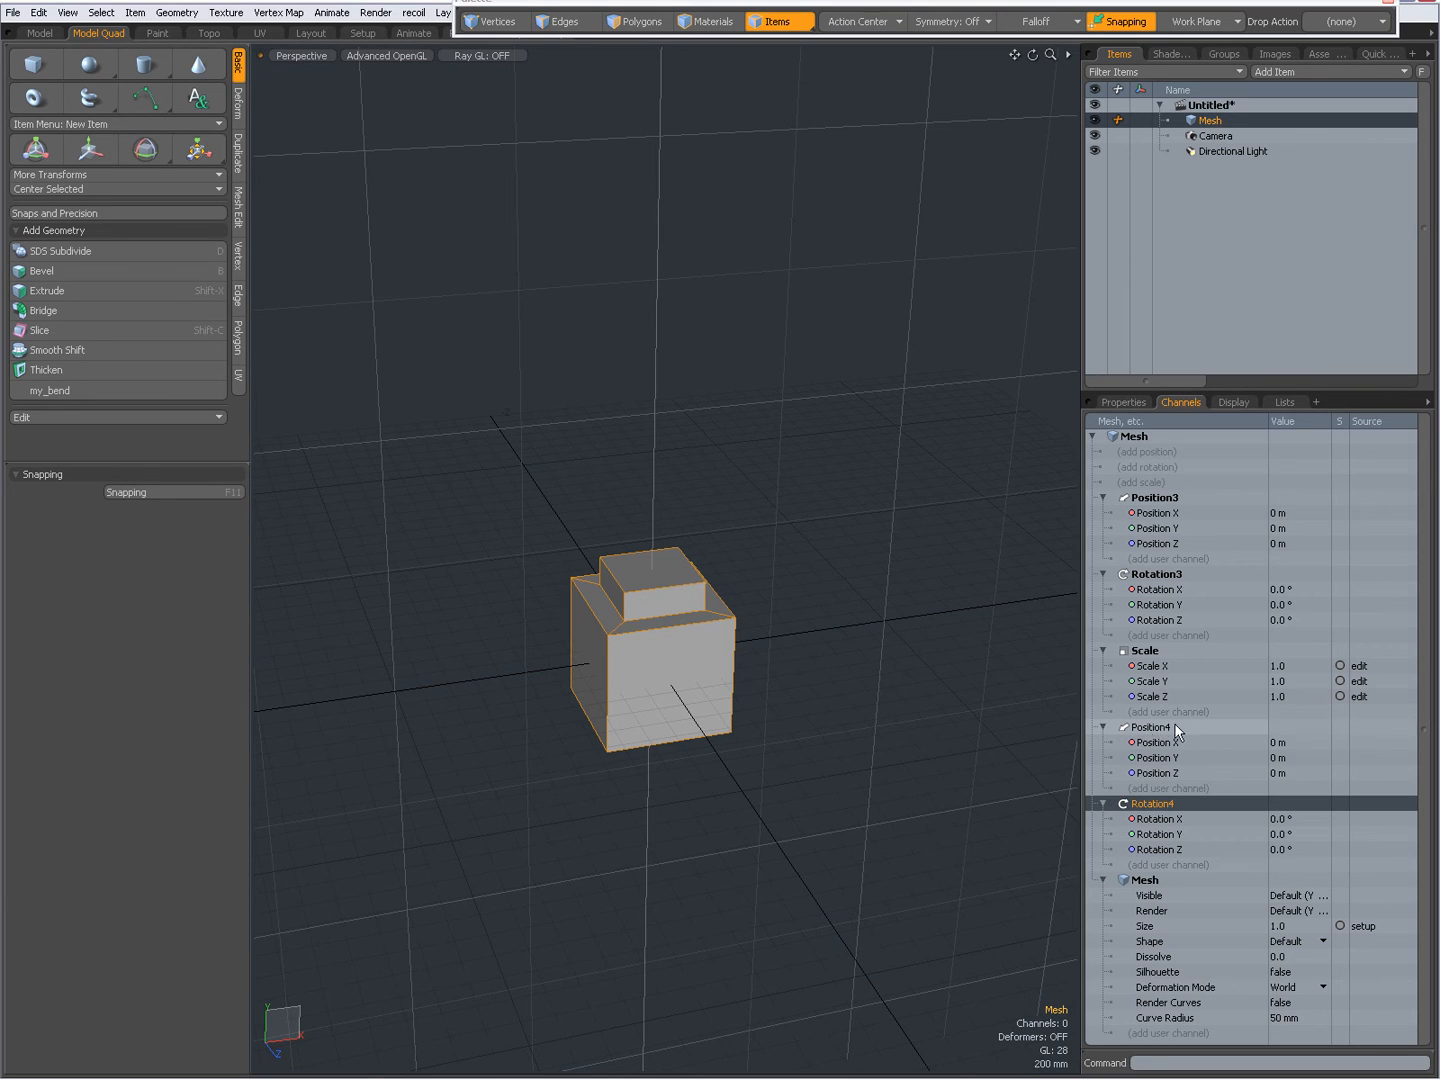
mouse_move(1168, 844)
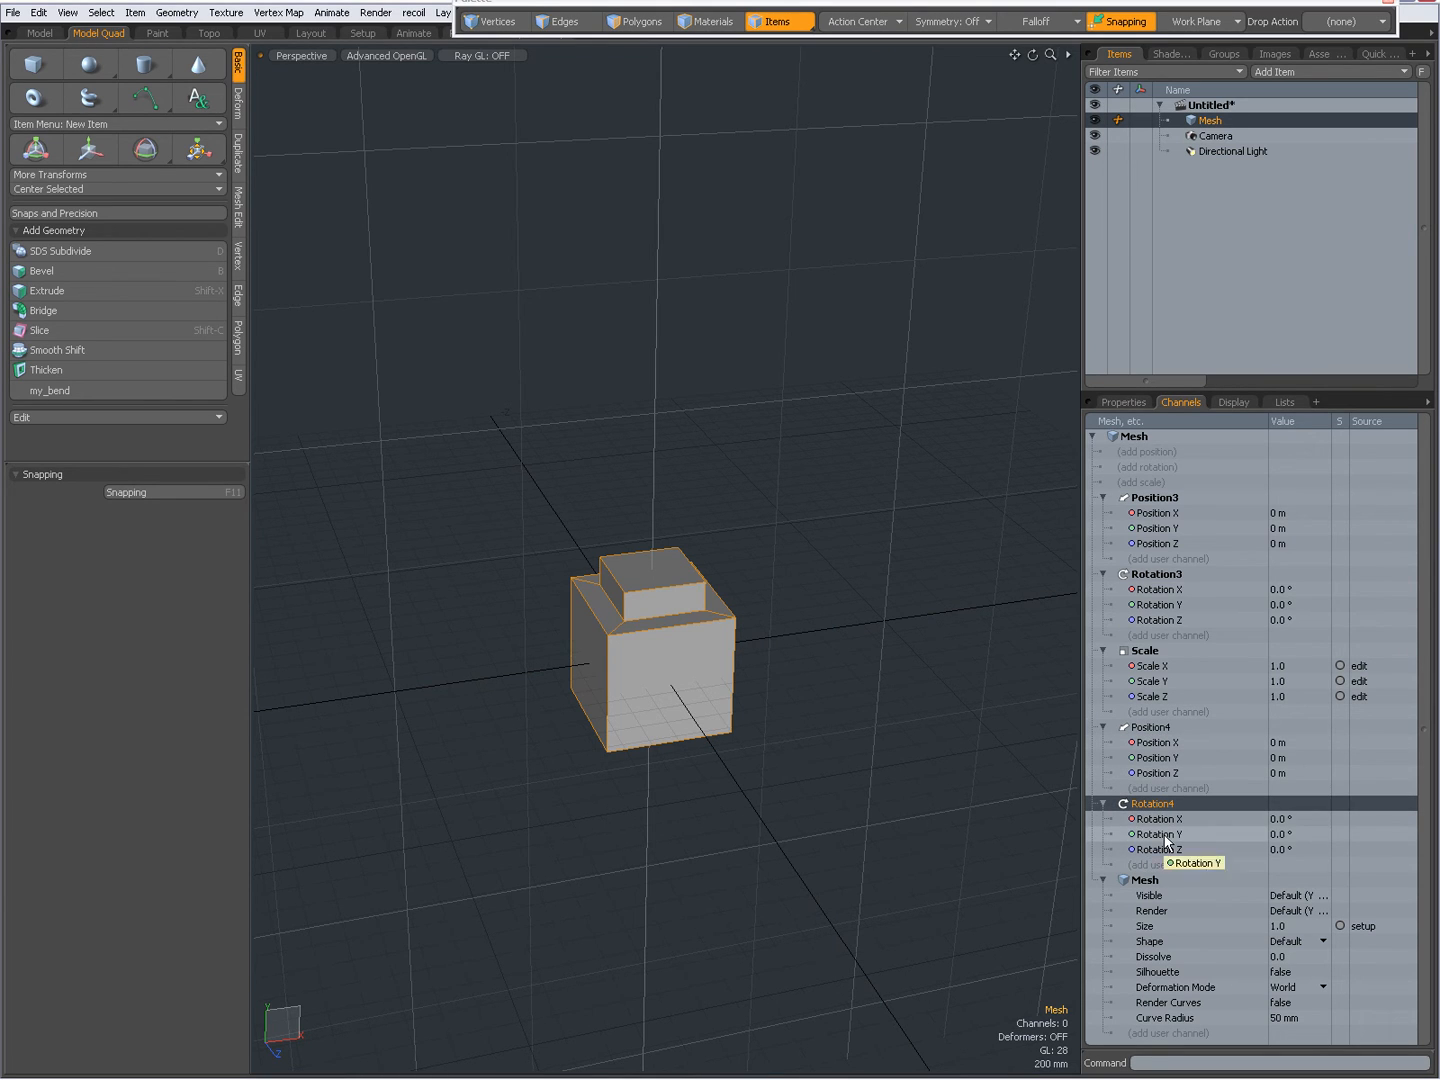
- Haul the new Rotation4 Y channel to 62.2°
left_click(1160, 834)
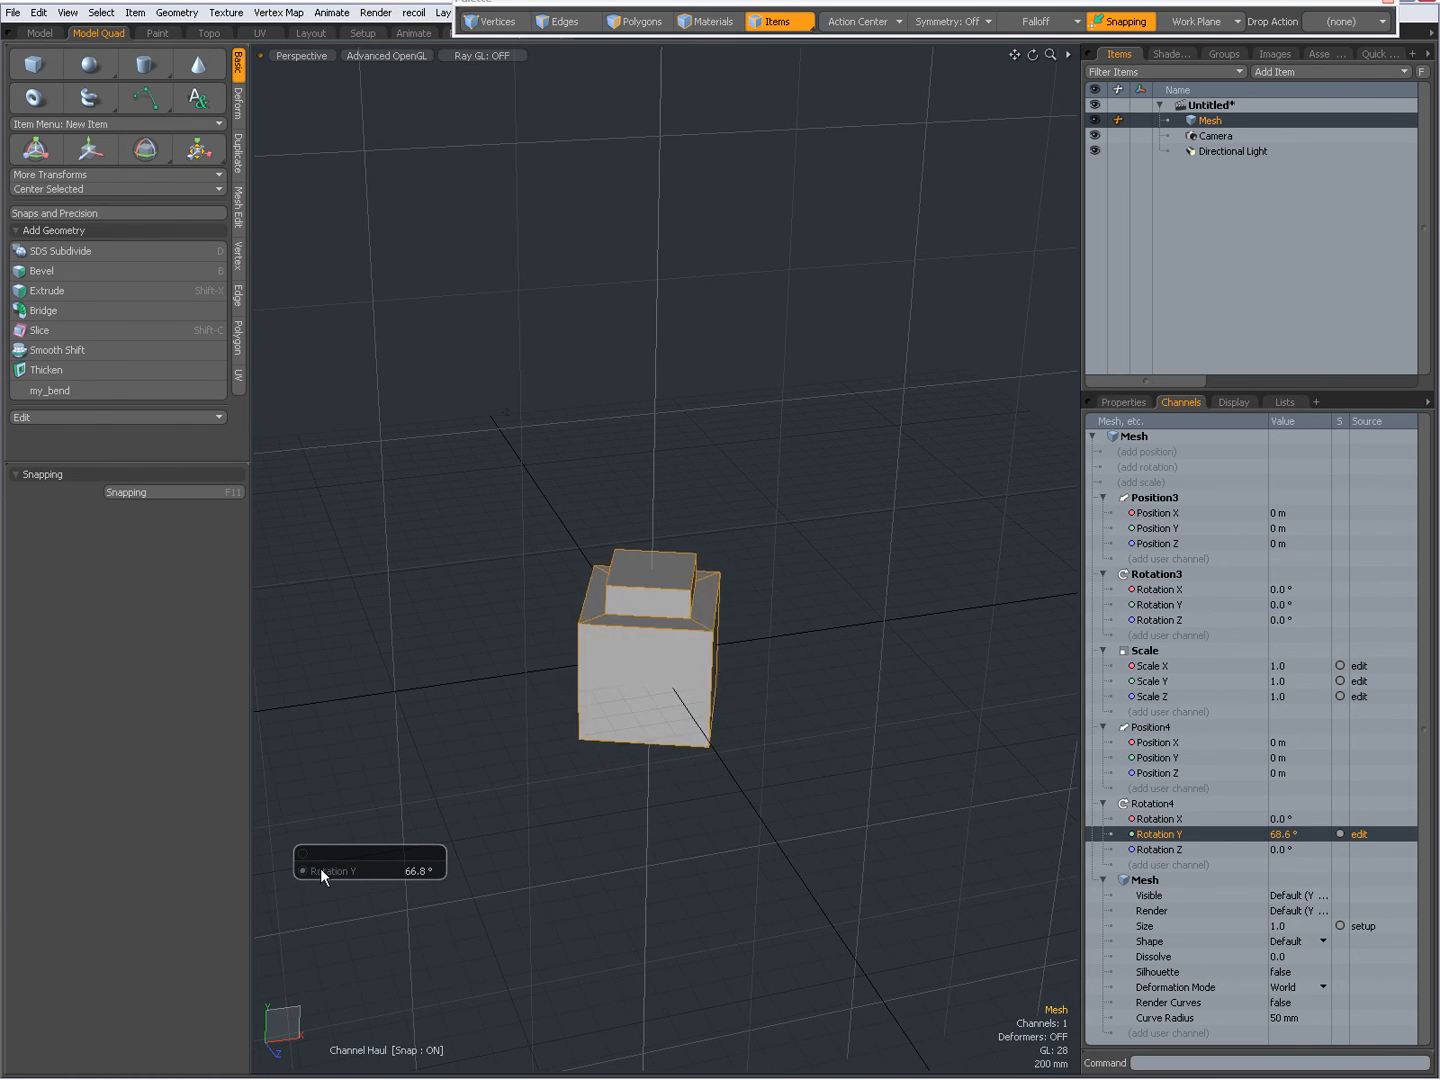
left_click_drag(360, 870, 330, 876)
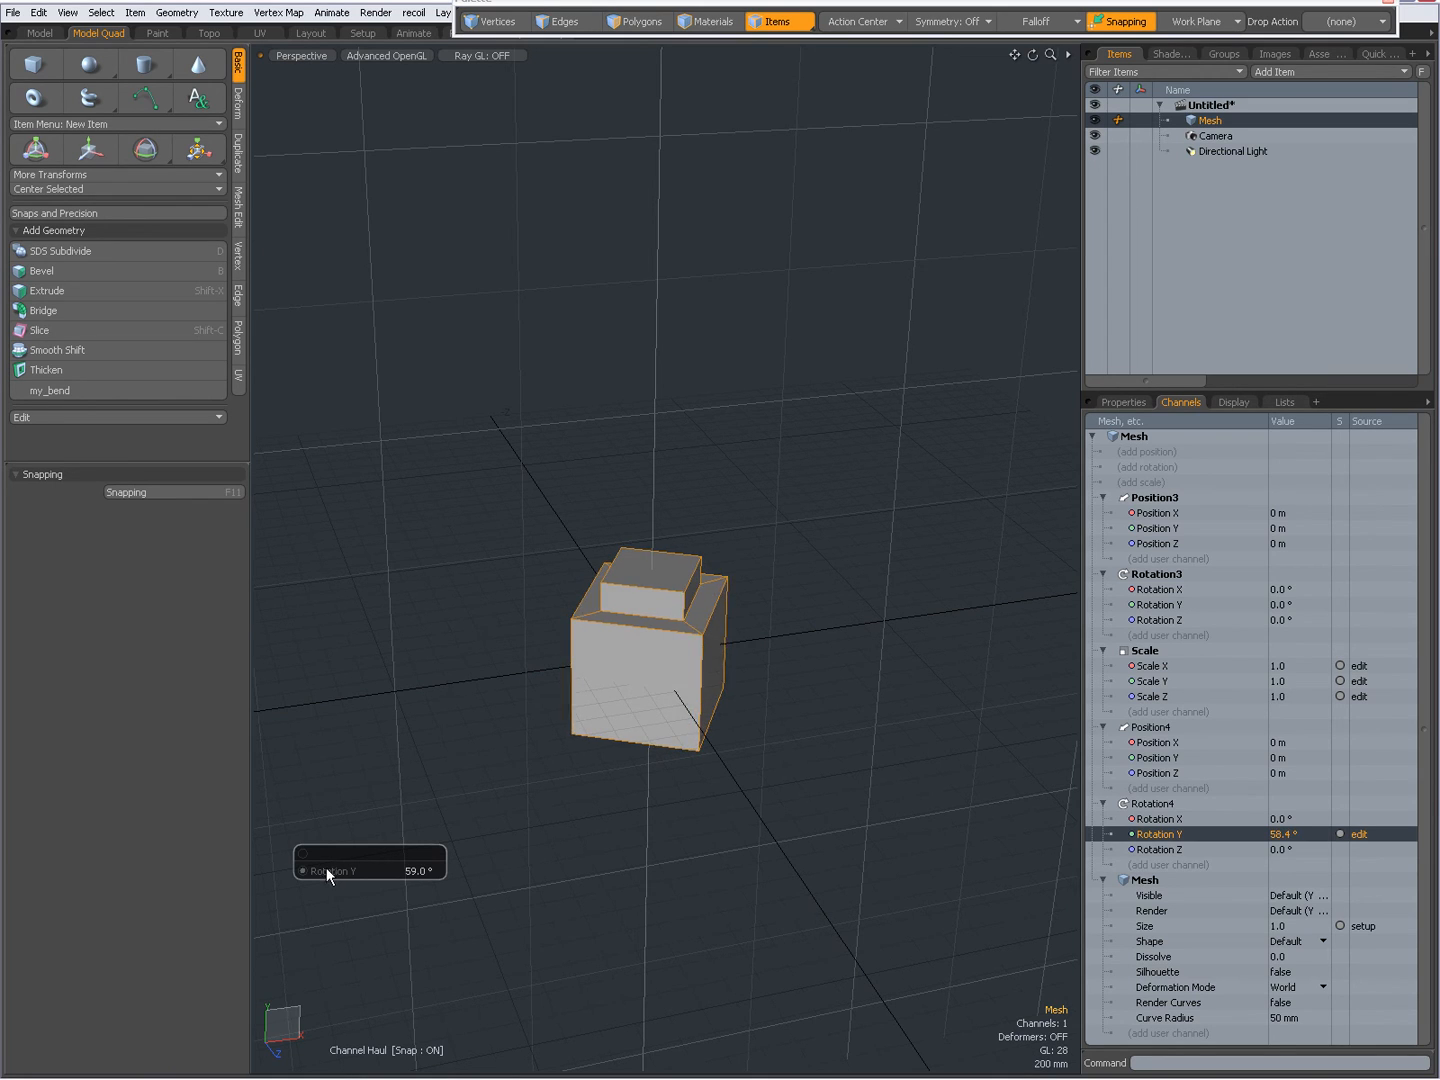
left_click_drag(330, 876, 720, 758)
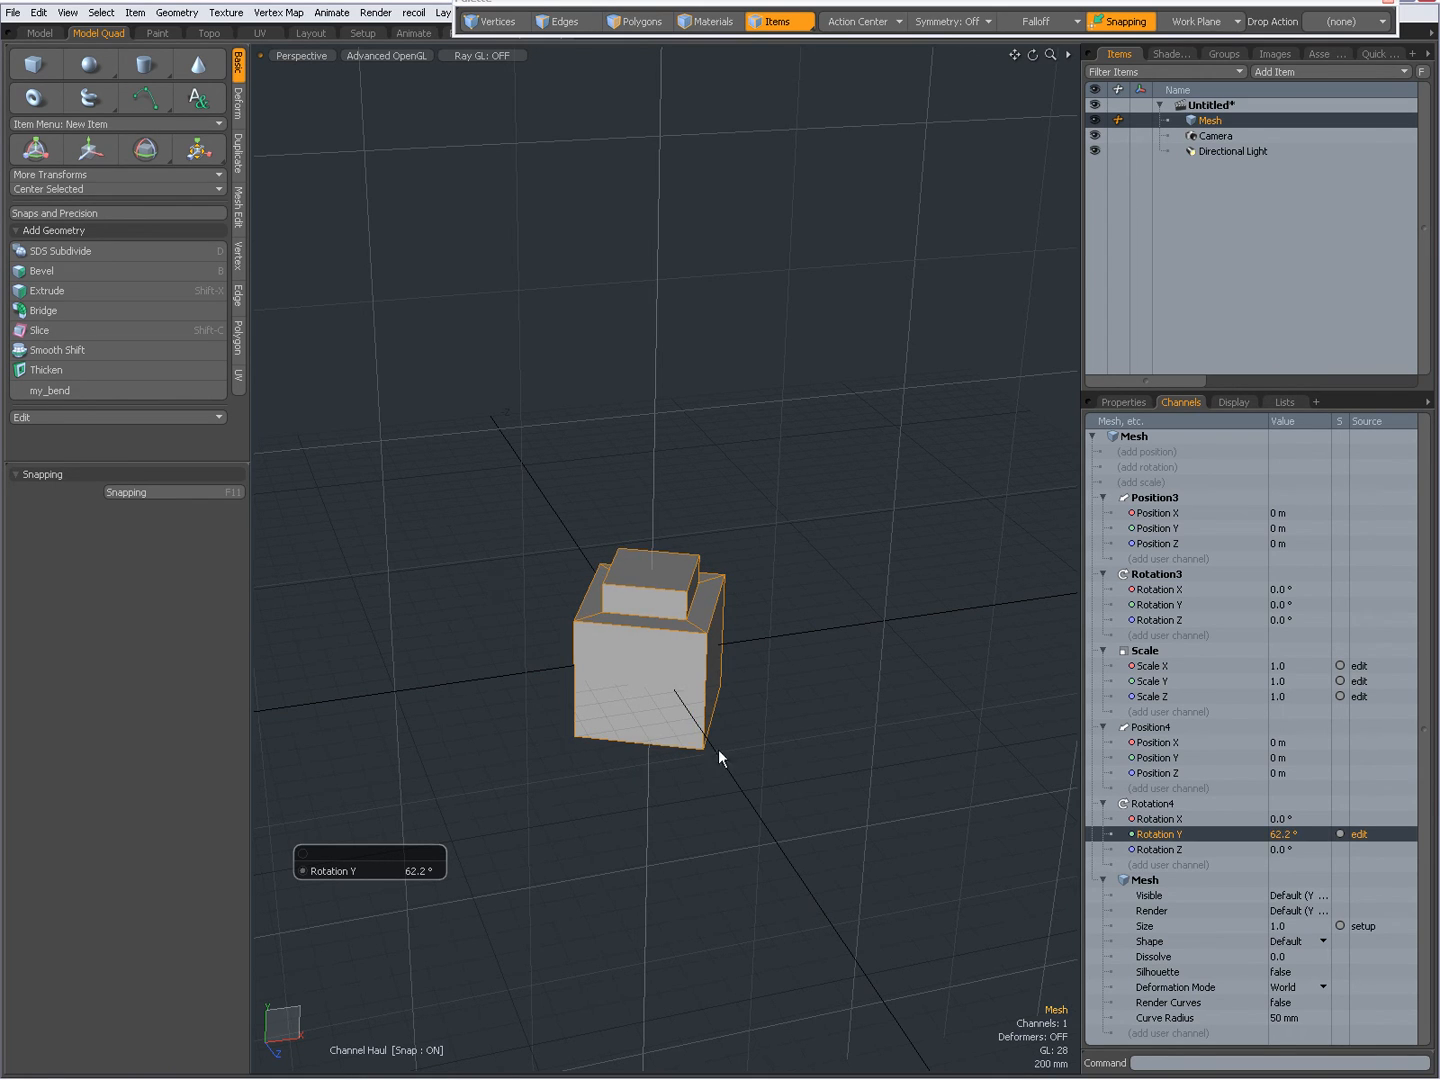
mouse_move(1044, 796)
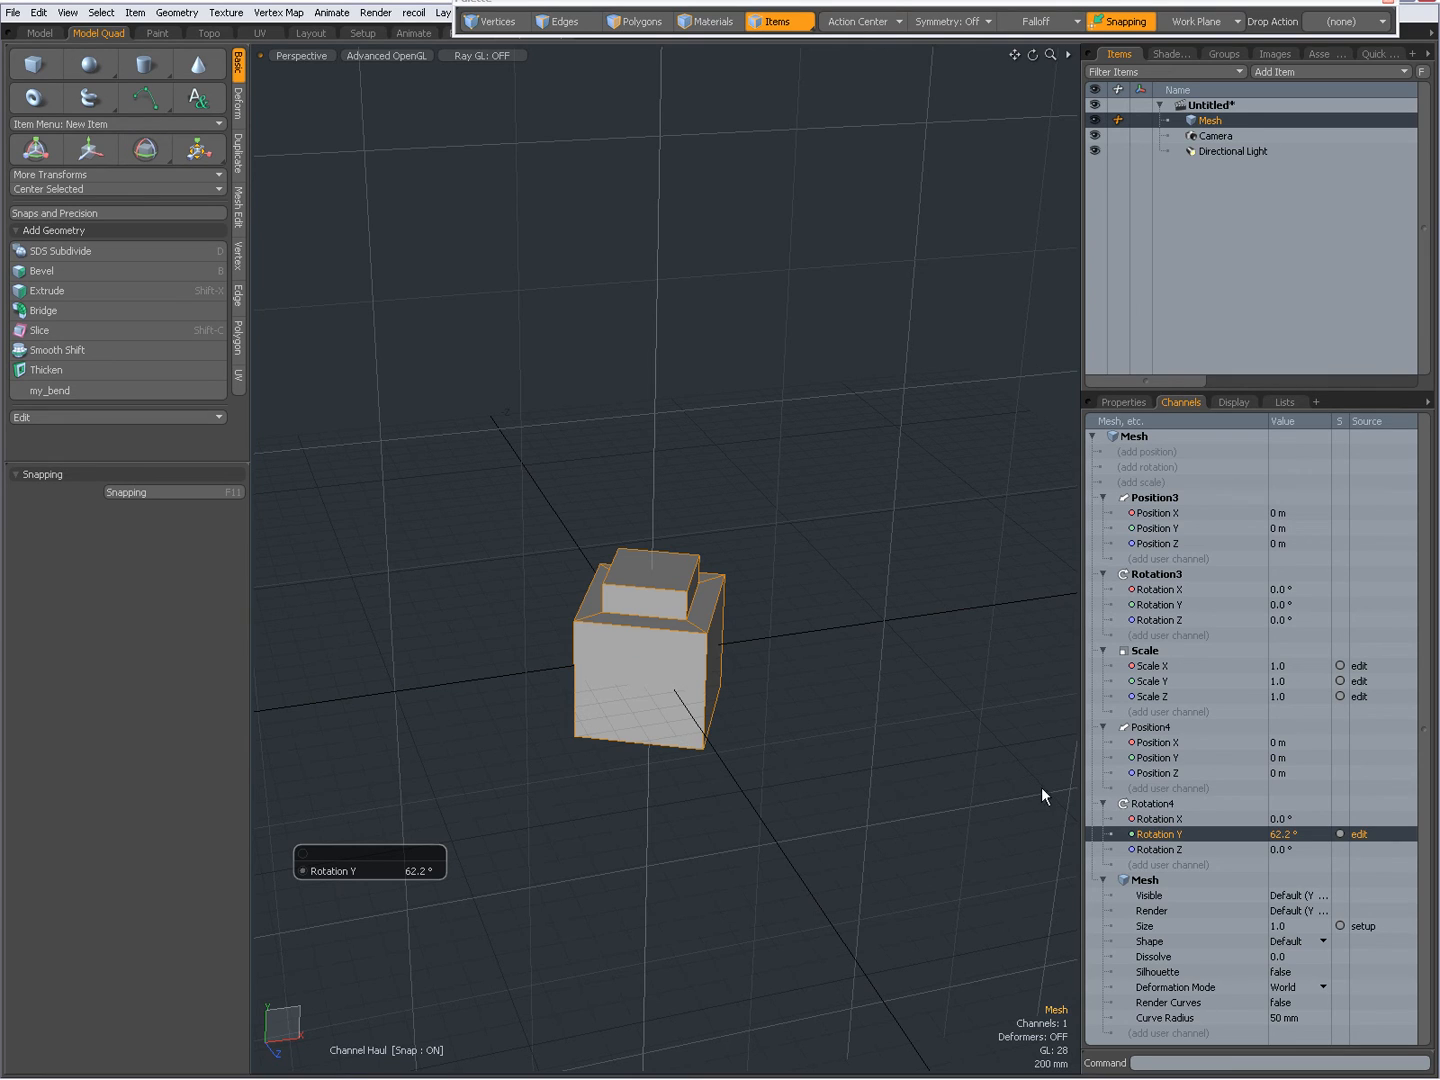
mouse_move(1164, 744)
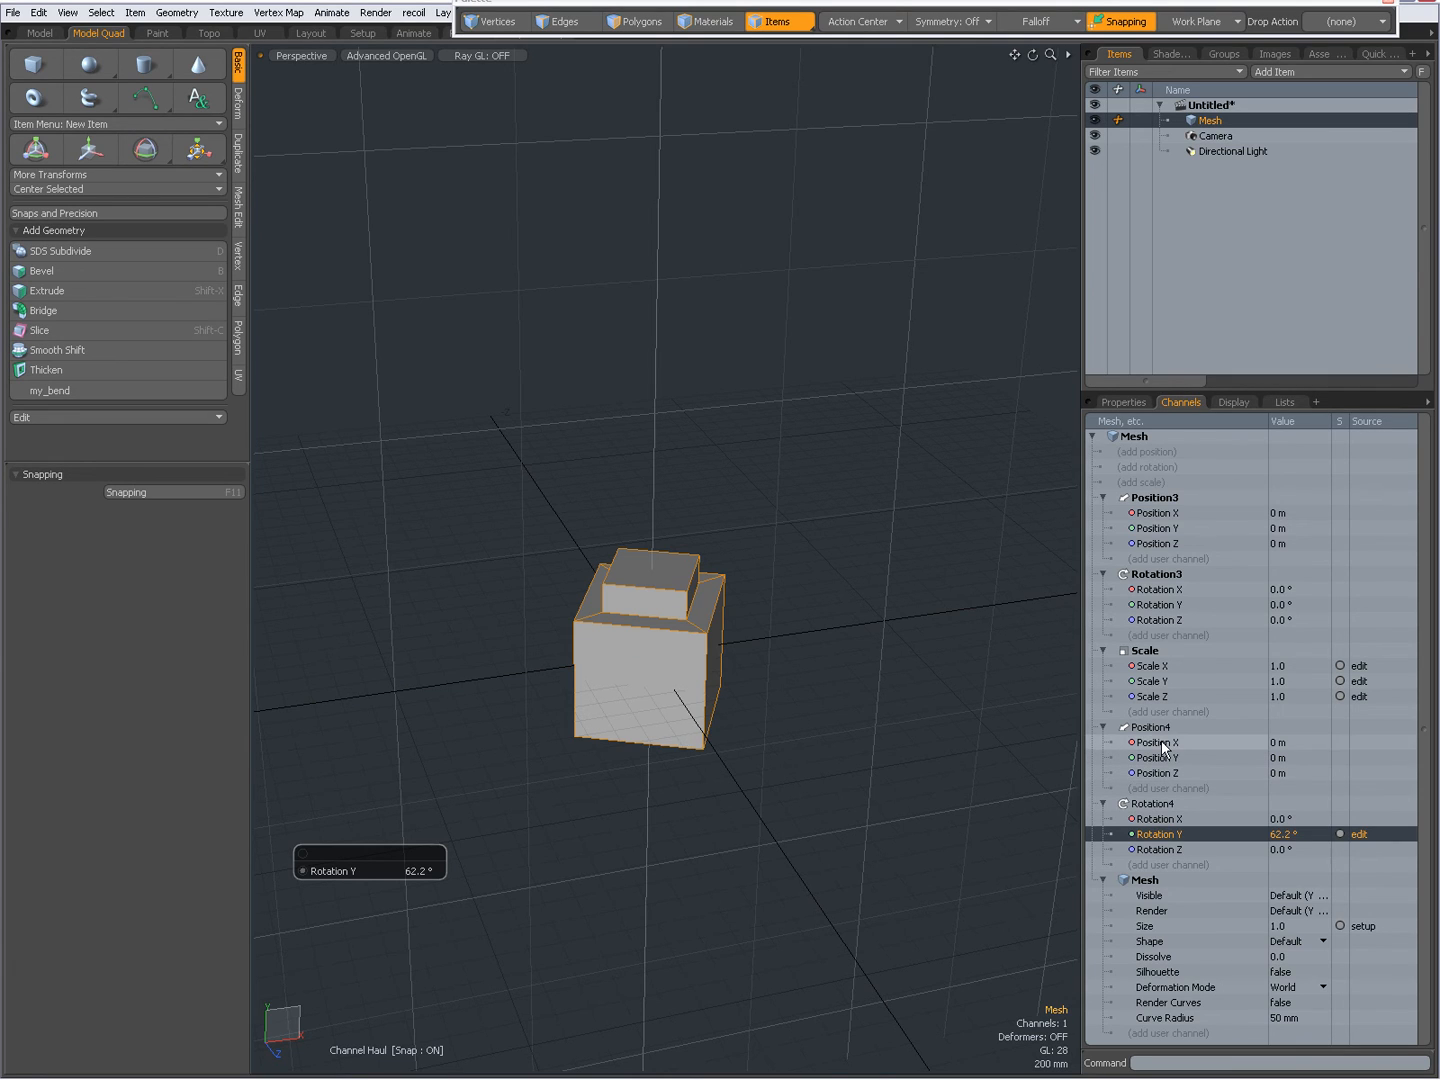
- Haul Position4 X to 1.4 m and Rotation3 Y to 26.7°
left_click(1156, 742)
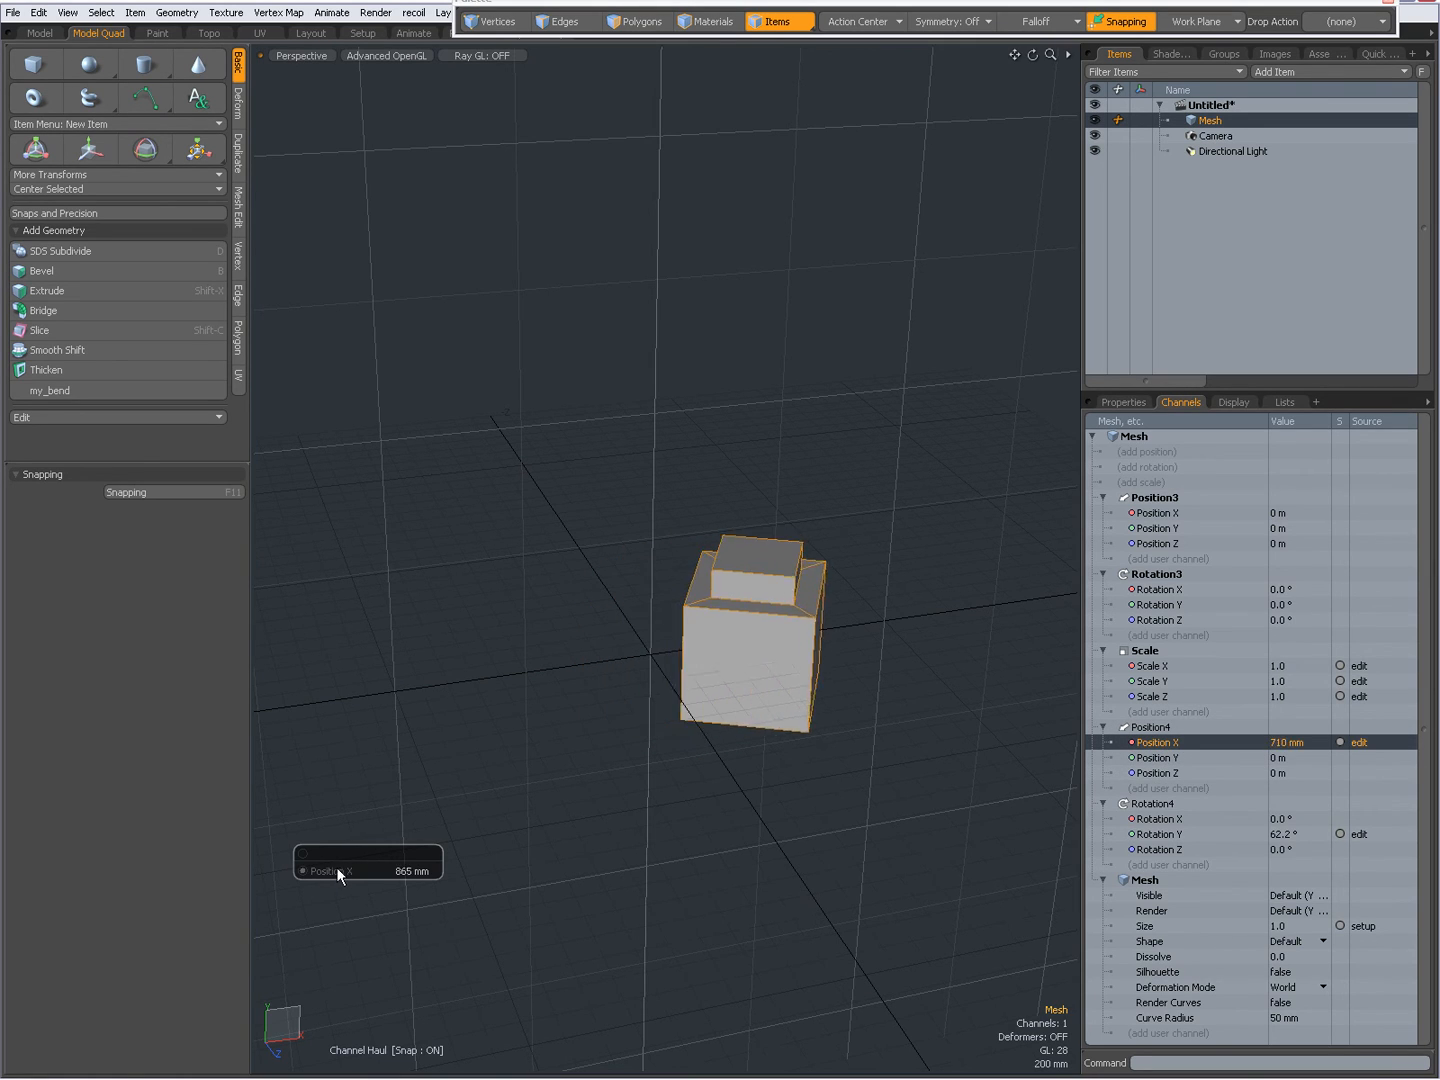
left_click_drag(336, 872, 400, 872)
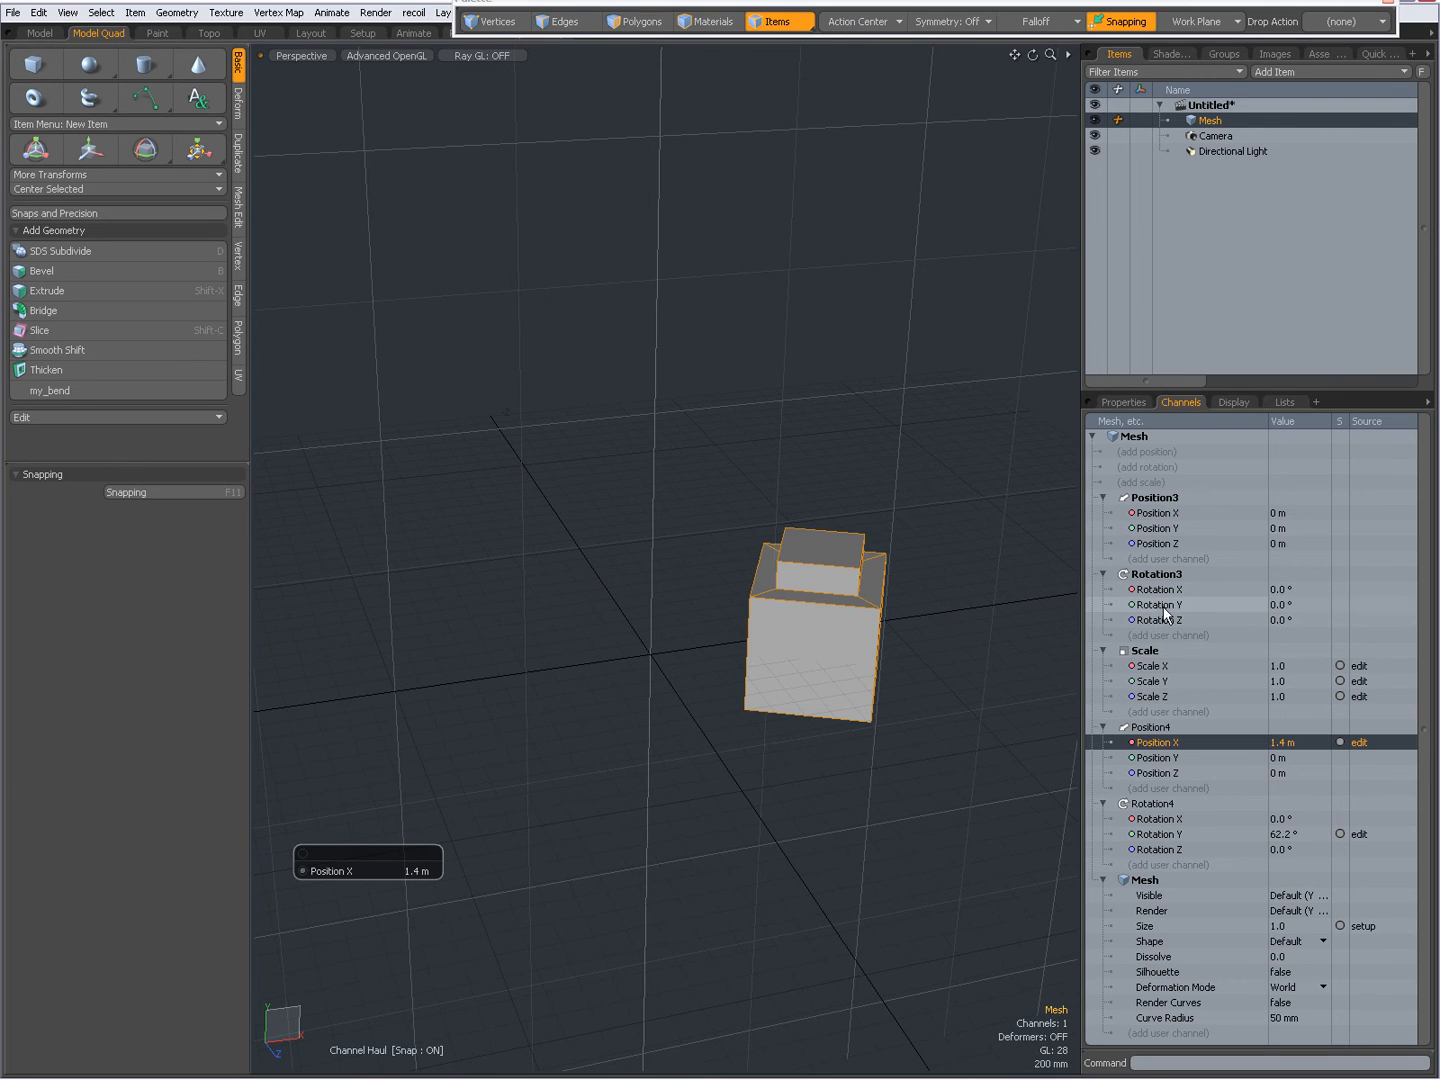
left_click(1158, 604)
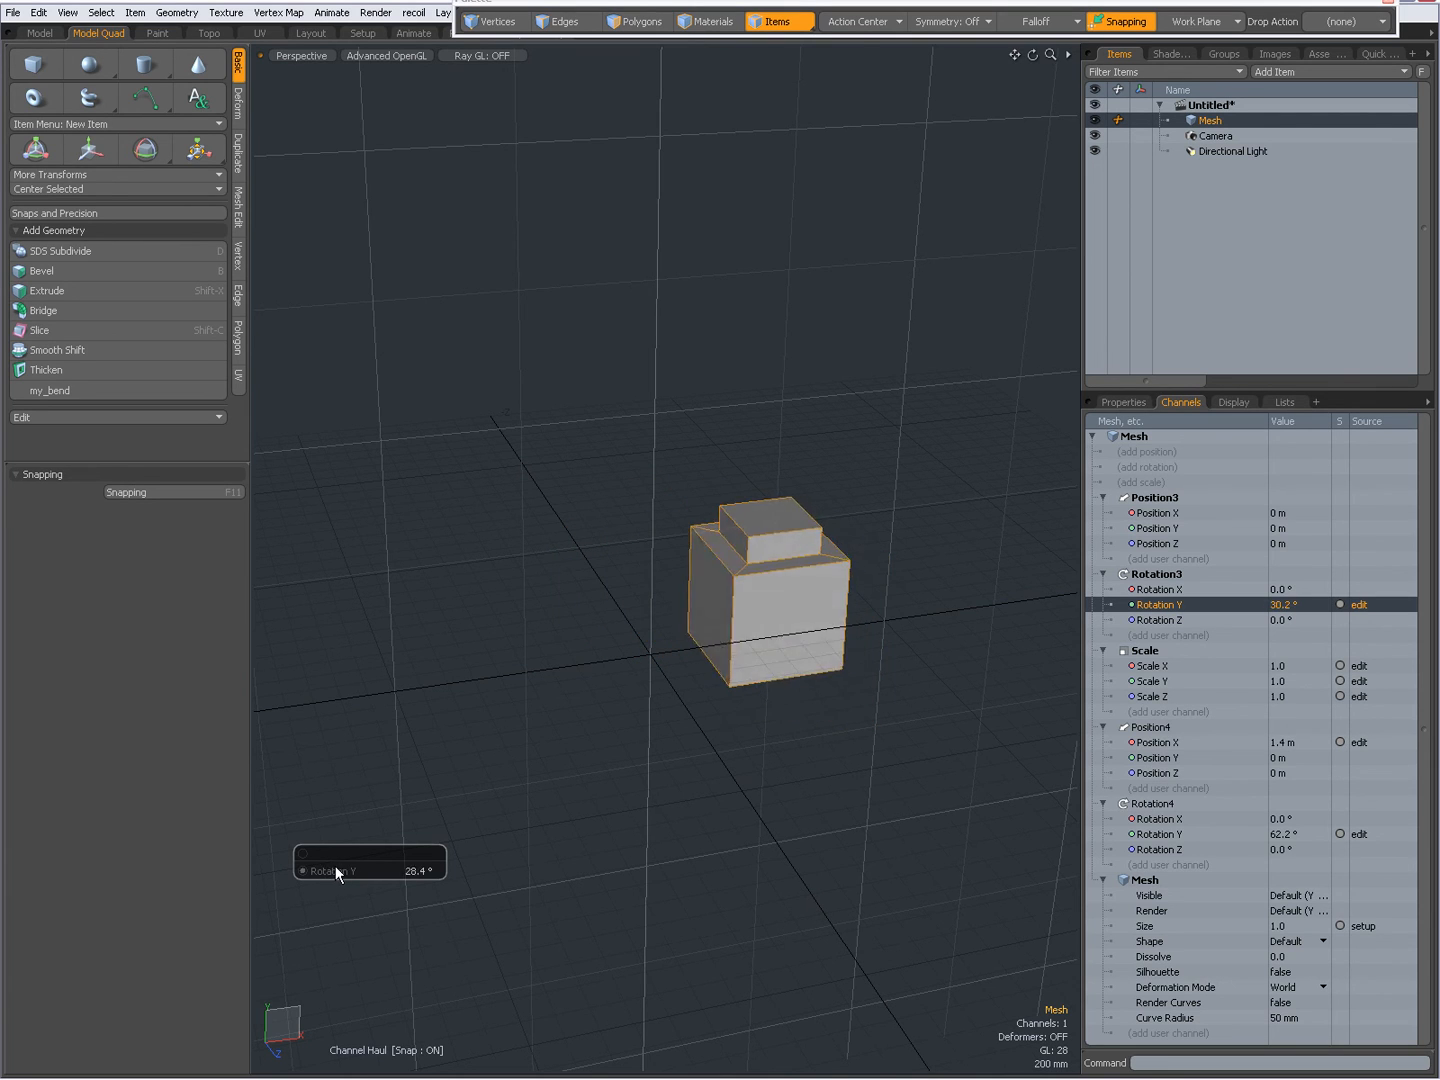
left_click_drag(370, 870, 336, 872)
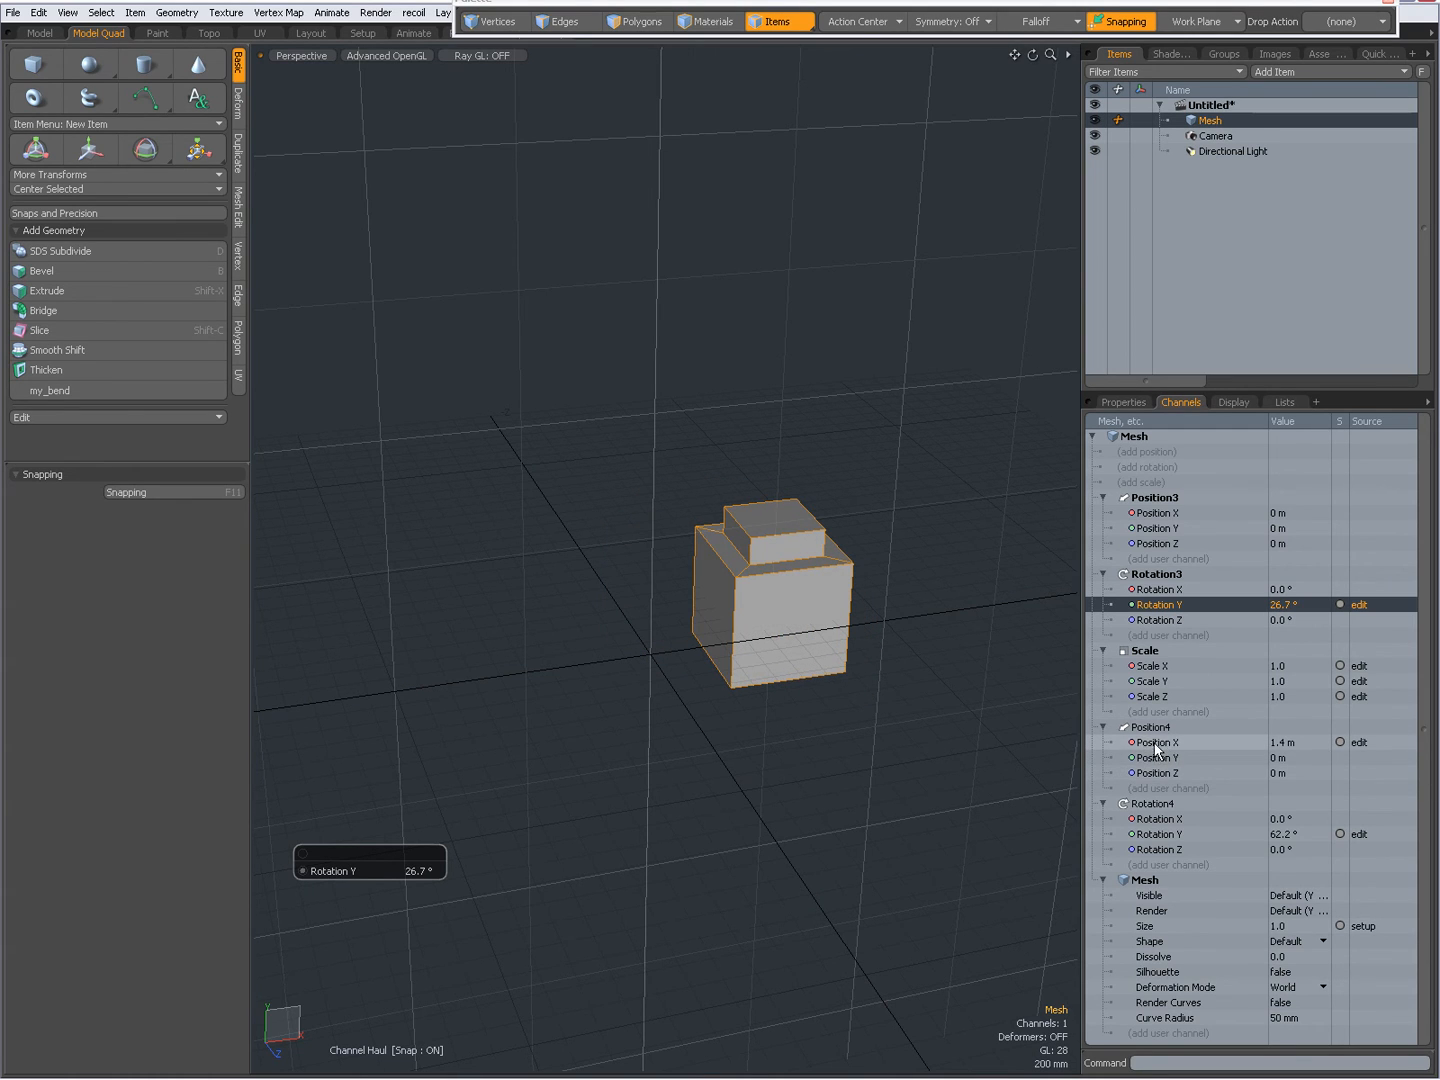
mouse_move(1110, 834)
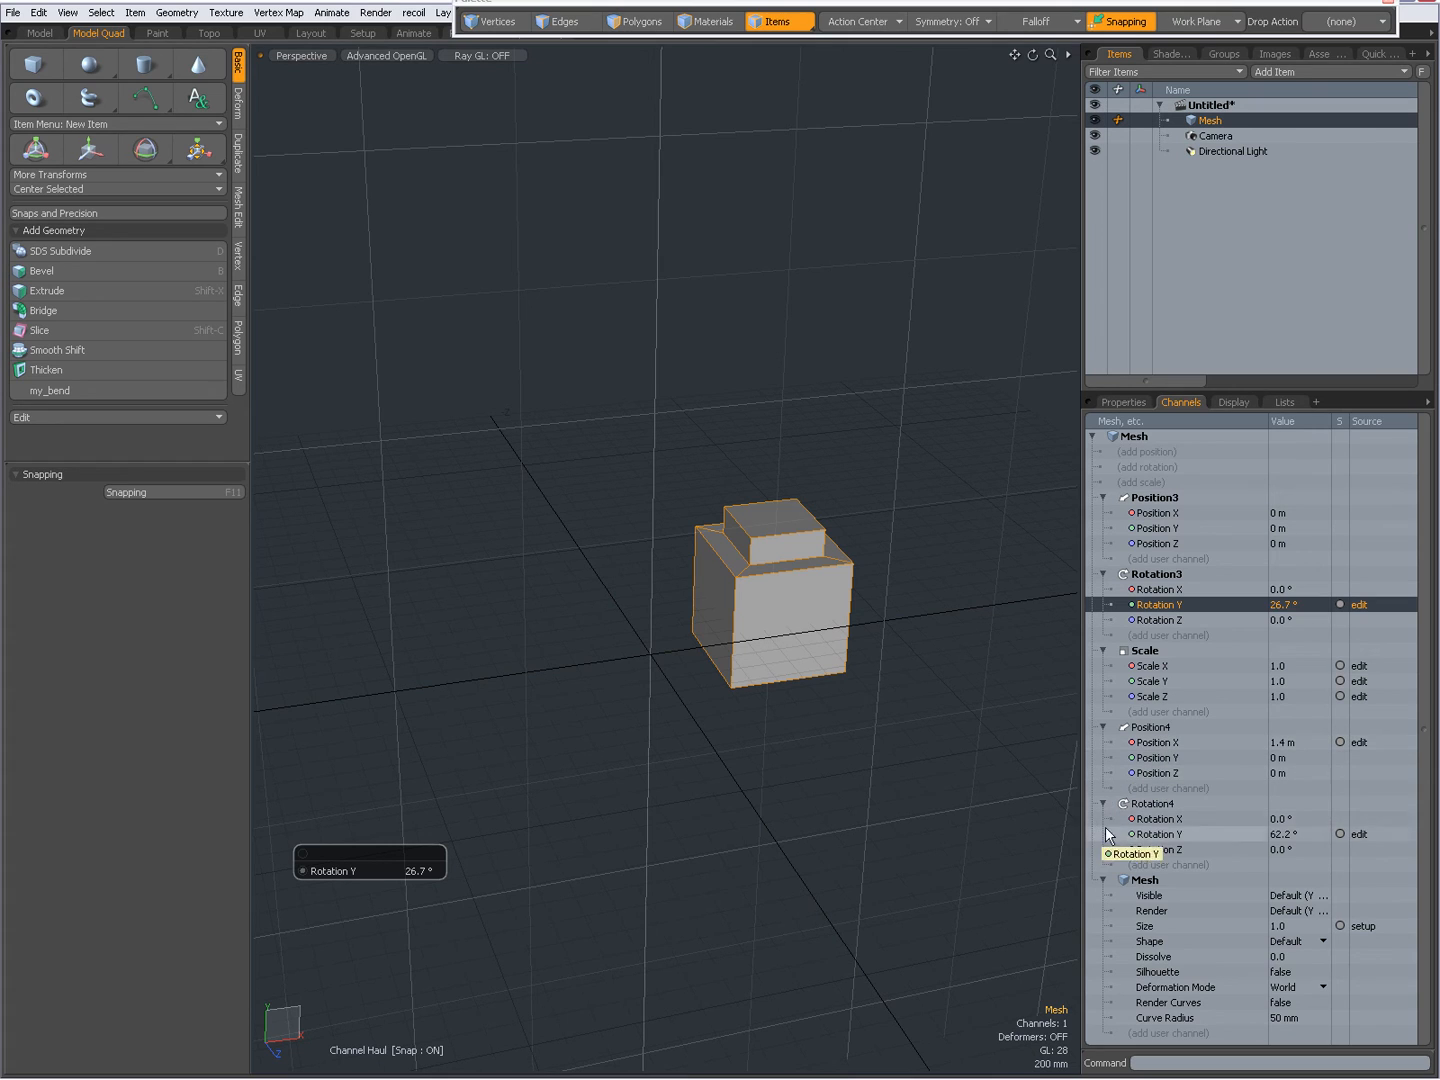
mouse_move(1152, 836)
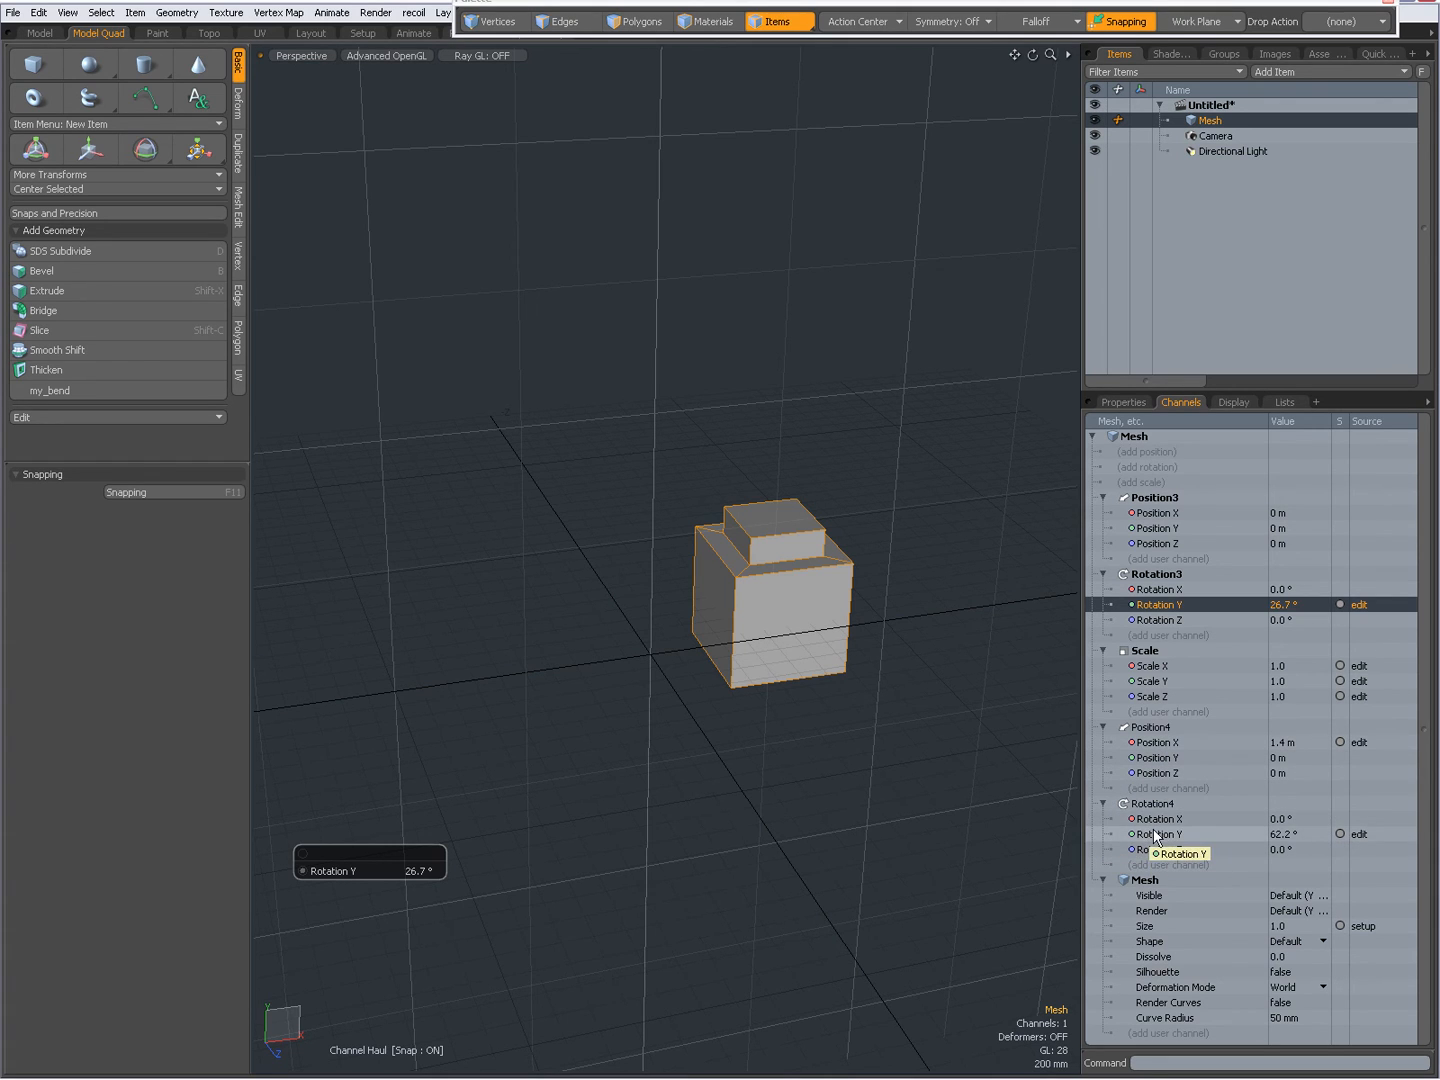
mouse_move(734, 638)
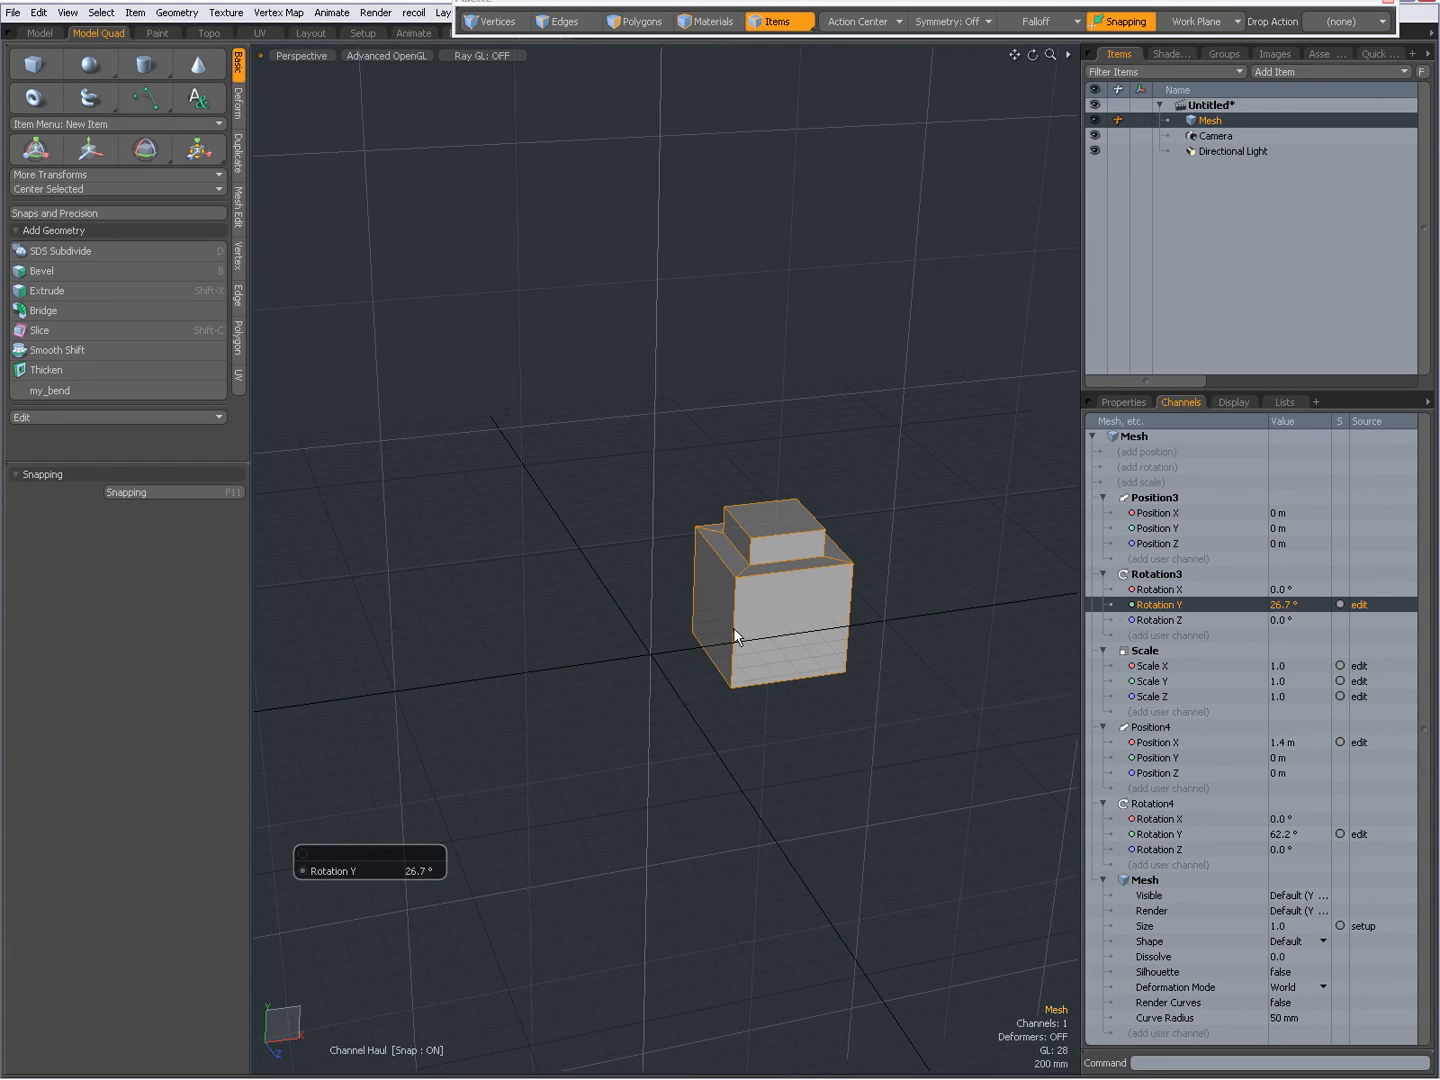
mouse_move(834, 676)
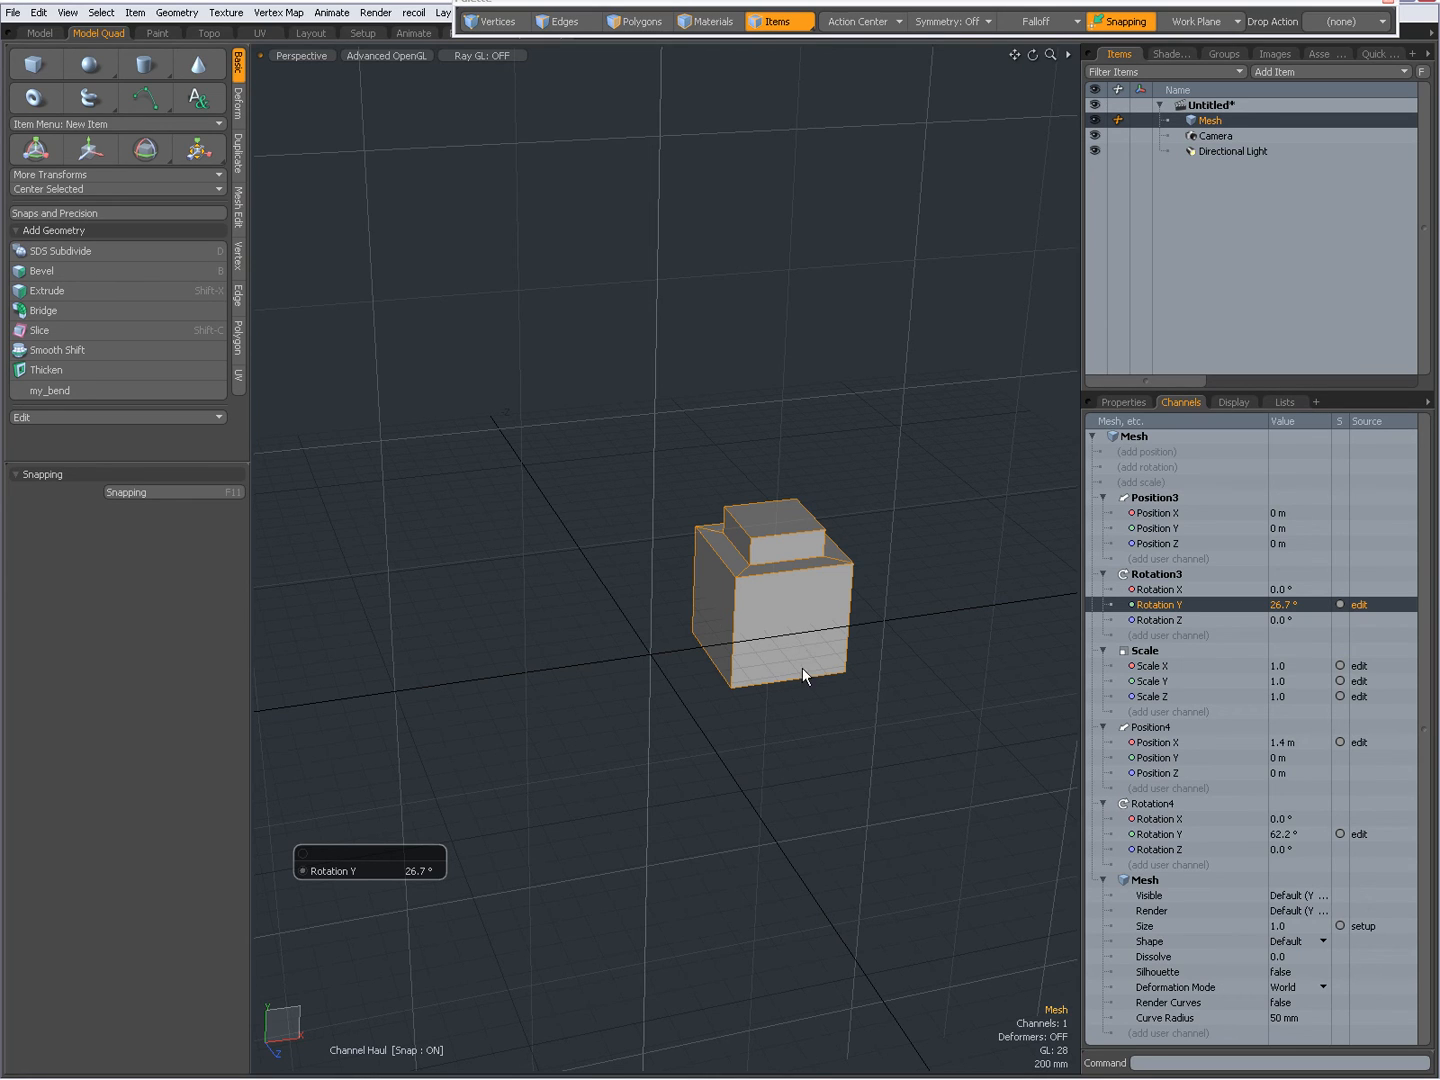
mouse_move(1172, 744)
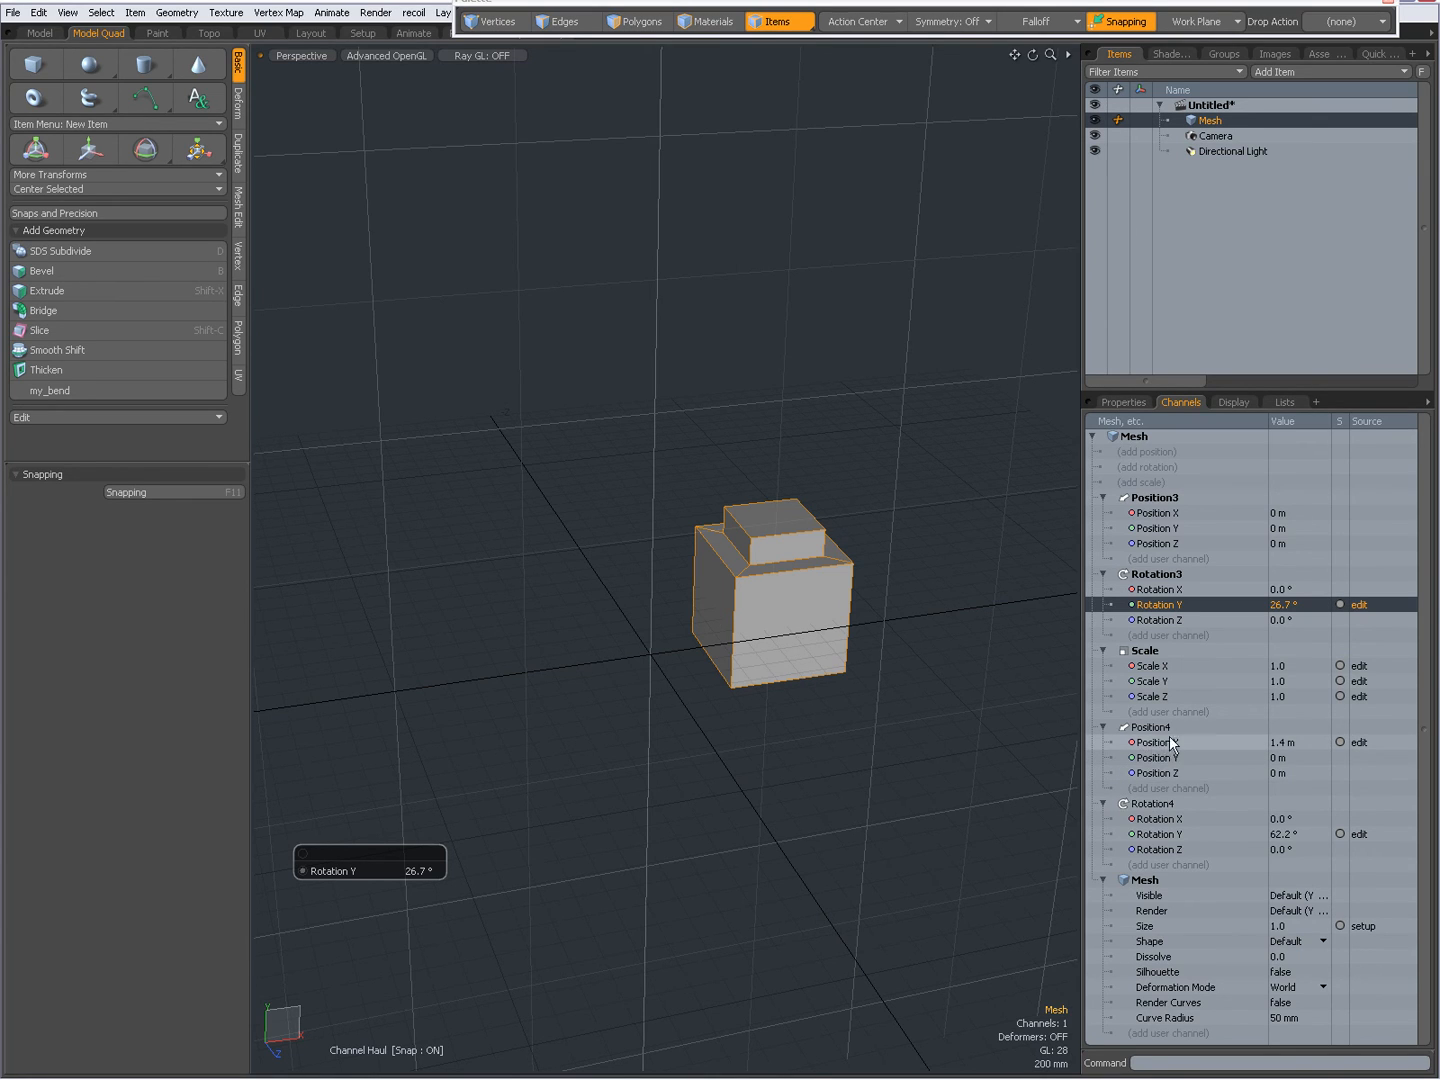
mouse_move(1172, 746)
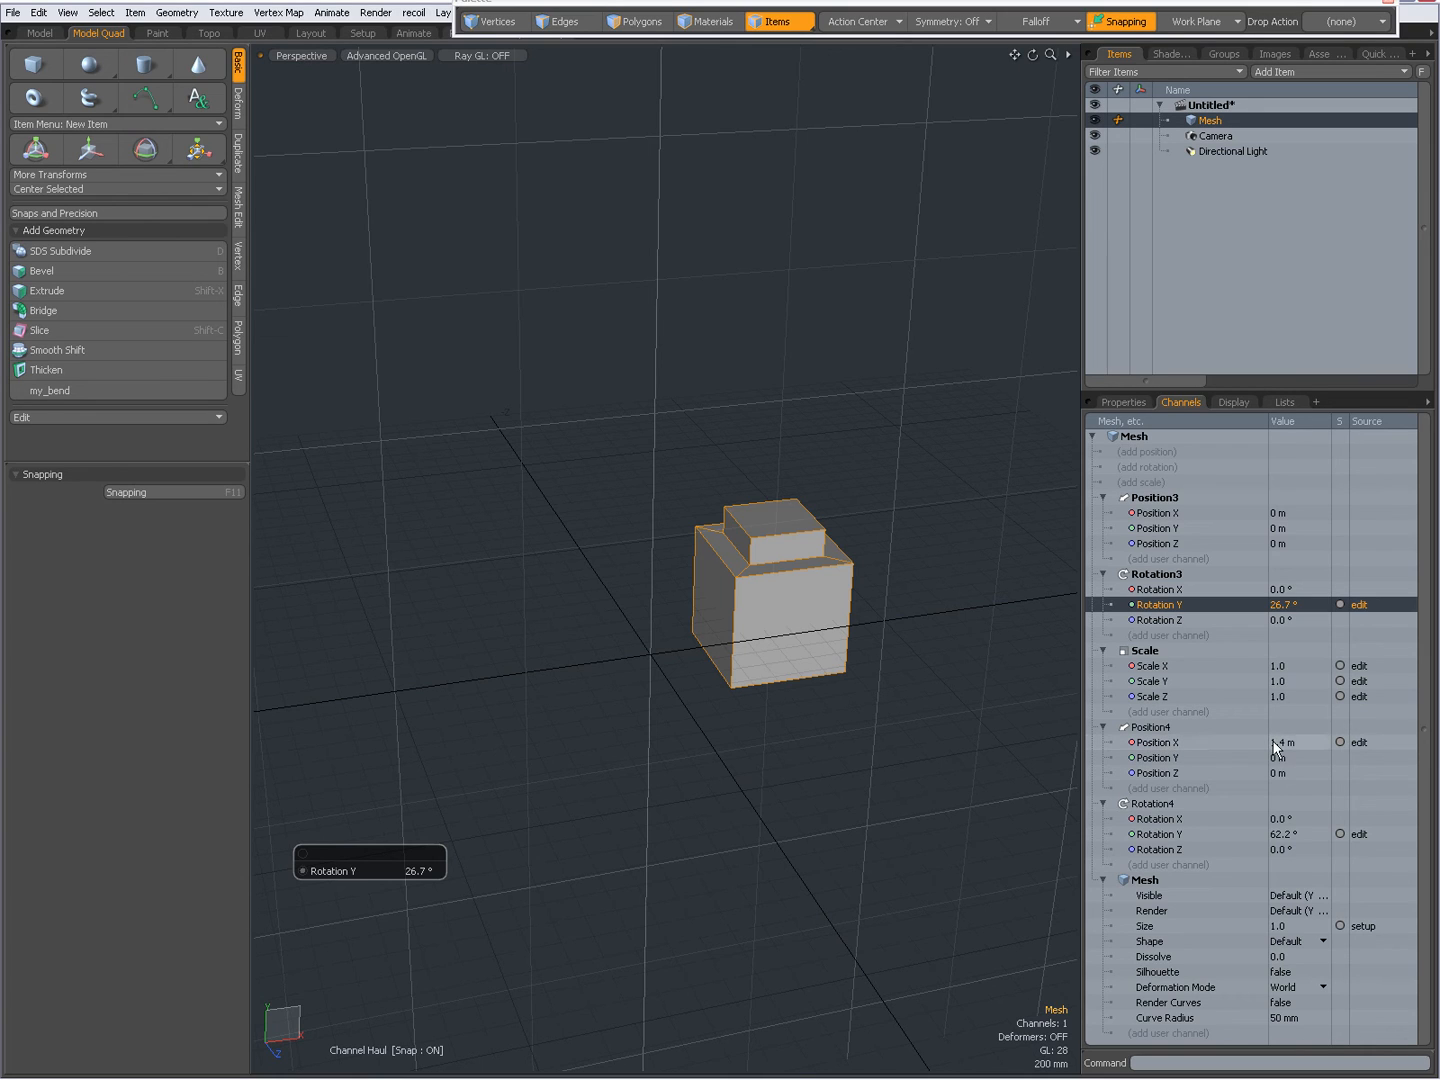
mouse_move(766, 680)
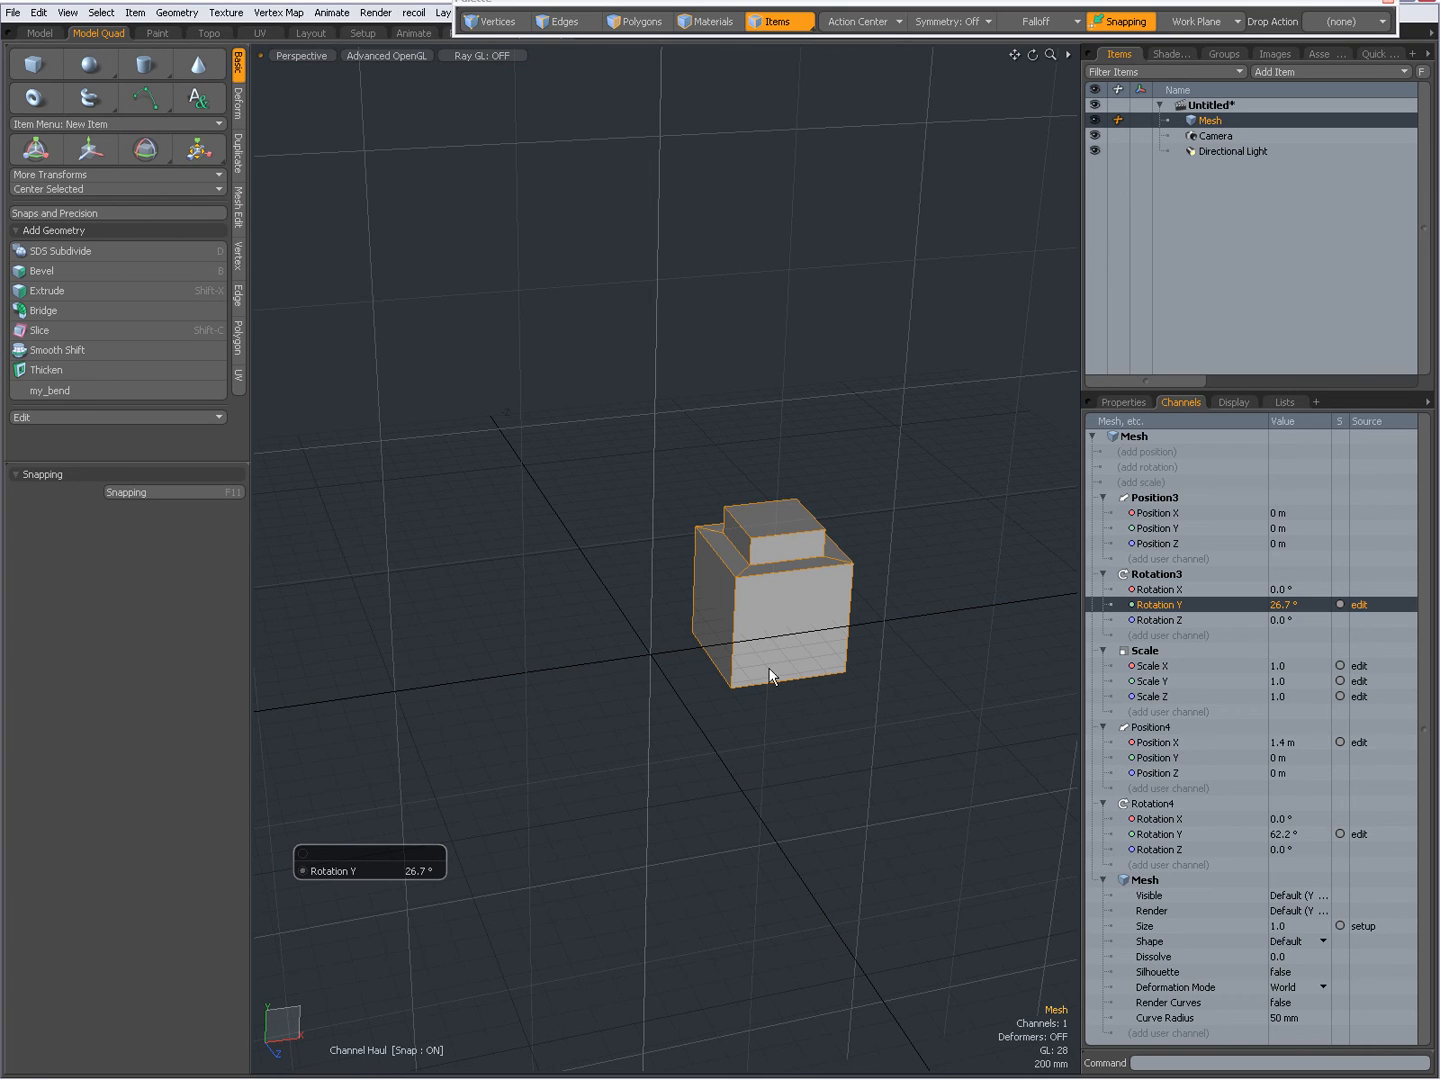
mouse_move(798, 604)
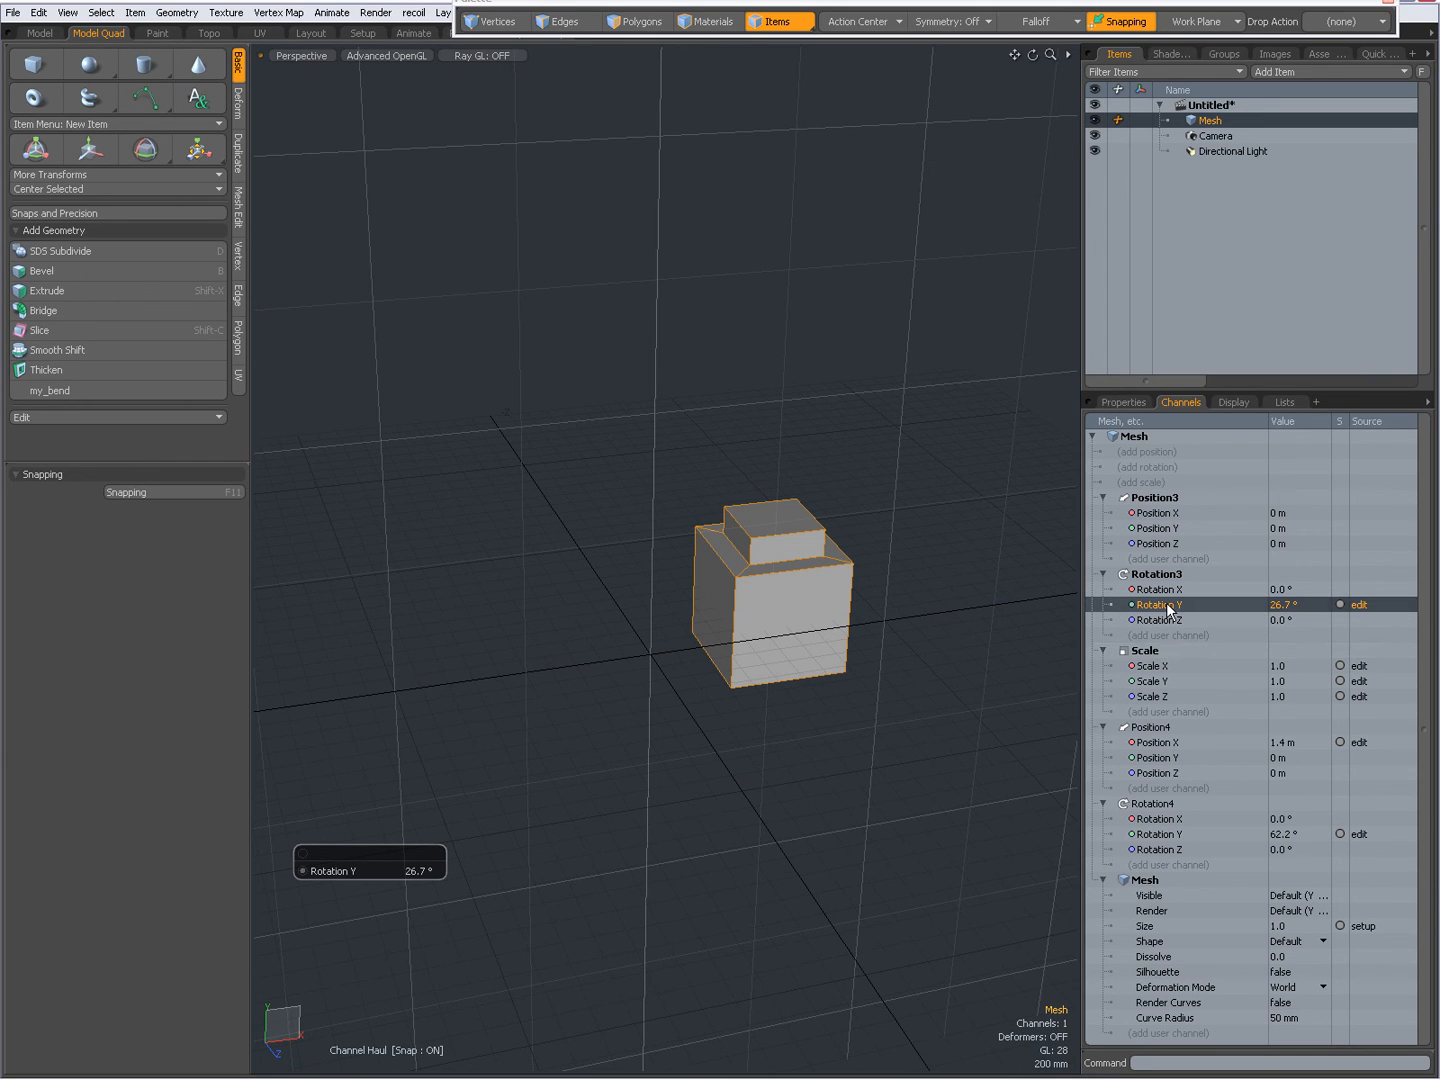
mouse_move(1162, 604)
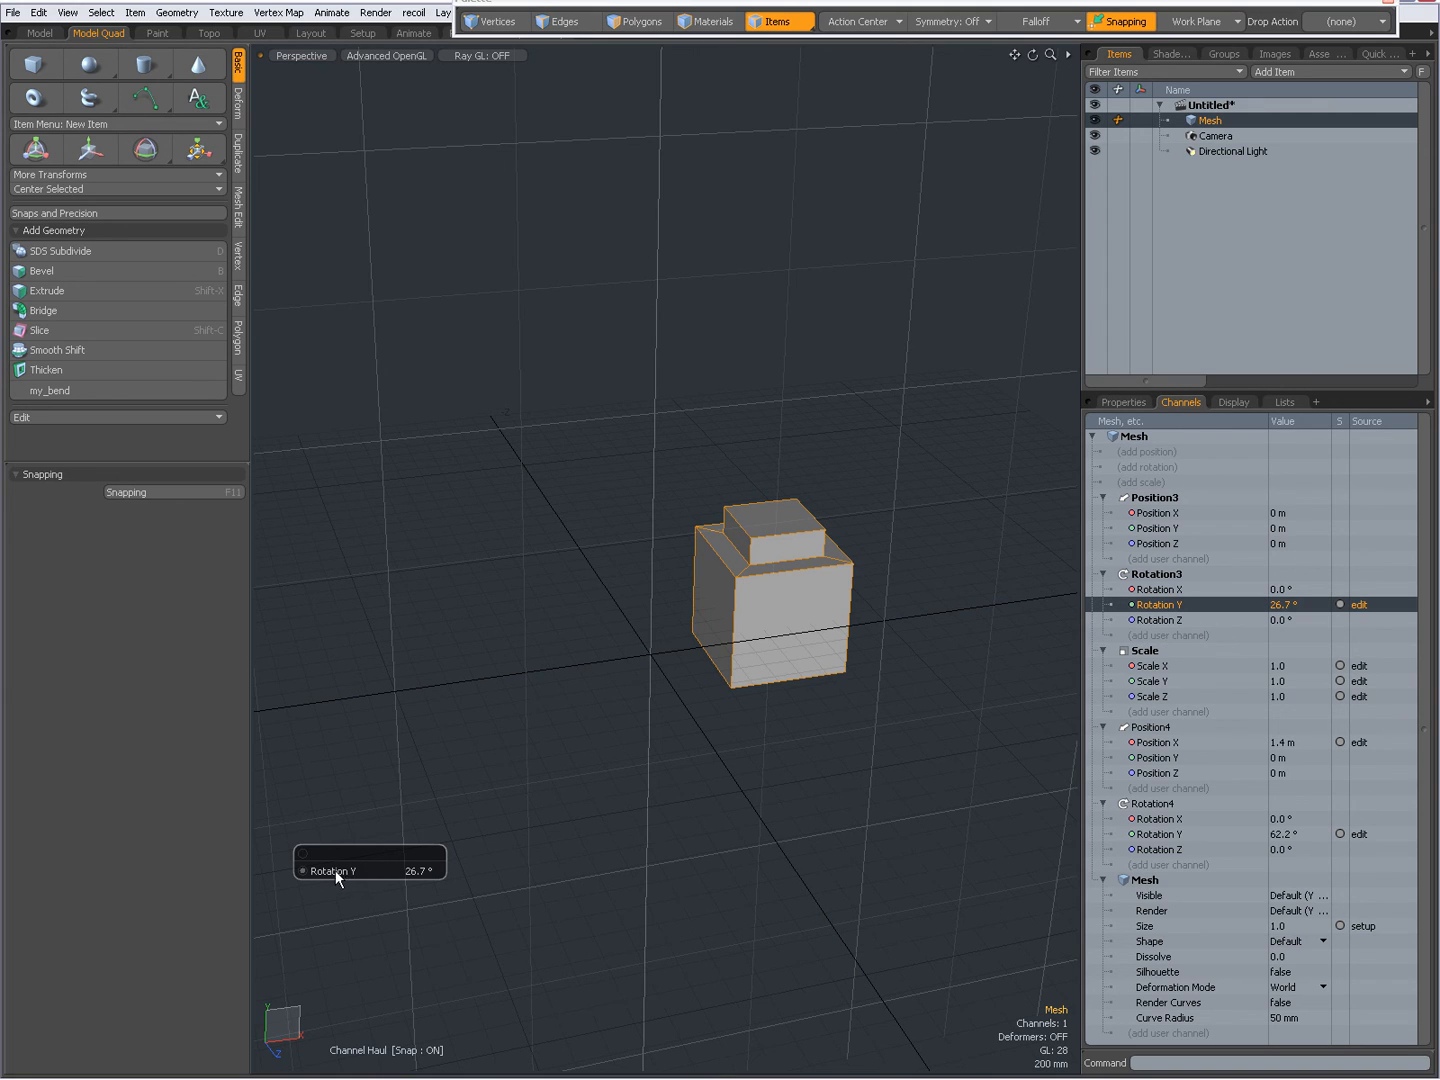
- Haul Rotation3 Y further, up to 38.9°
left_click_drag(336, 878, 336, 870)
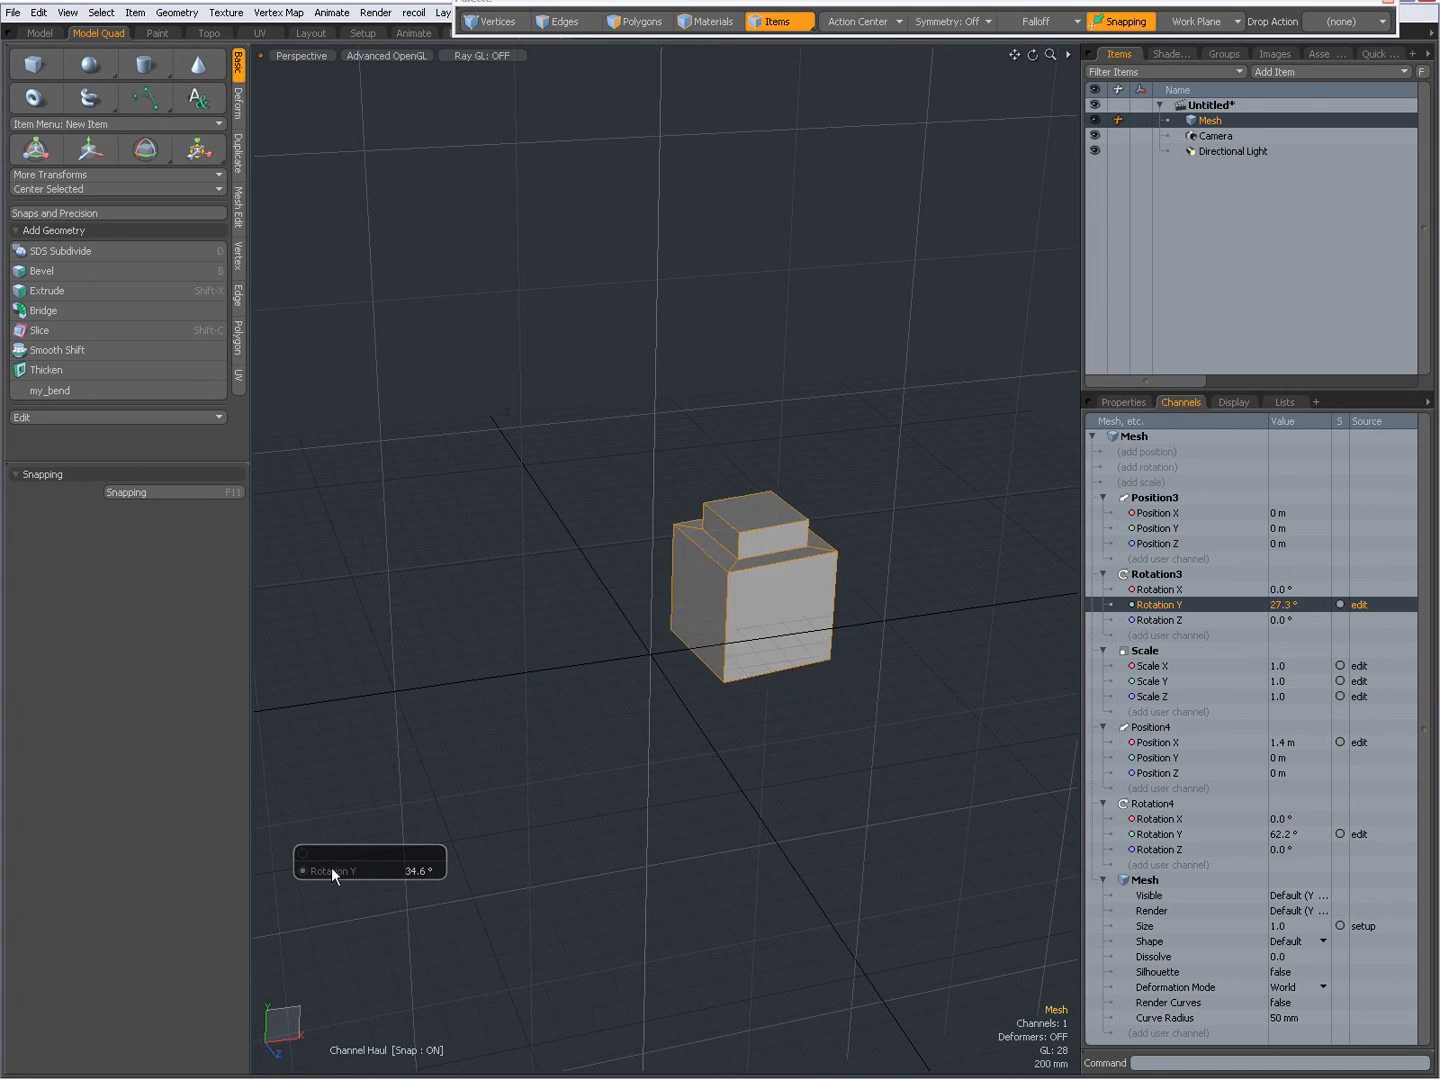
left_click_drag(336, 870, 356, 870)
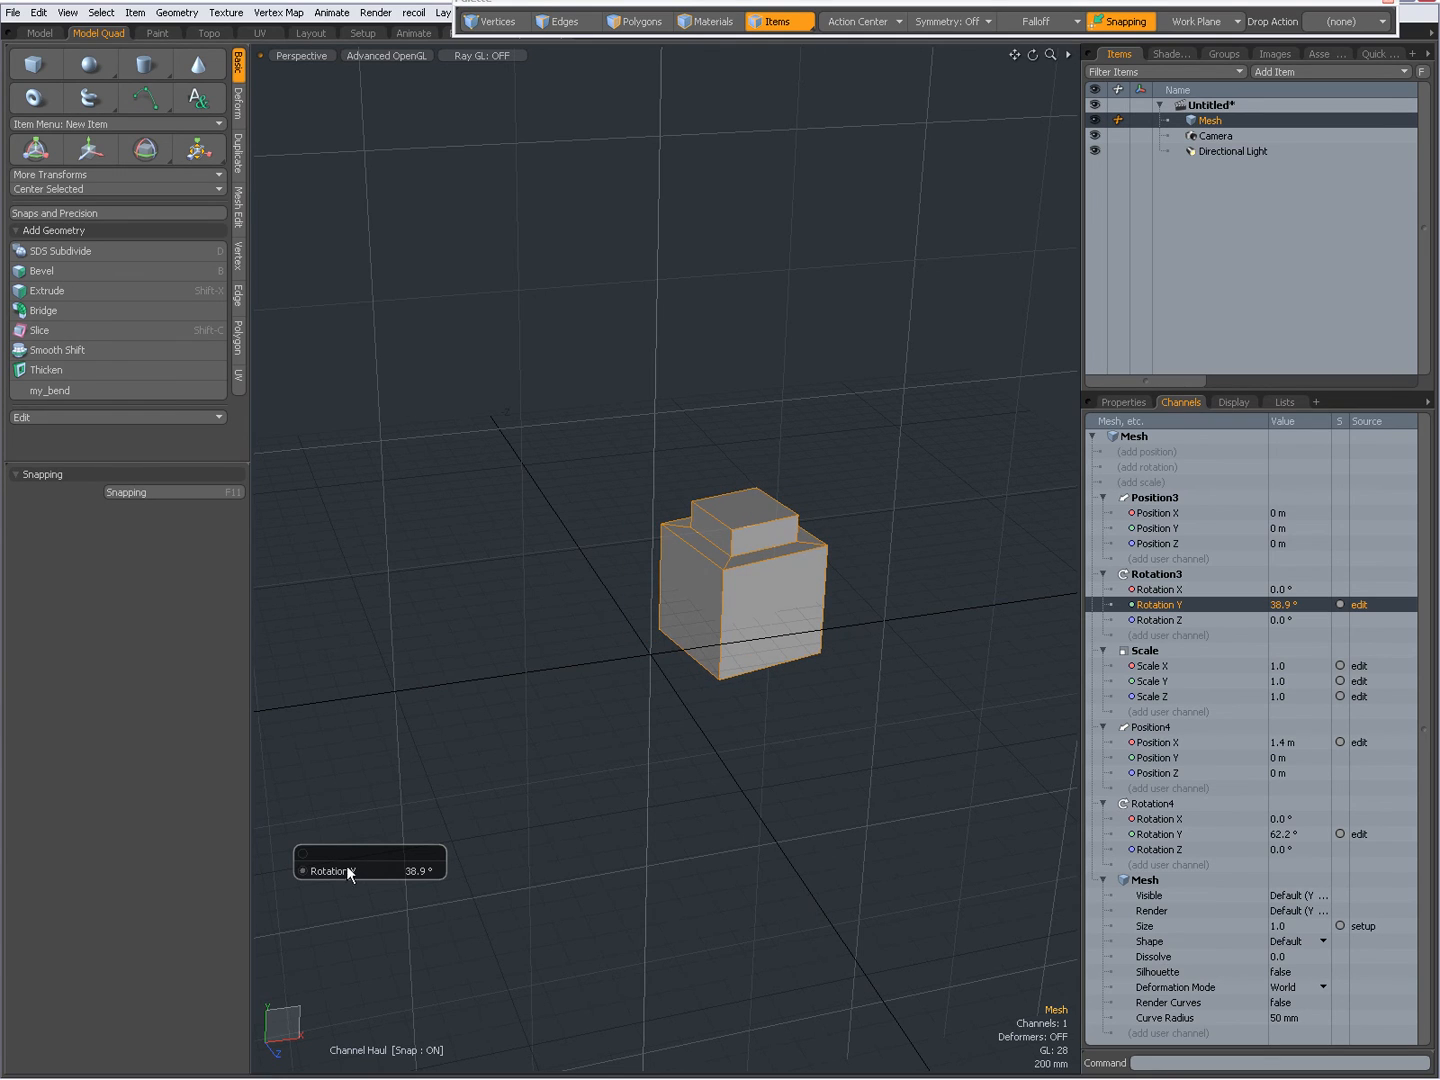
mouse_move(636, 738)
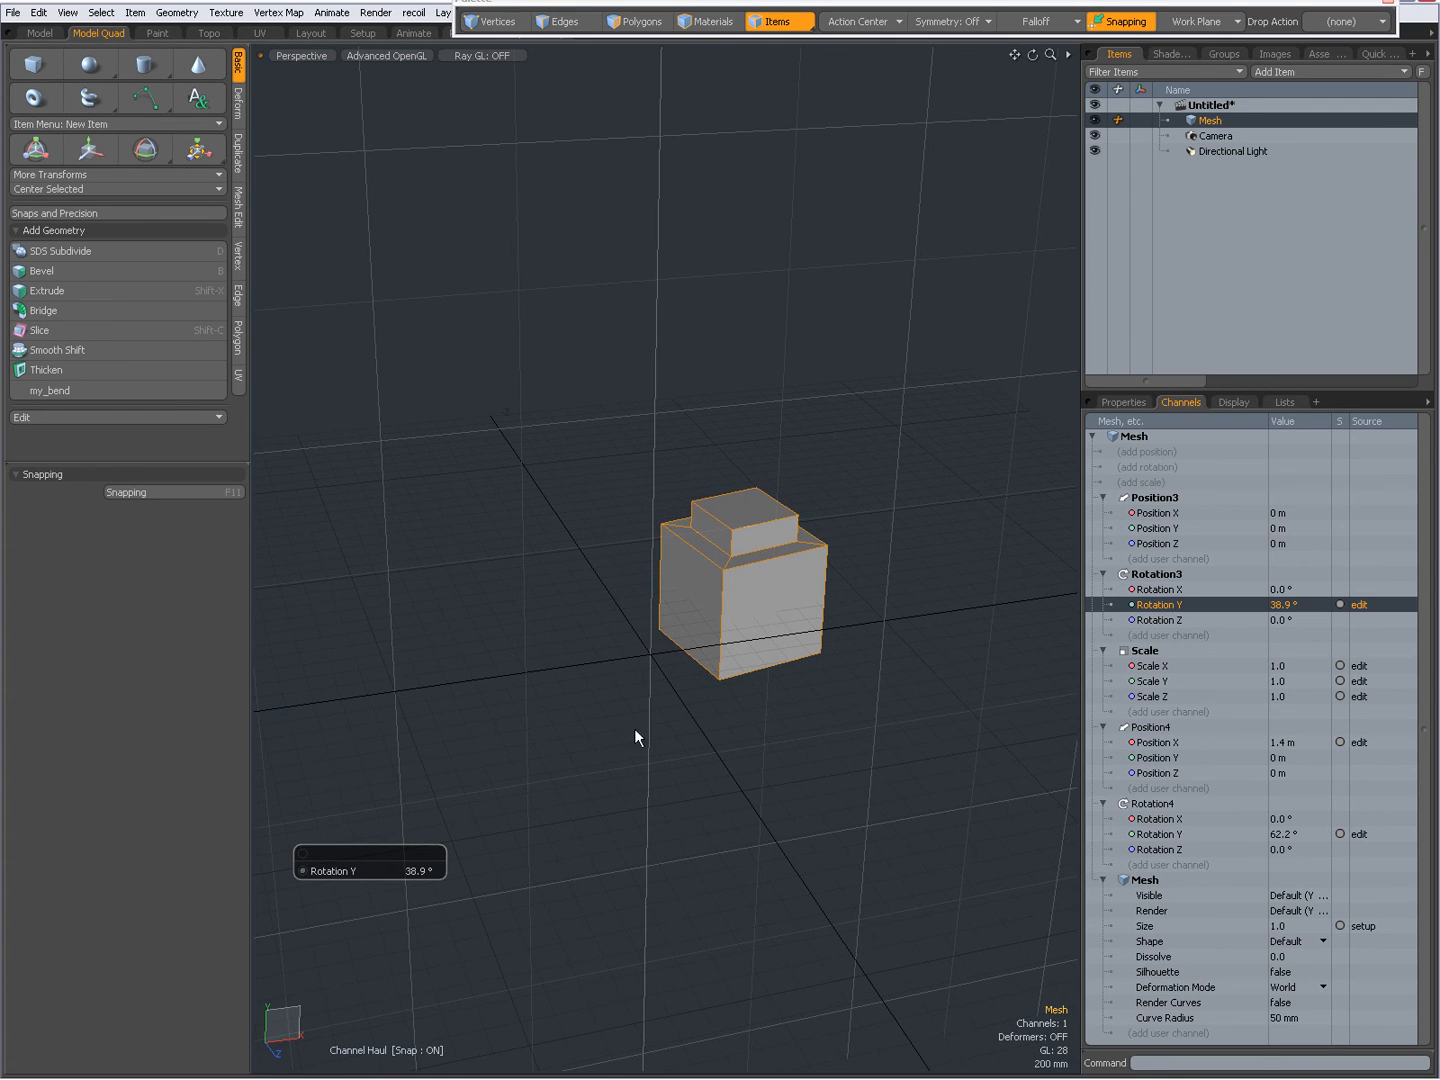
mouse_move(754, 568)
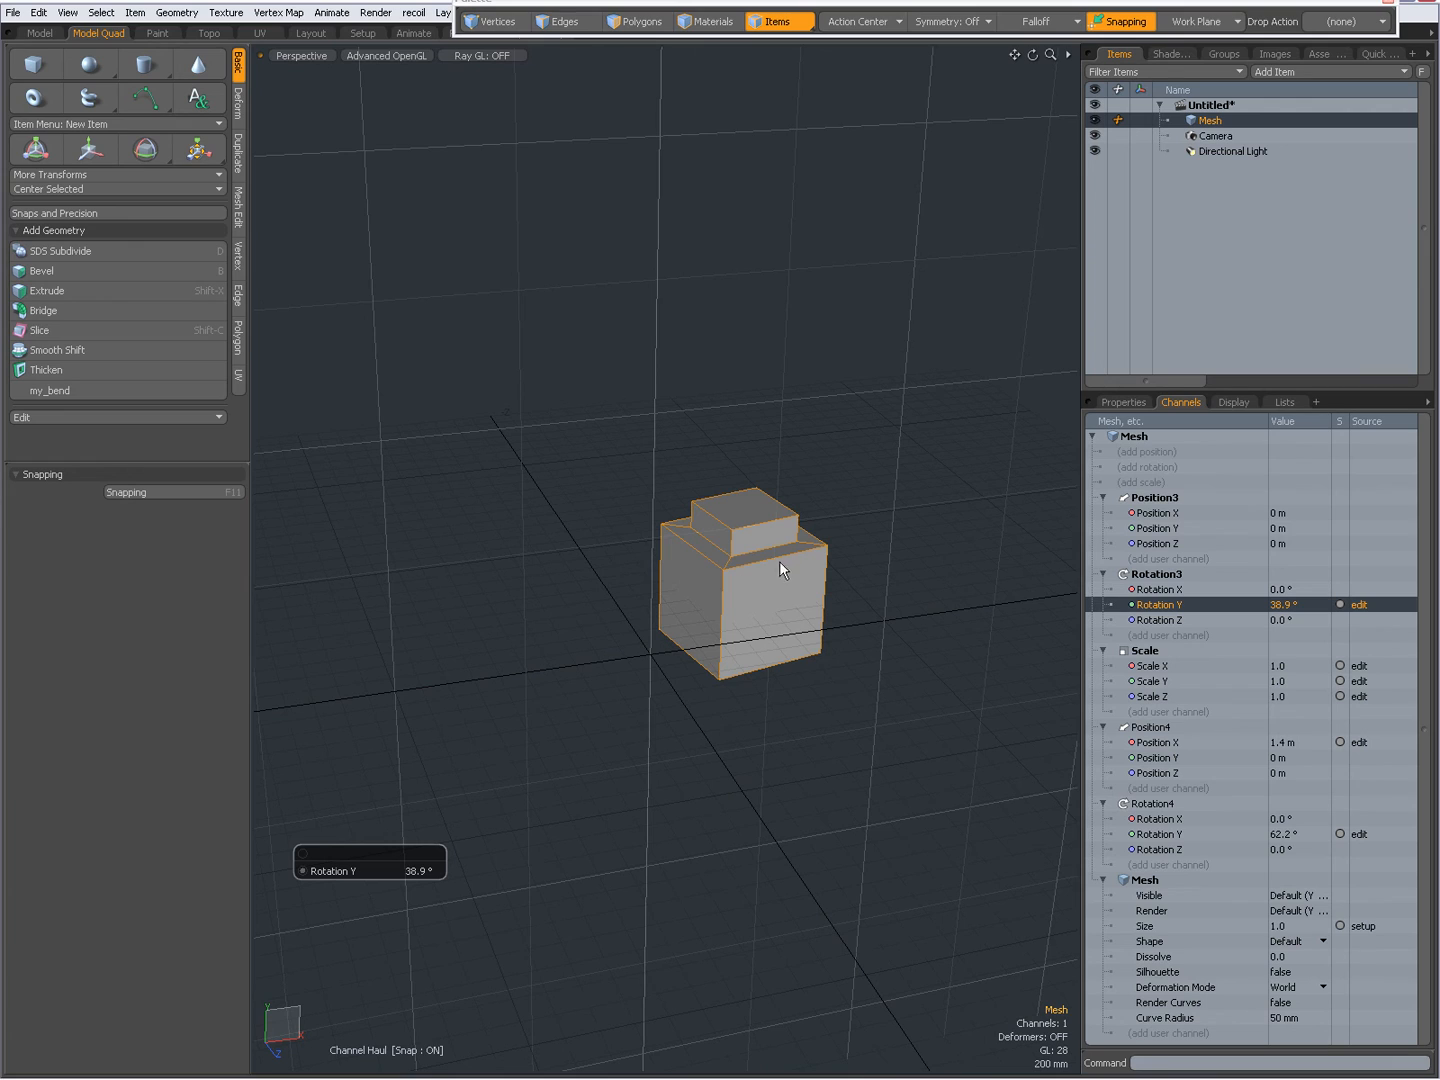
mouse_move(844, 576)
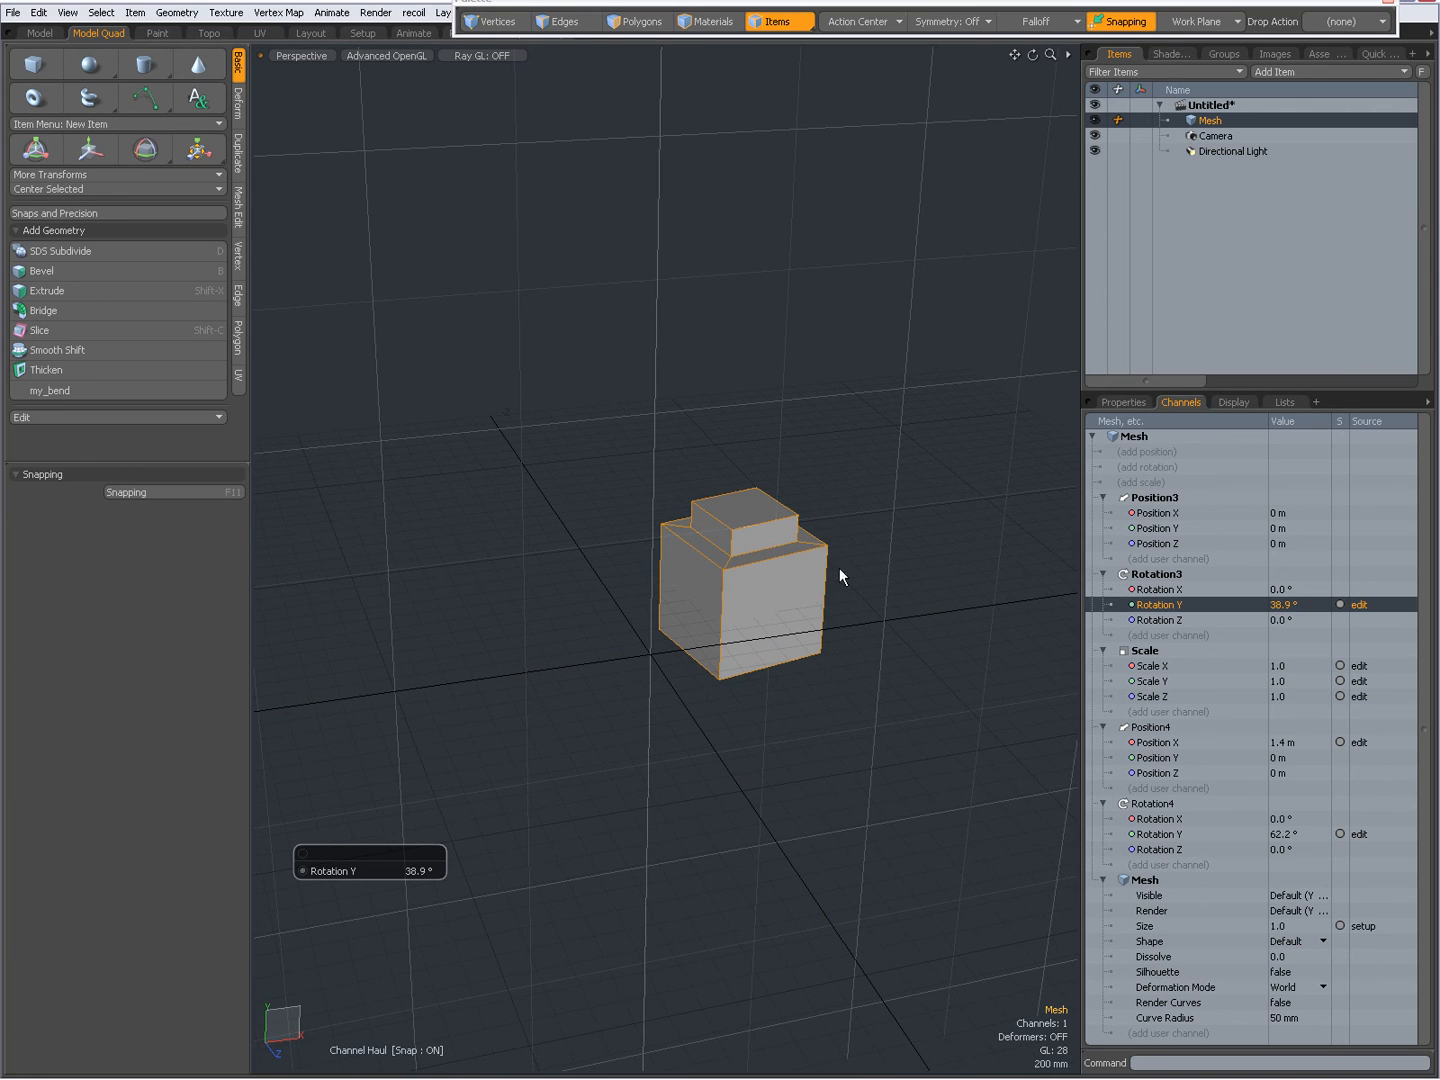
mouse_move(810, 568)
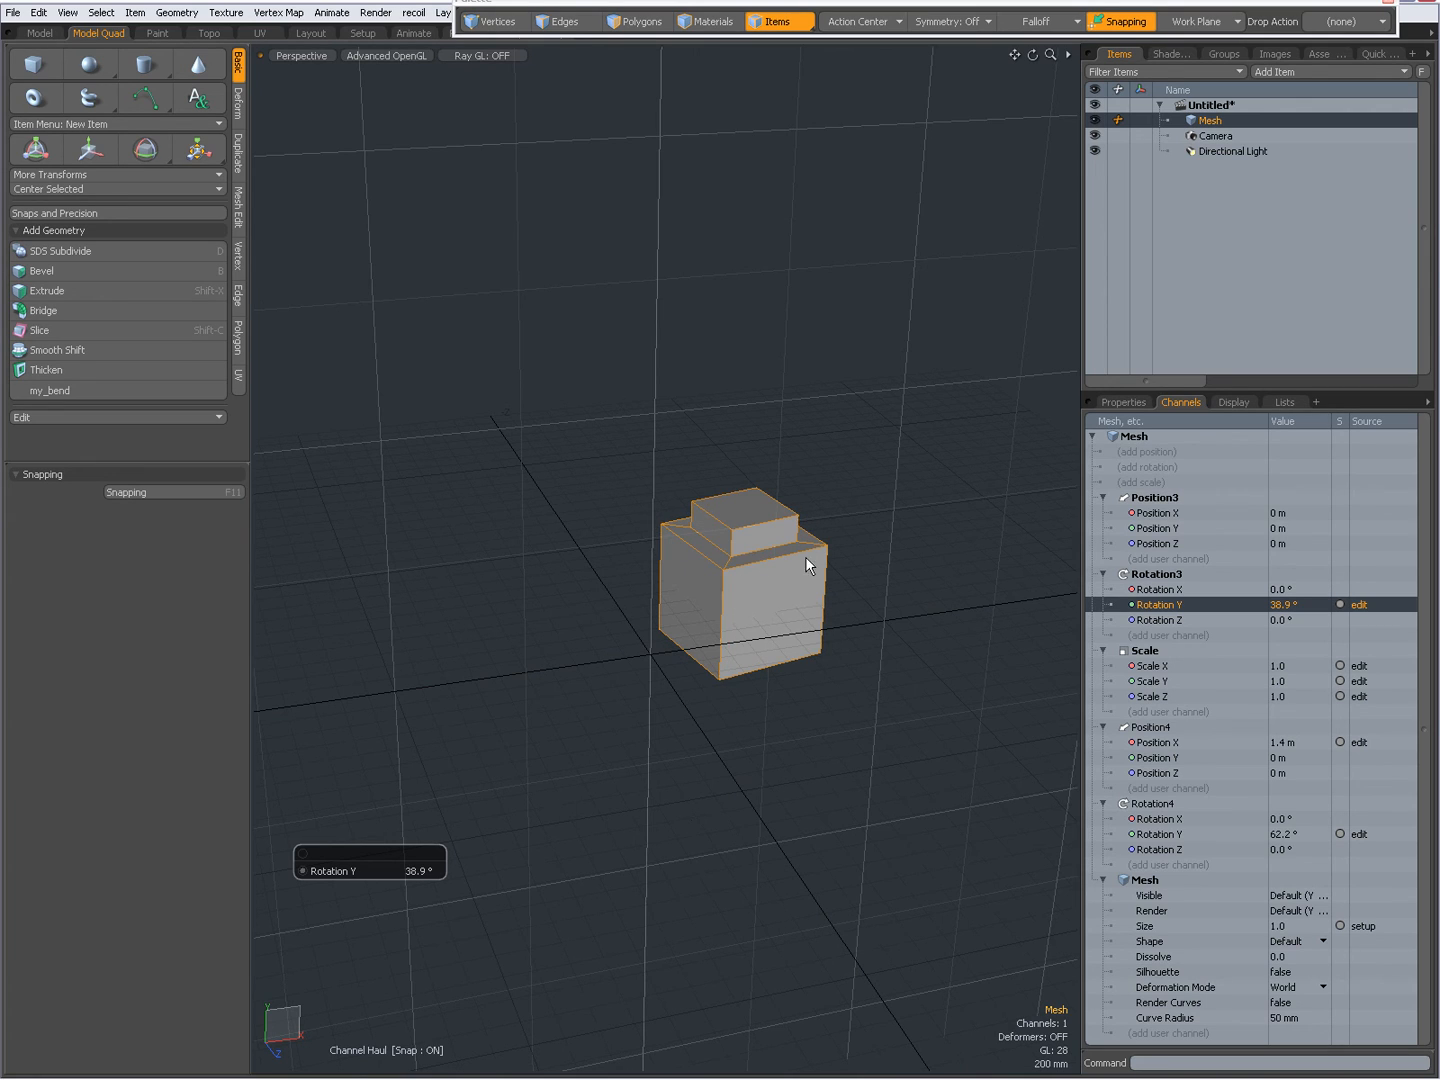
mouse_move(600, 524)
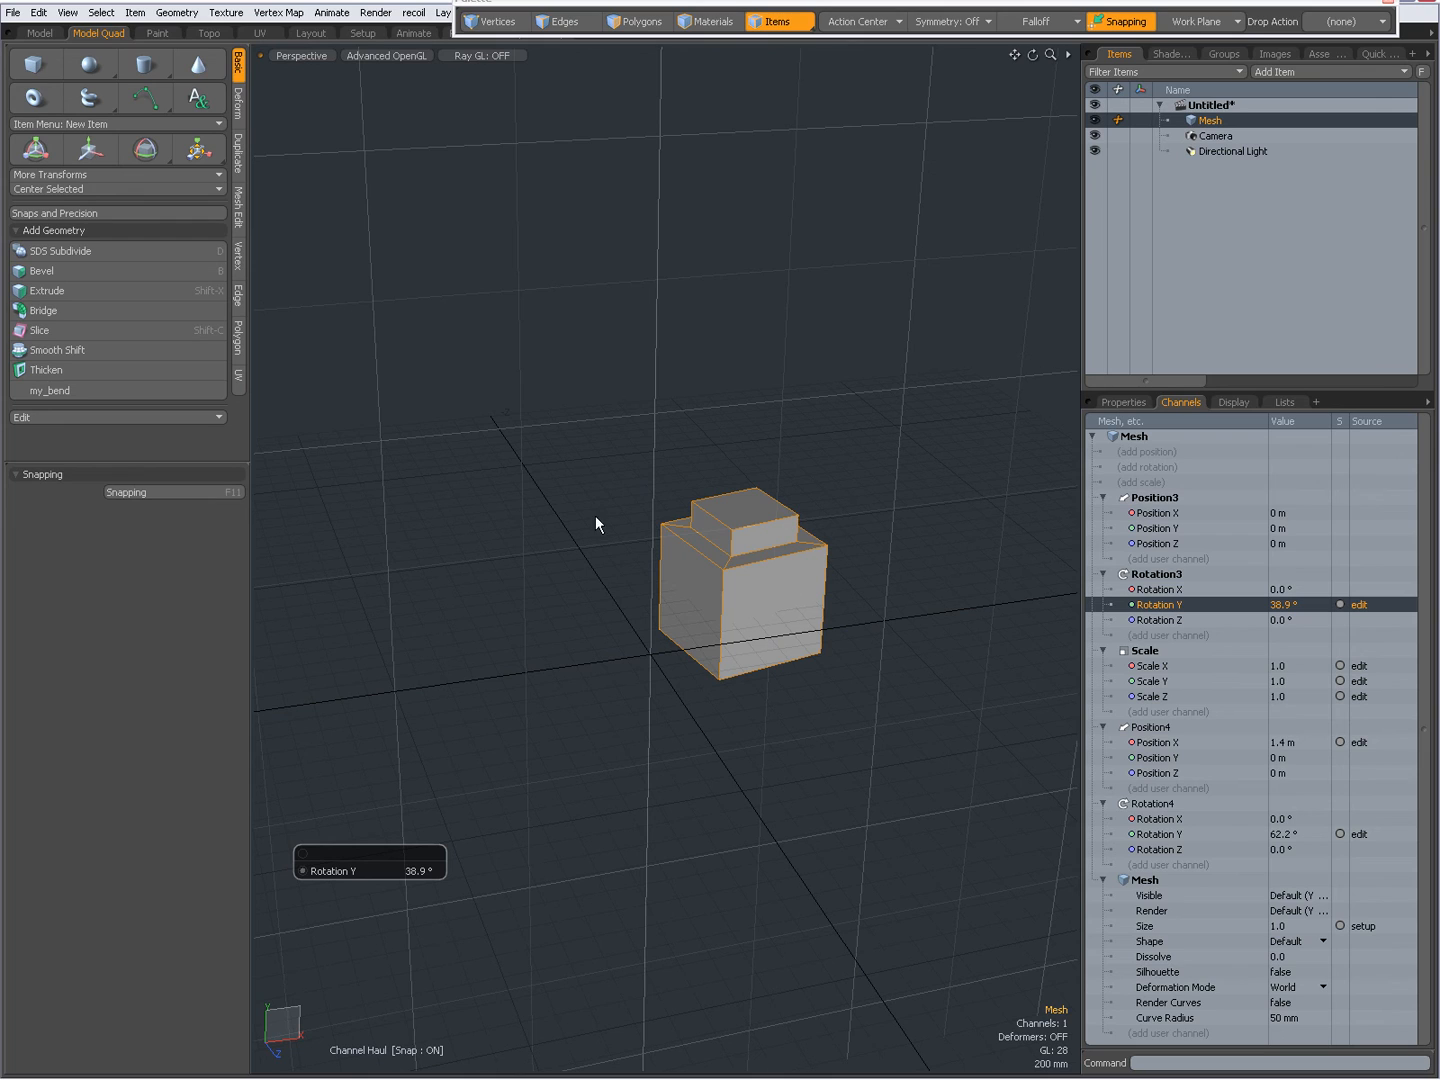
mouse_move(790, 868)
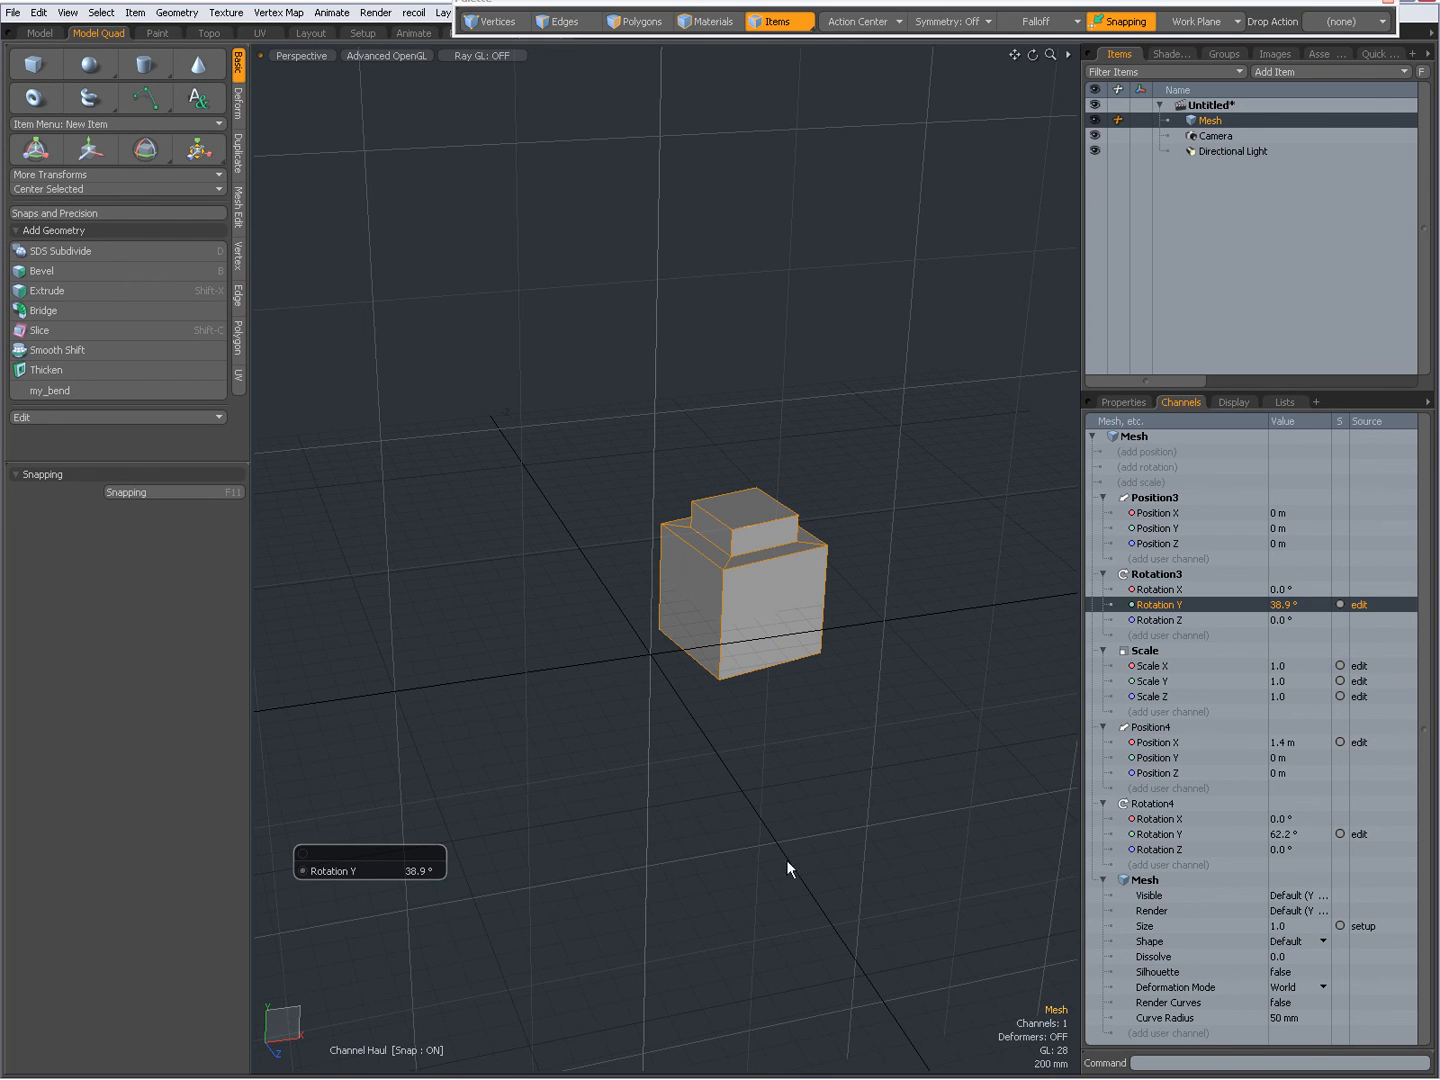
mouse_move(670, 484)
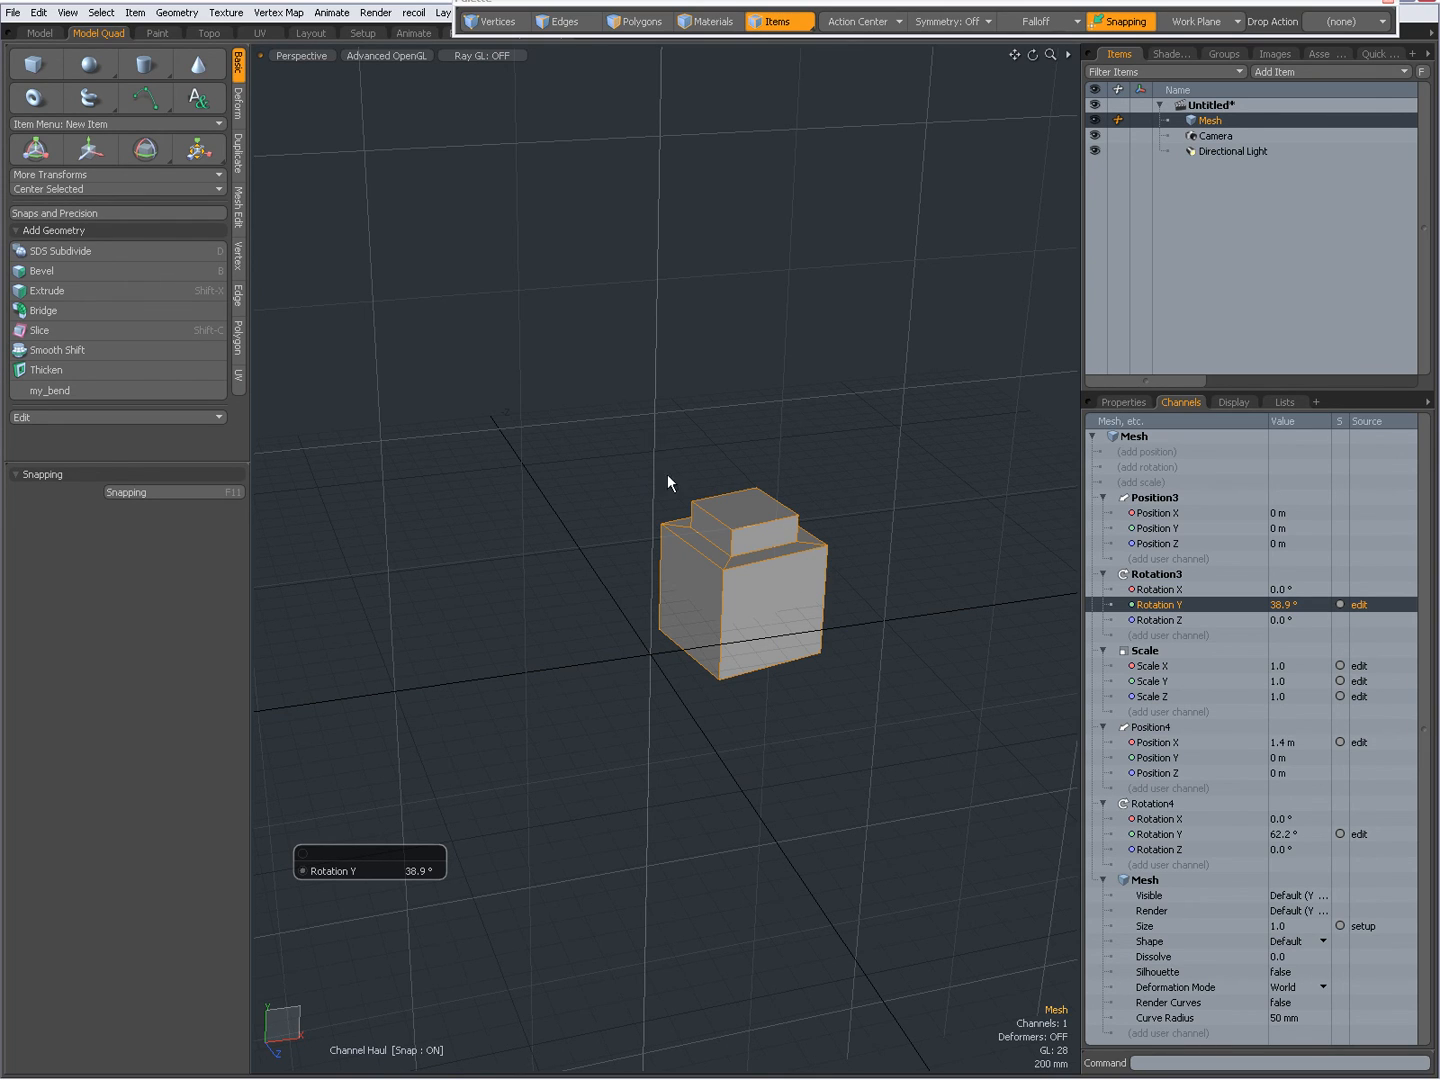
mouse_move(574, 800)
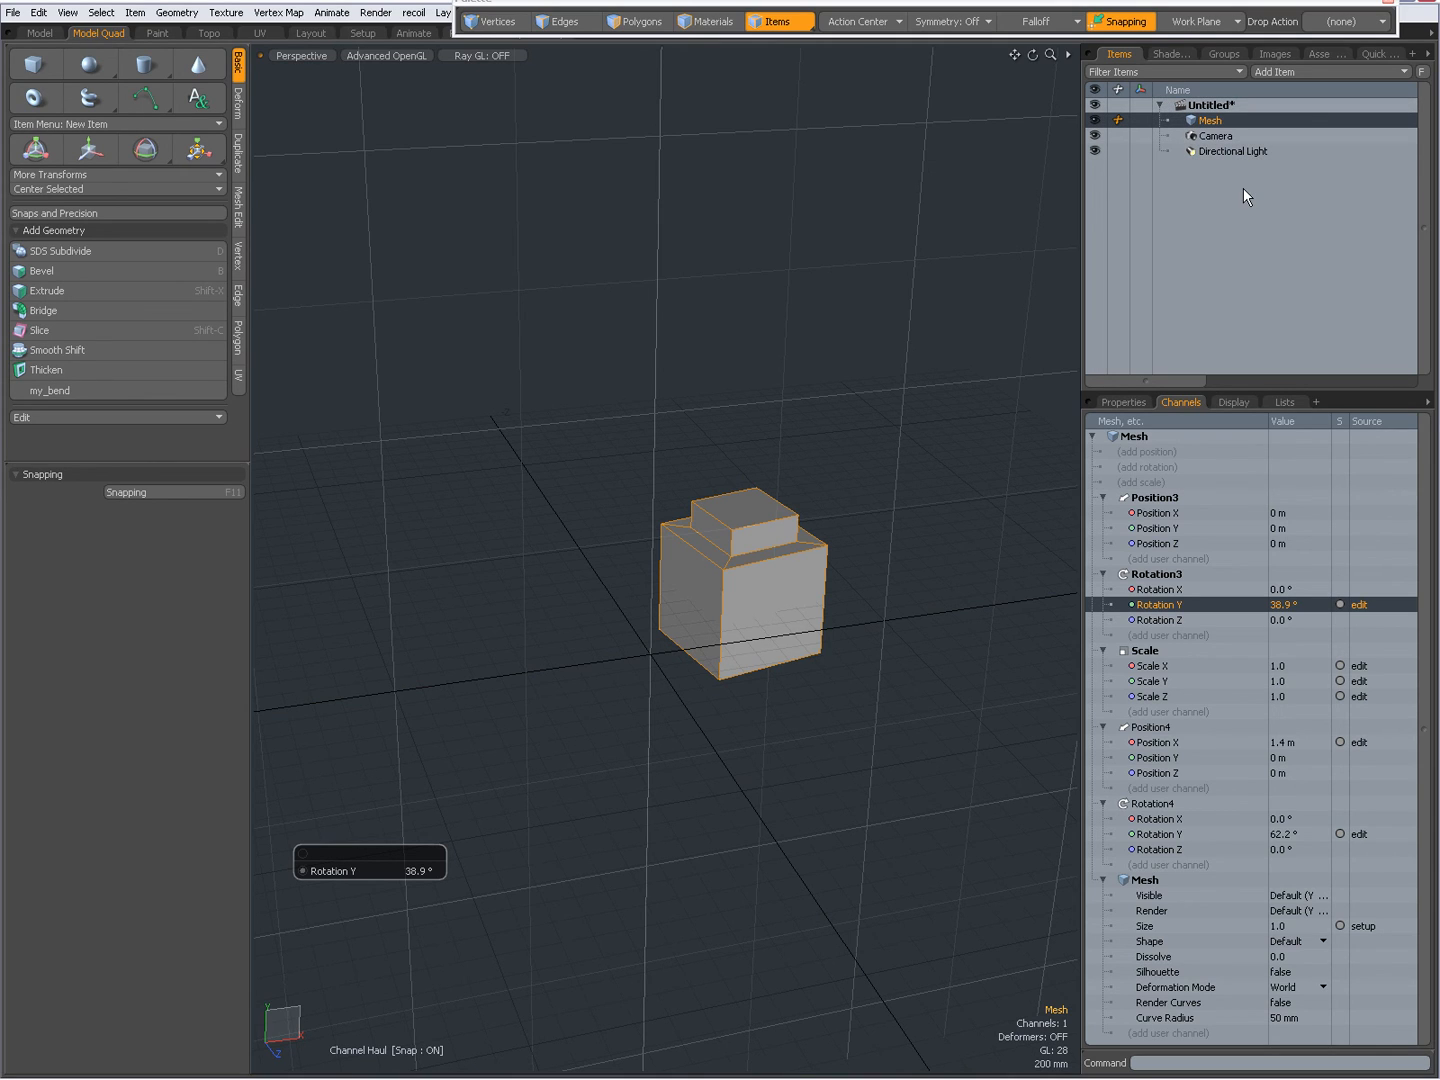
mouse_move(1192, 768)
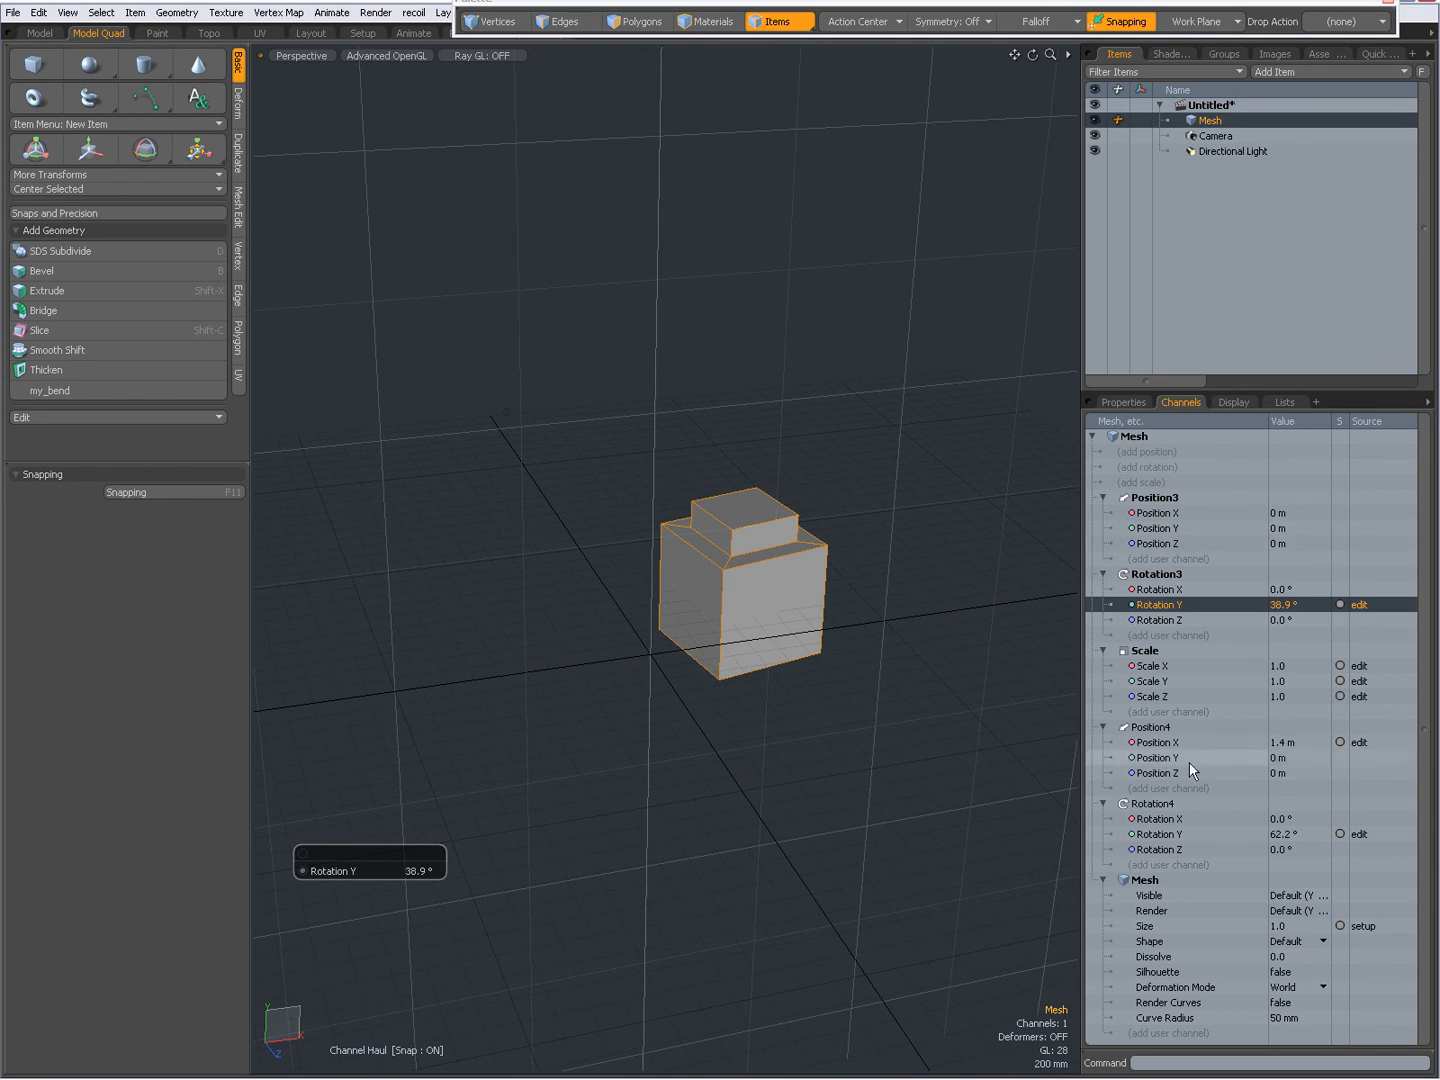
mouse_move(1196, 828)
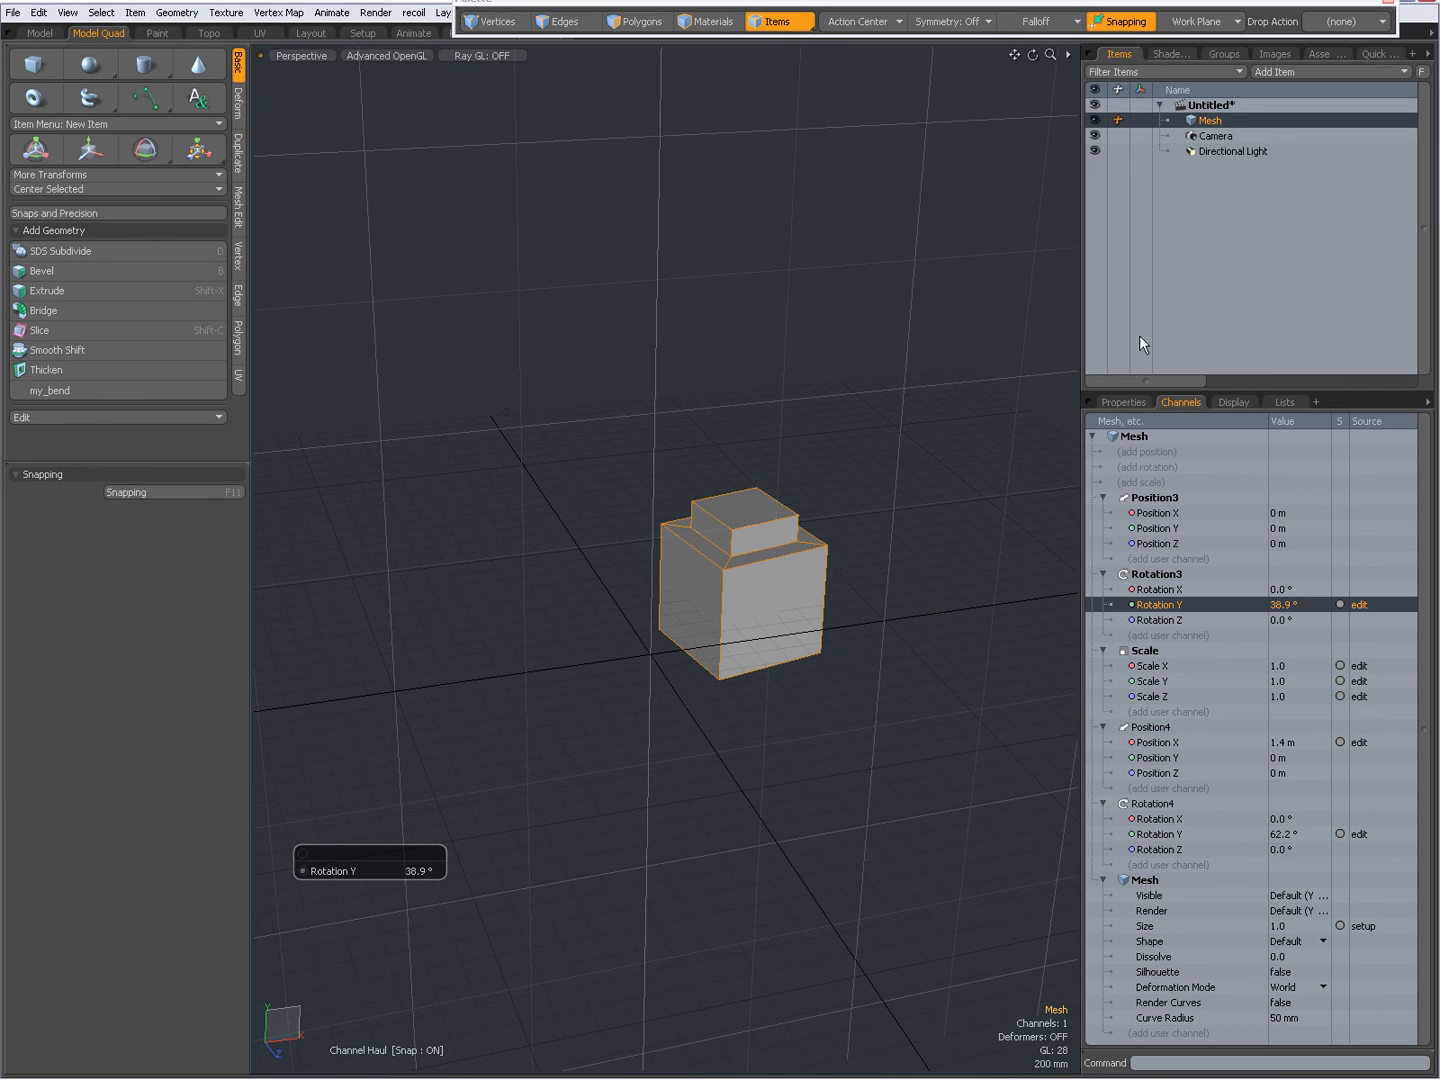
mouse_move(1230, 958)
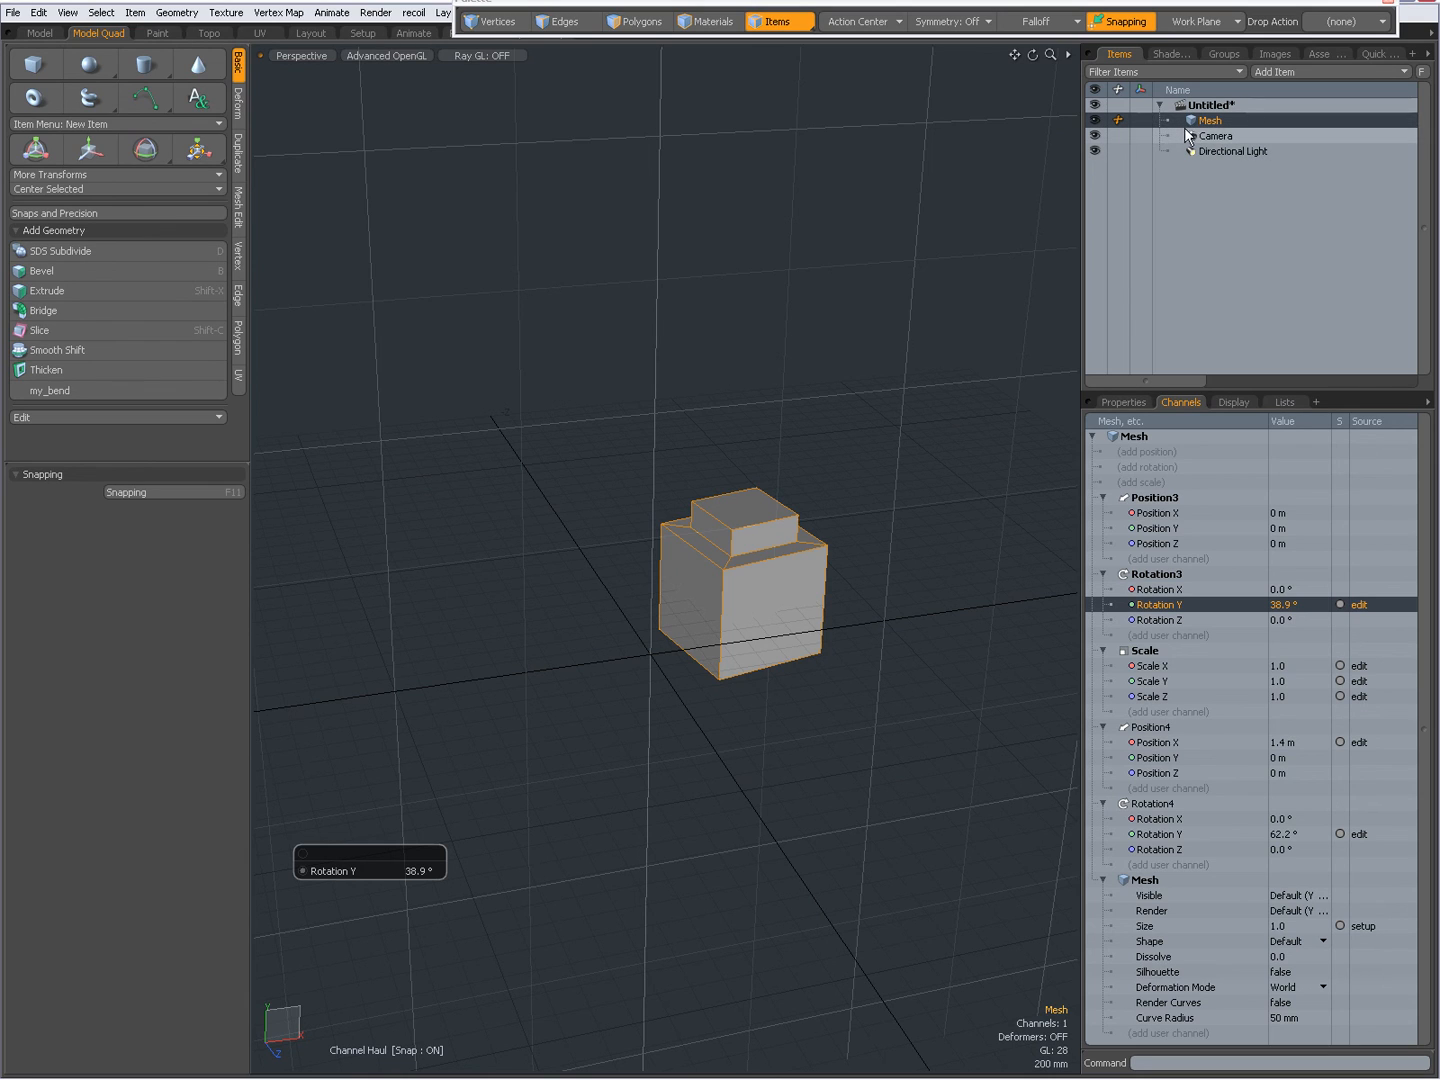
mouse_move(1230, 196)
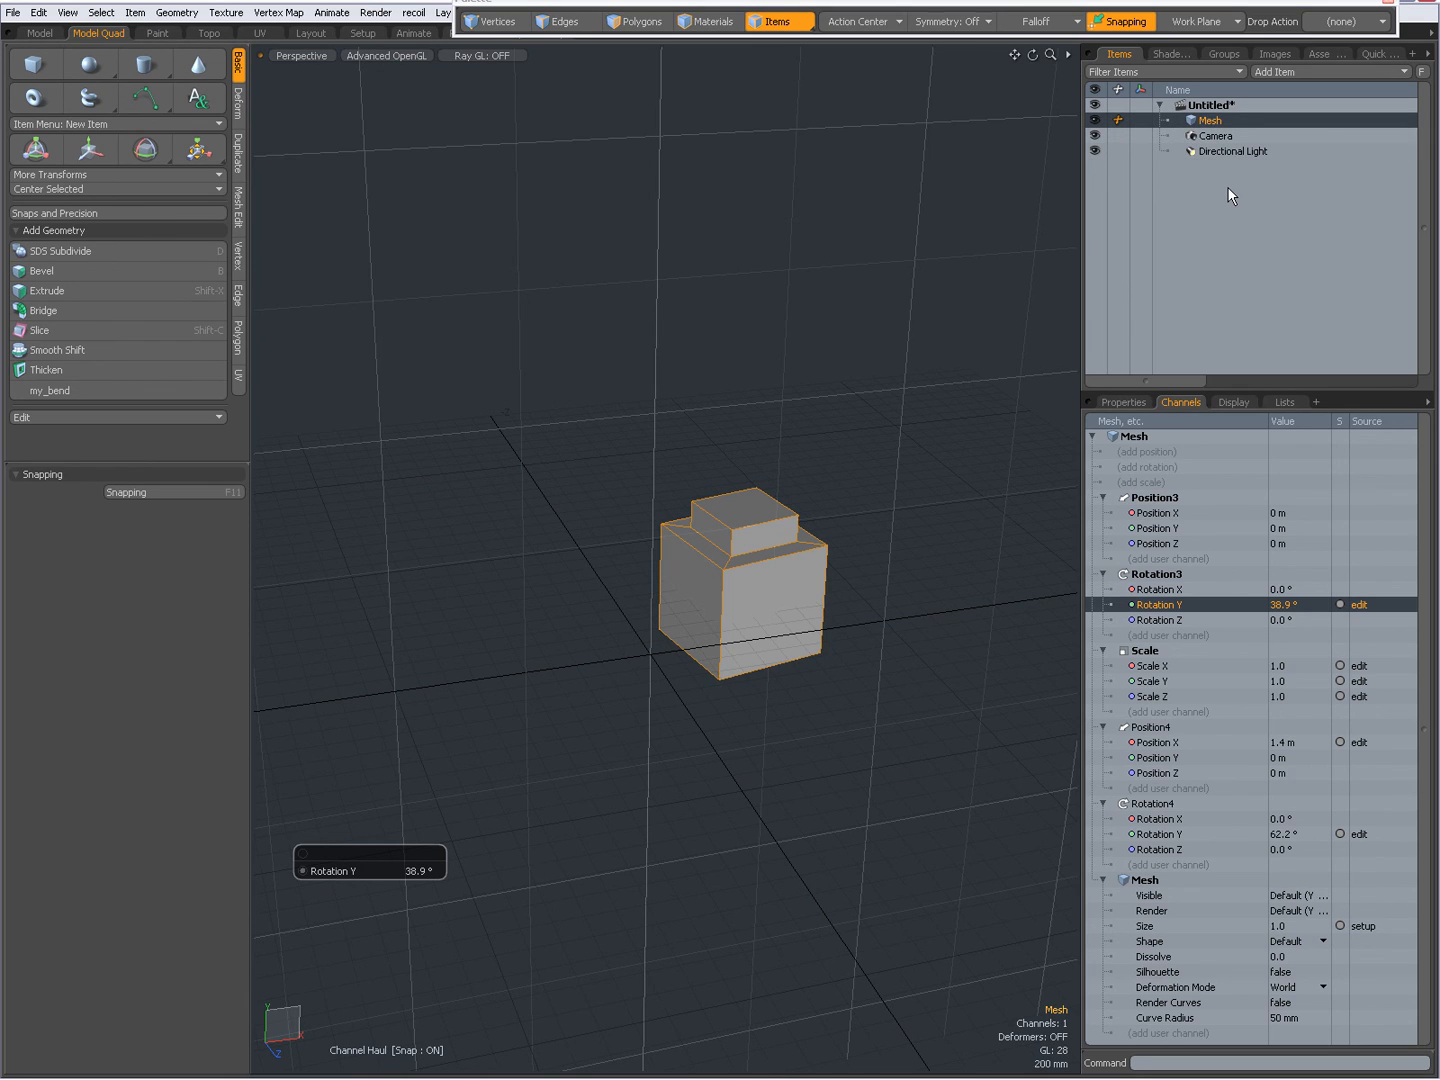
mouse_move(1164, 194)
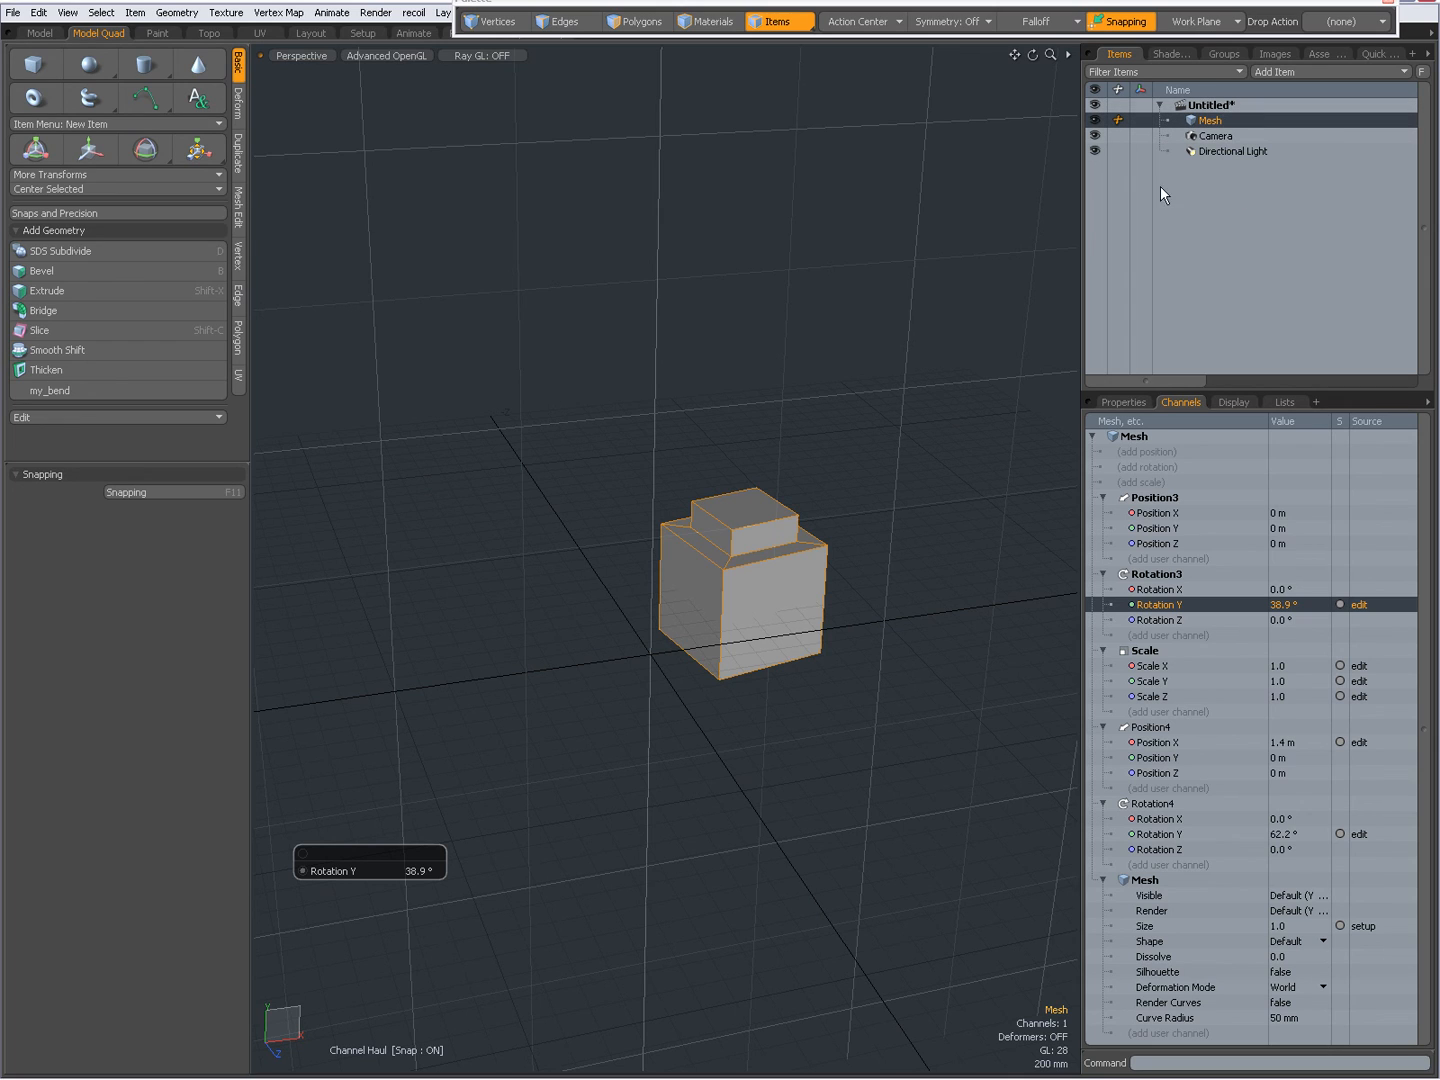
mouse_move(1246, 834)
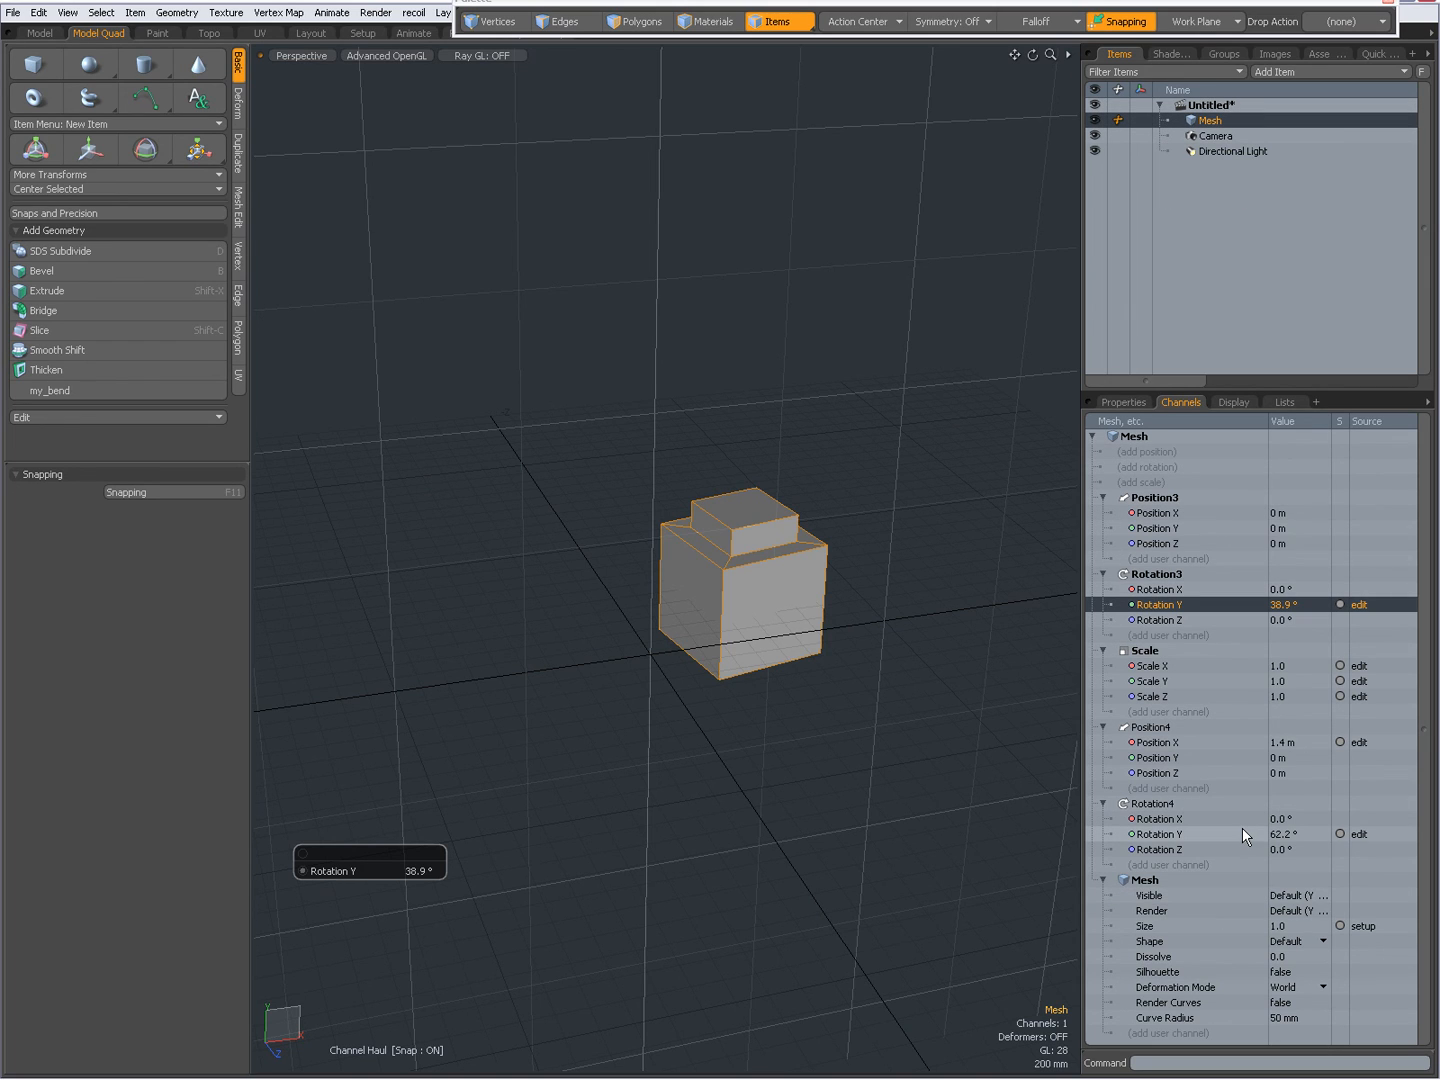
mouse_move(684, 824)
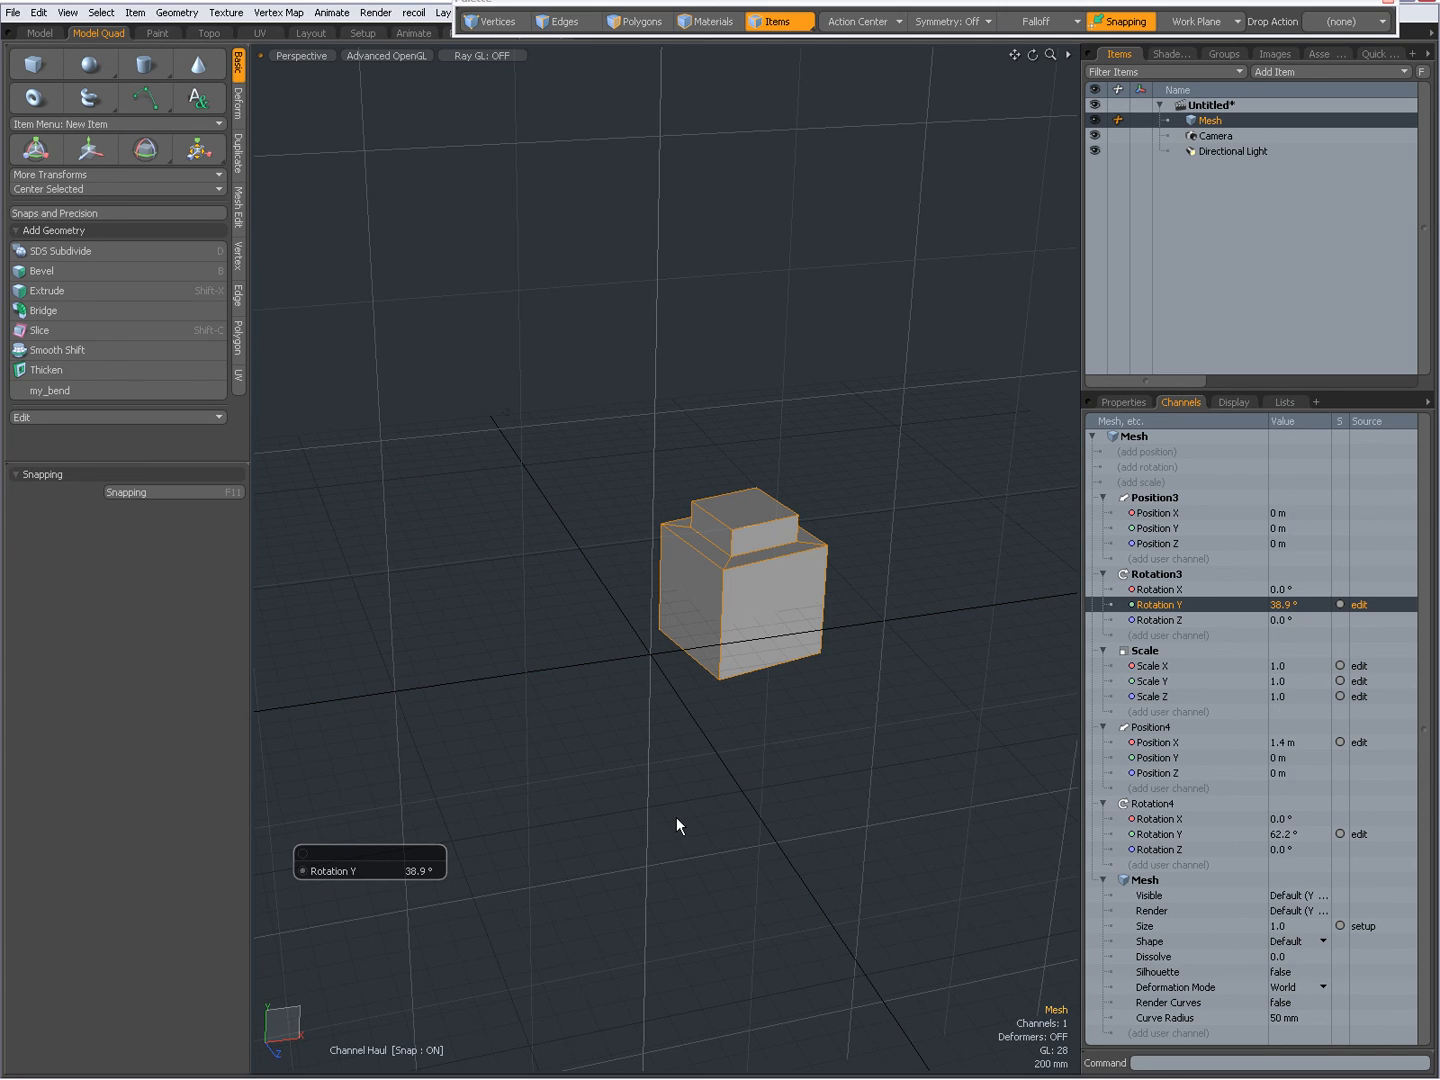
mouse_move(482, 838)
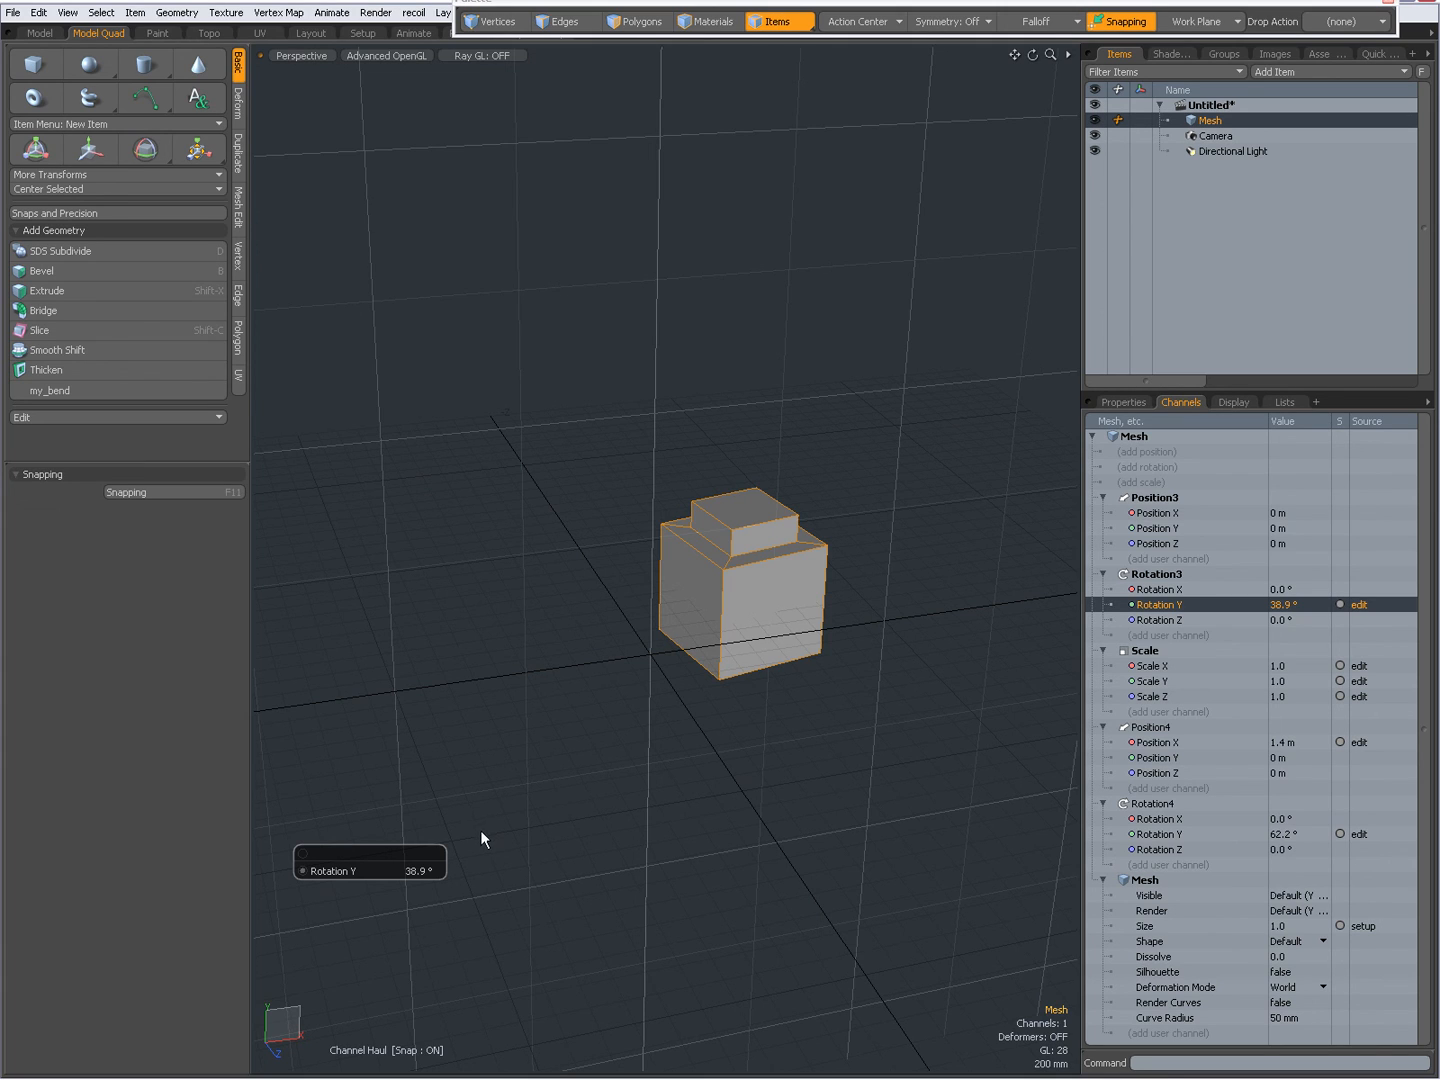
mouse_move(444, 896)
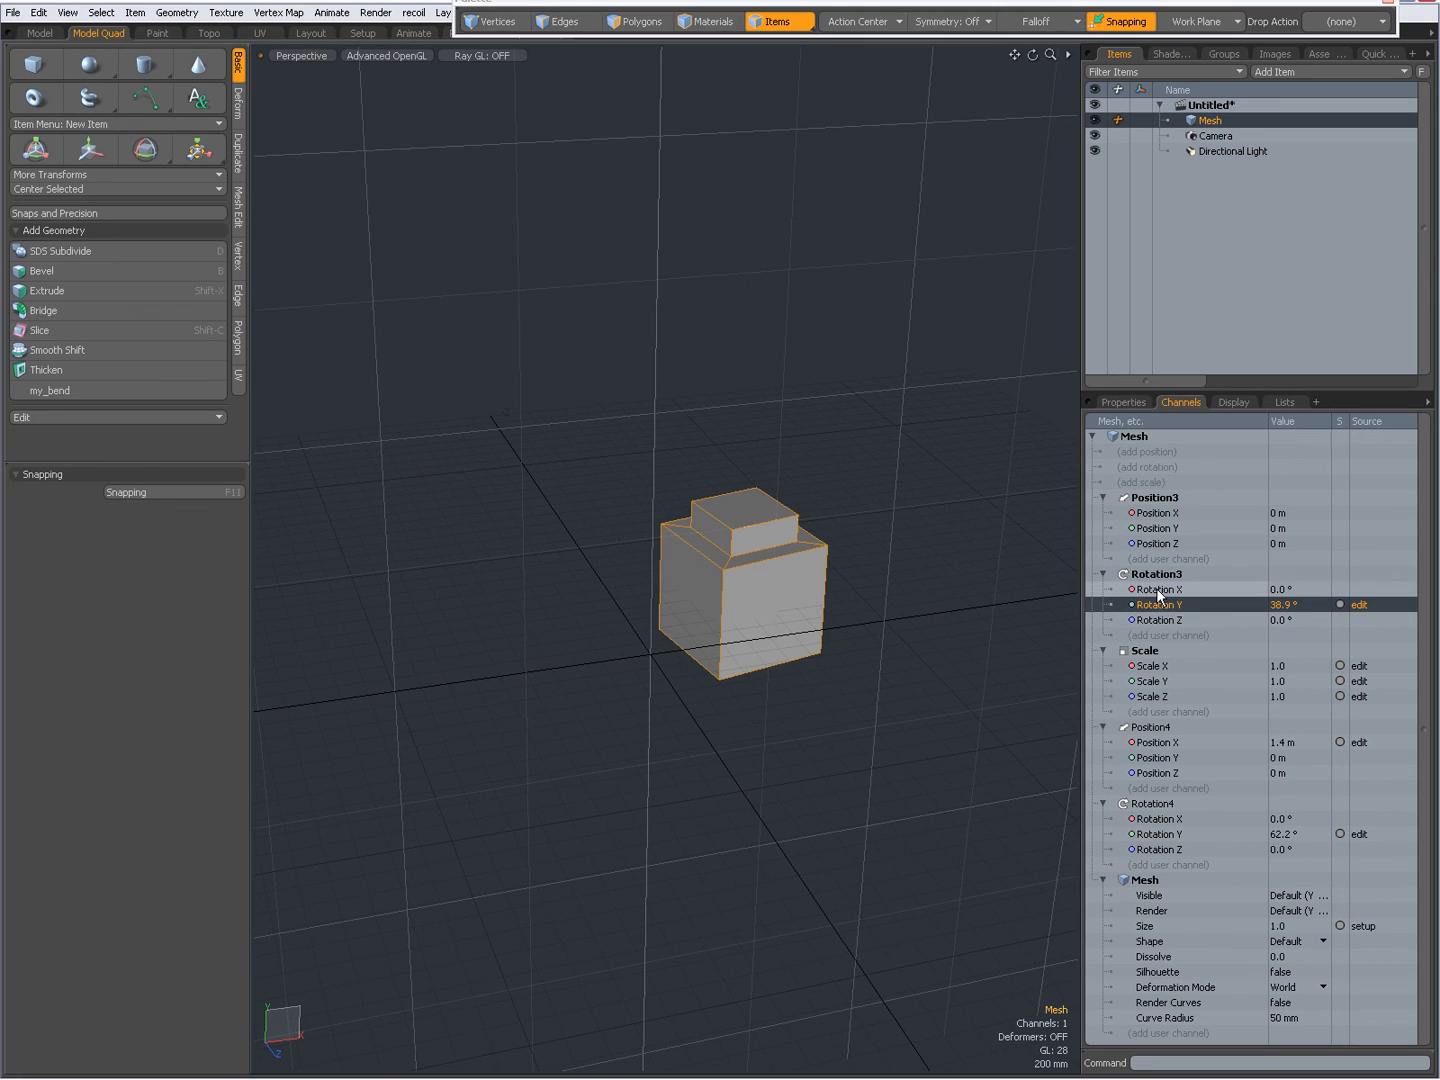
- Haul Position3 through Position4 together: Rotation3 9.5/44.9/7.0°, Scale 1.195/1.195/1.11, Position4 X 1.64 m
left_click(1160, 620)
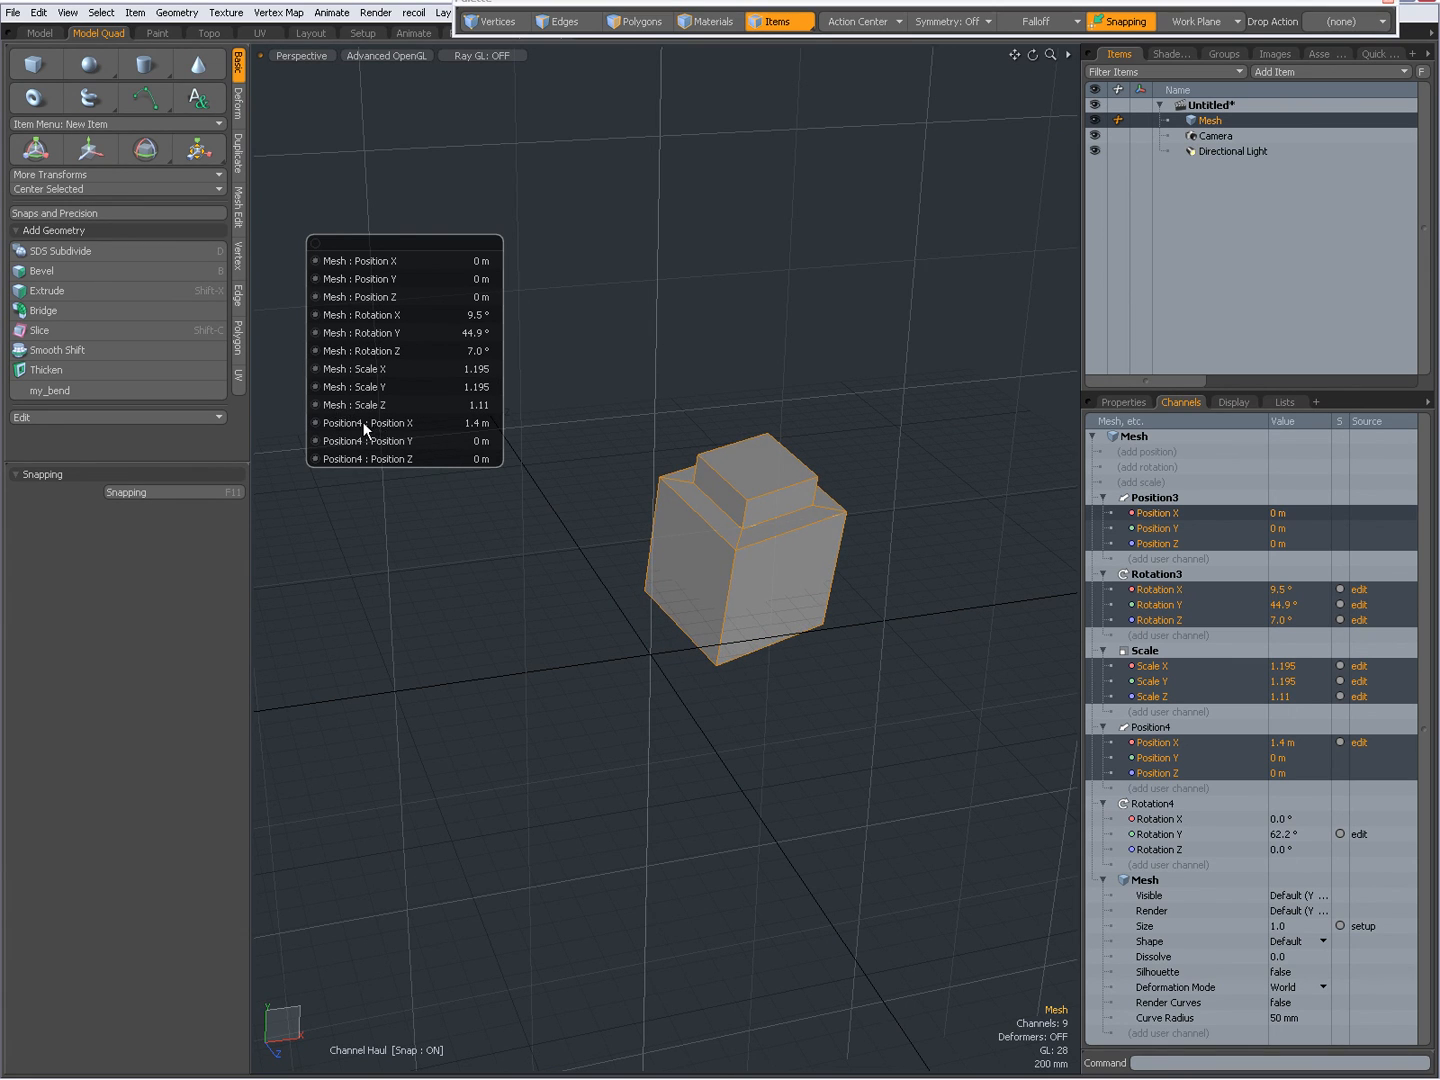
left_click_drag(364, 422, 874, 516)
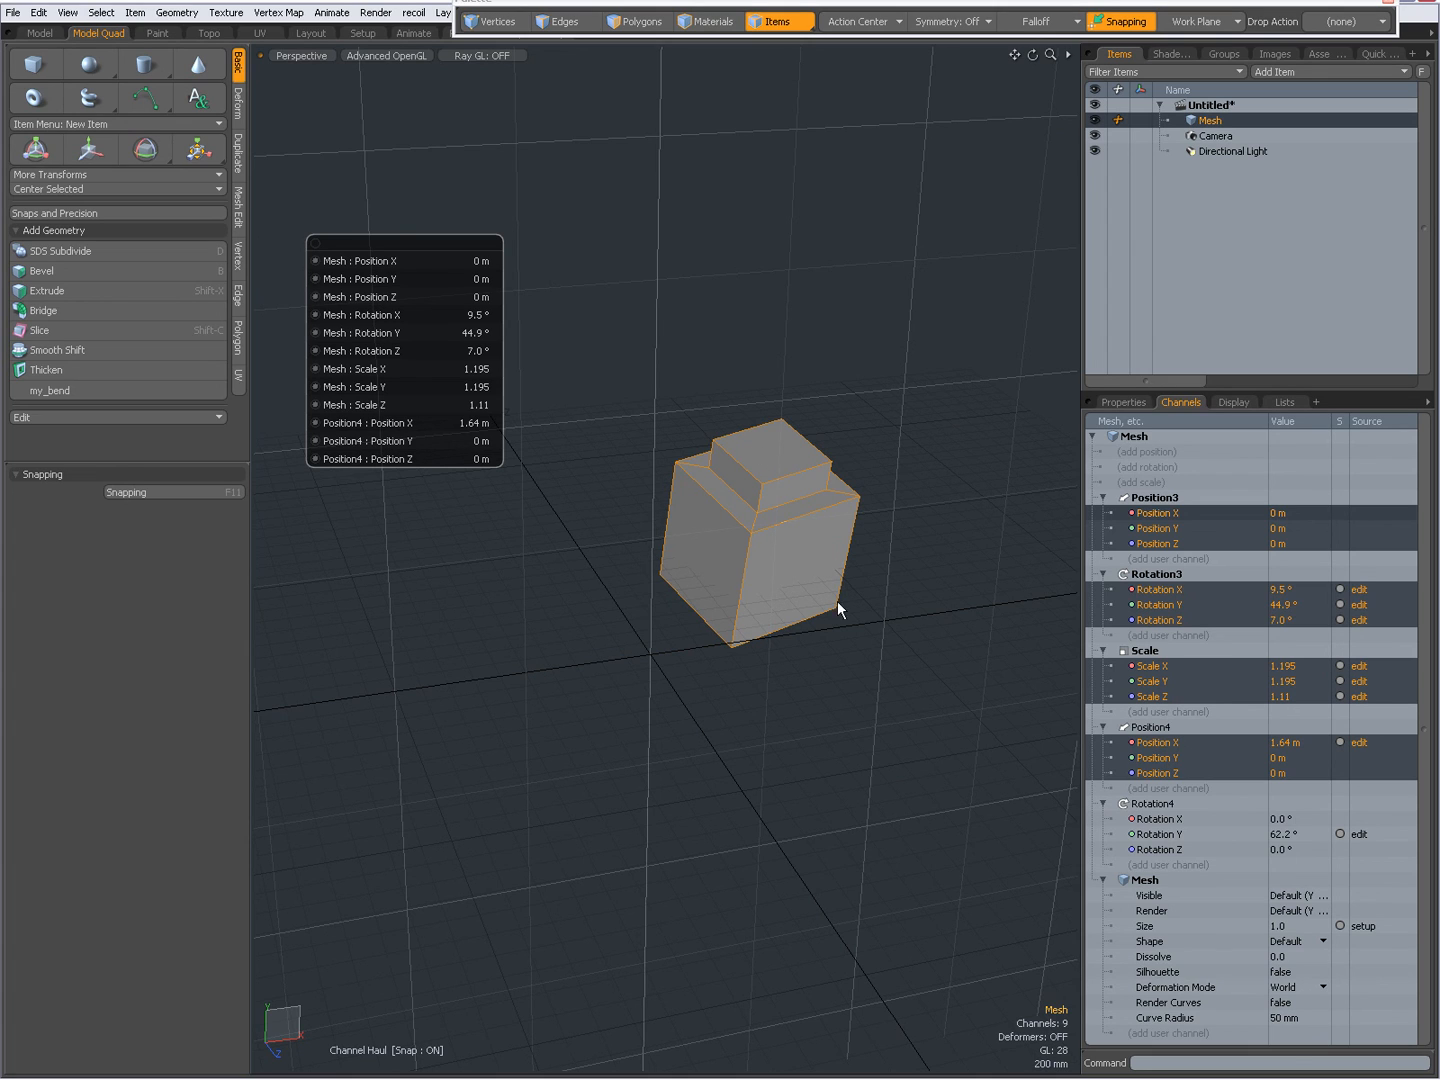
mouse_move(888, 460)
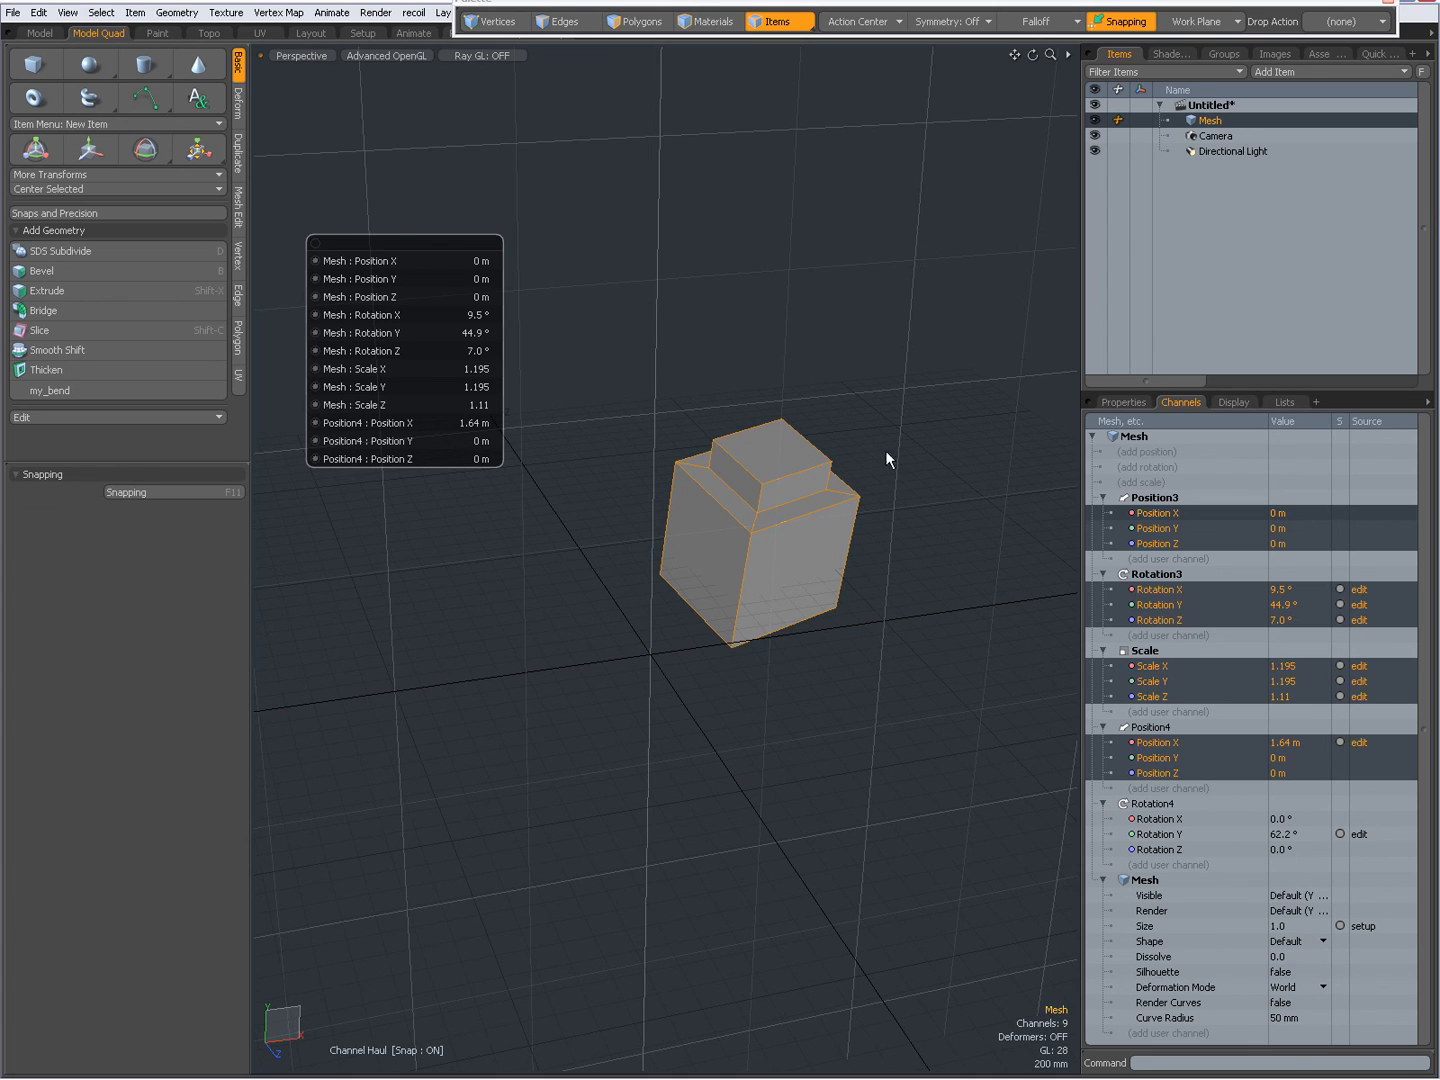
mouse_move(564, 600)
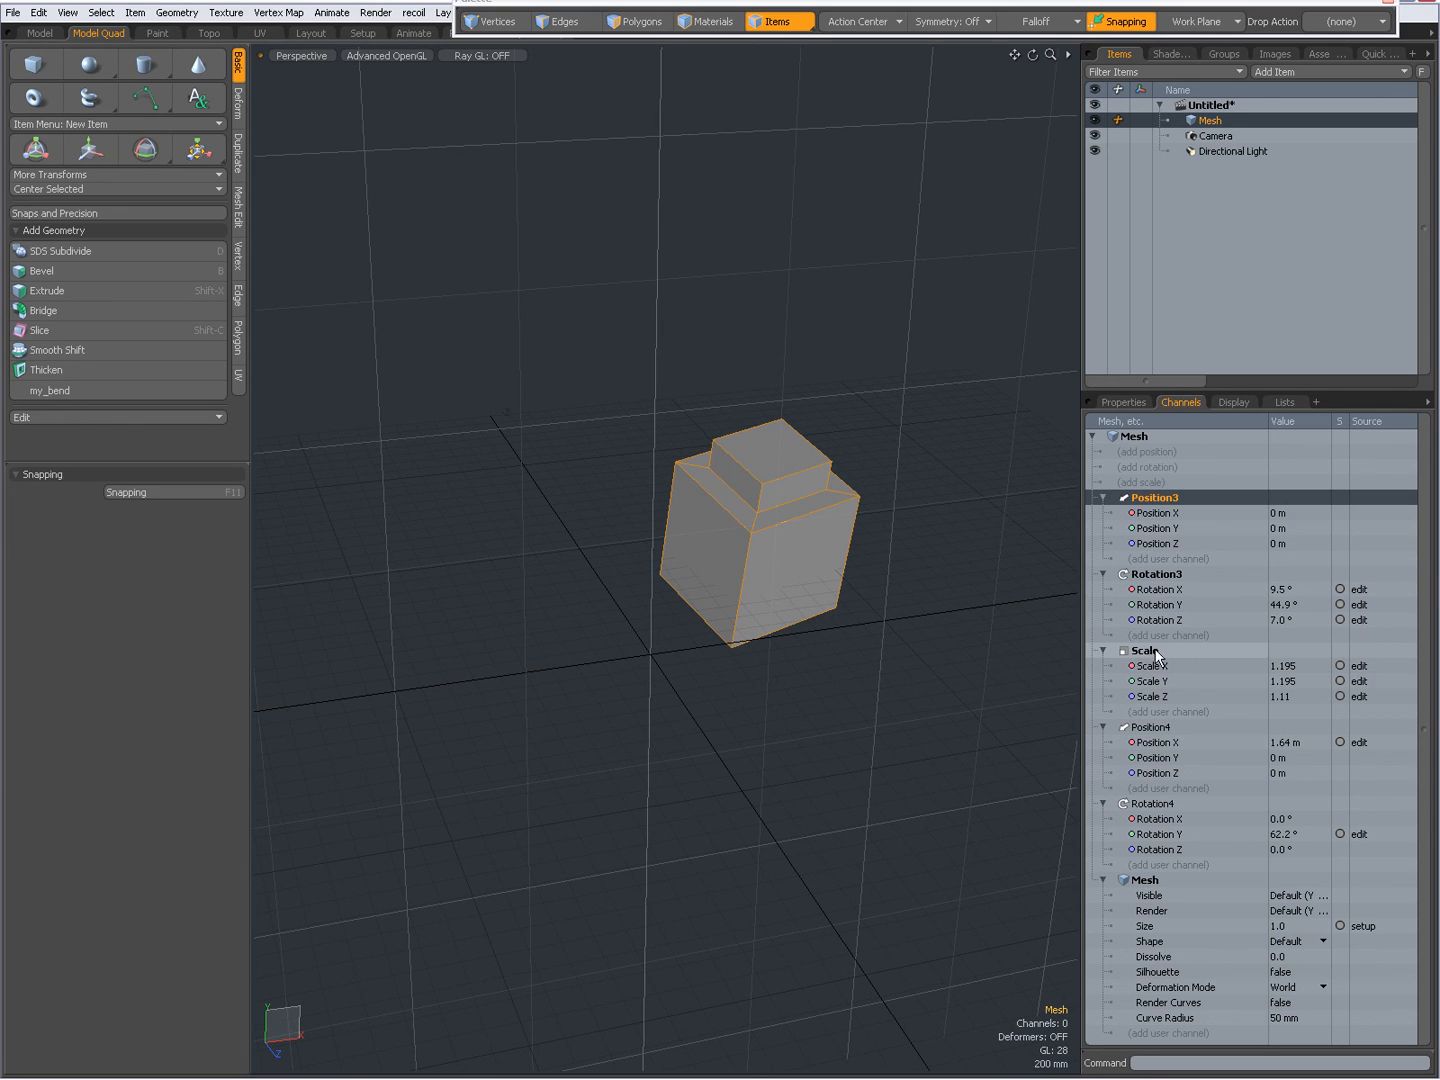
mouse_move(904, 552)
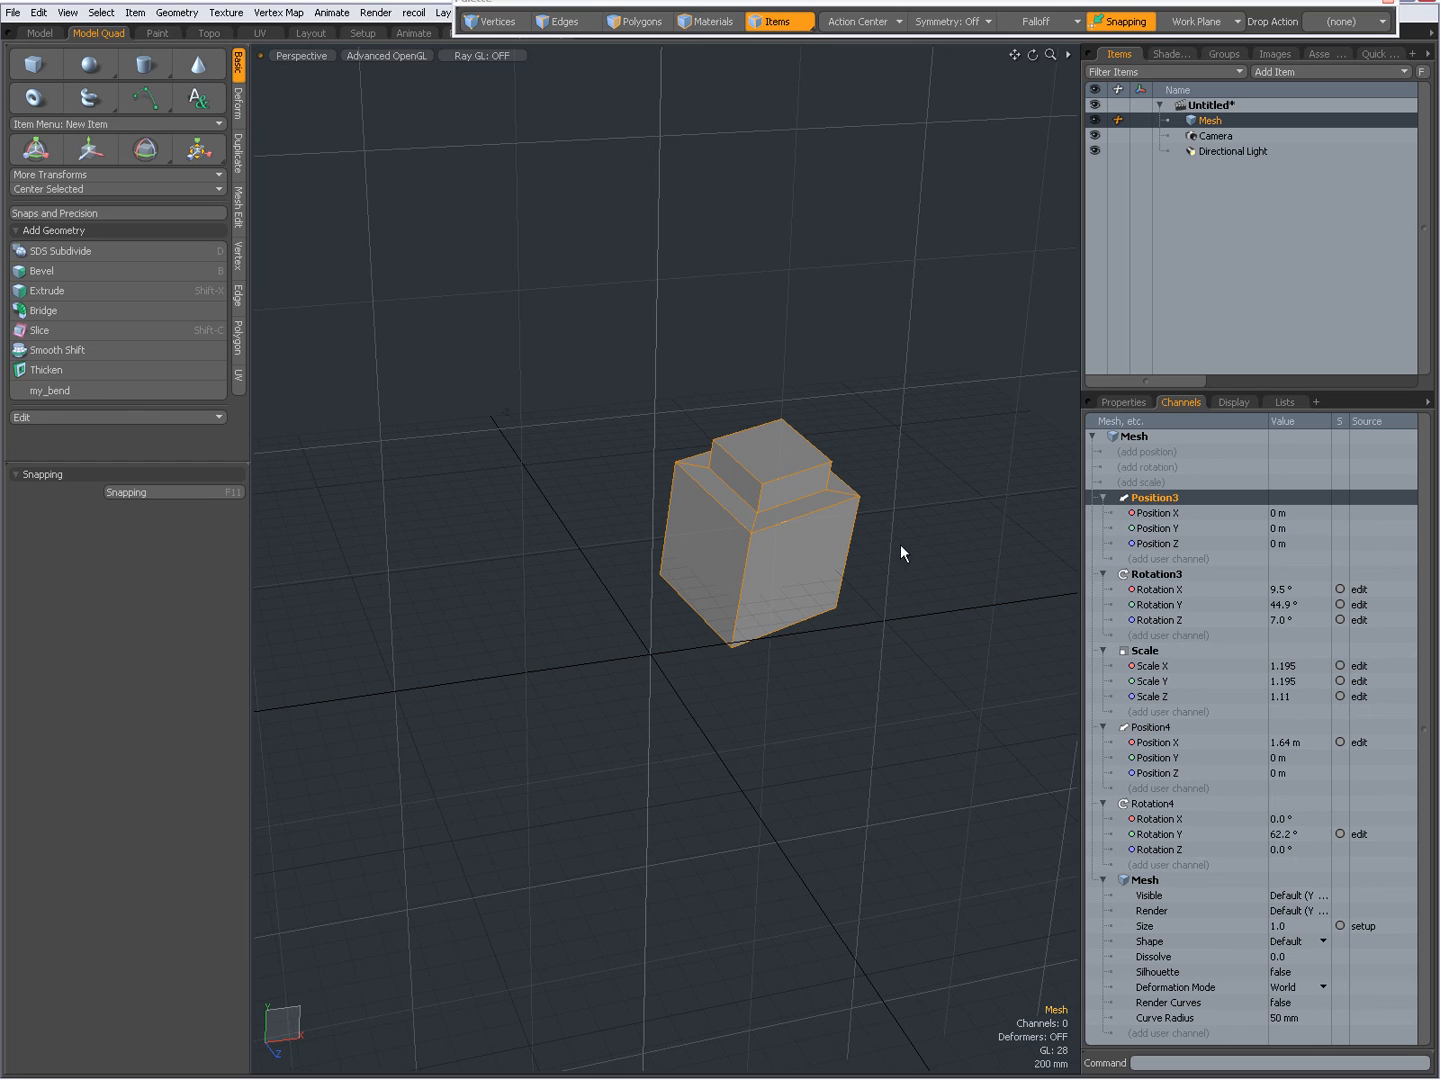
- Rotate the mesh with the gizmo so Rotation3 reads 7.6°, 46.5°, 7.0°, then select Rotation4
left_click(144, 148)
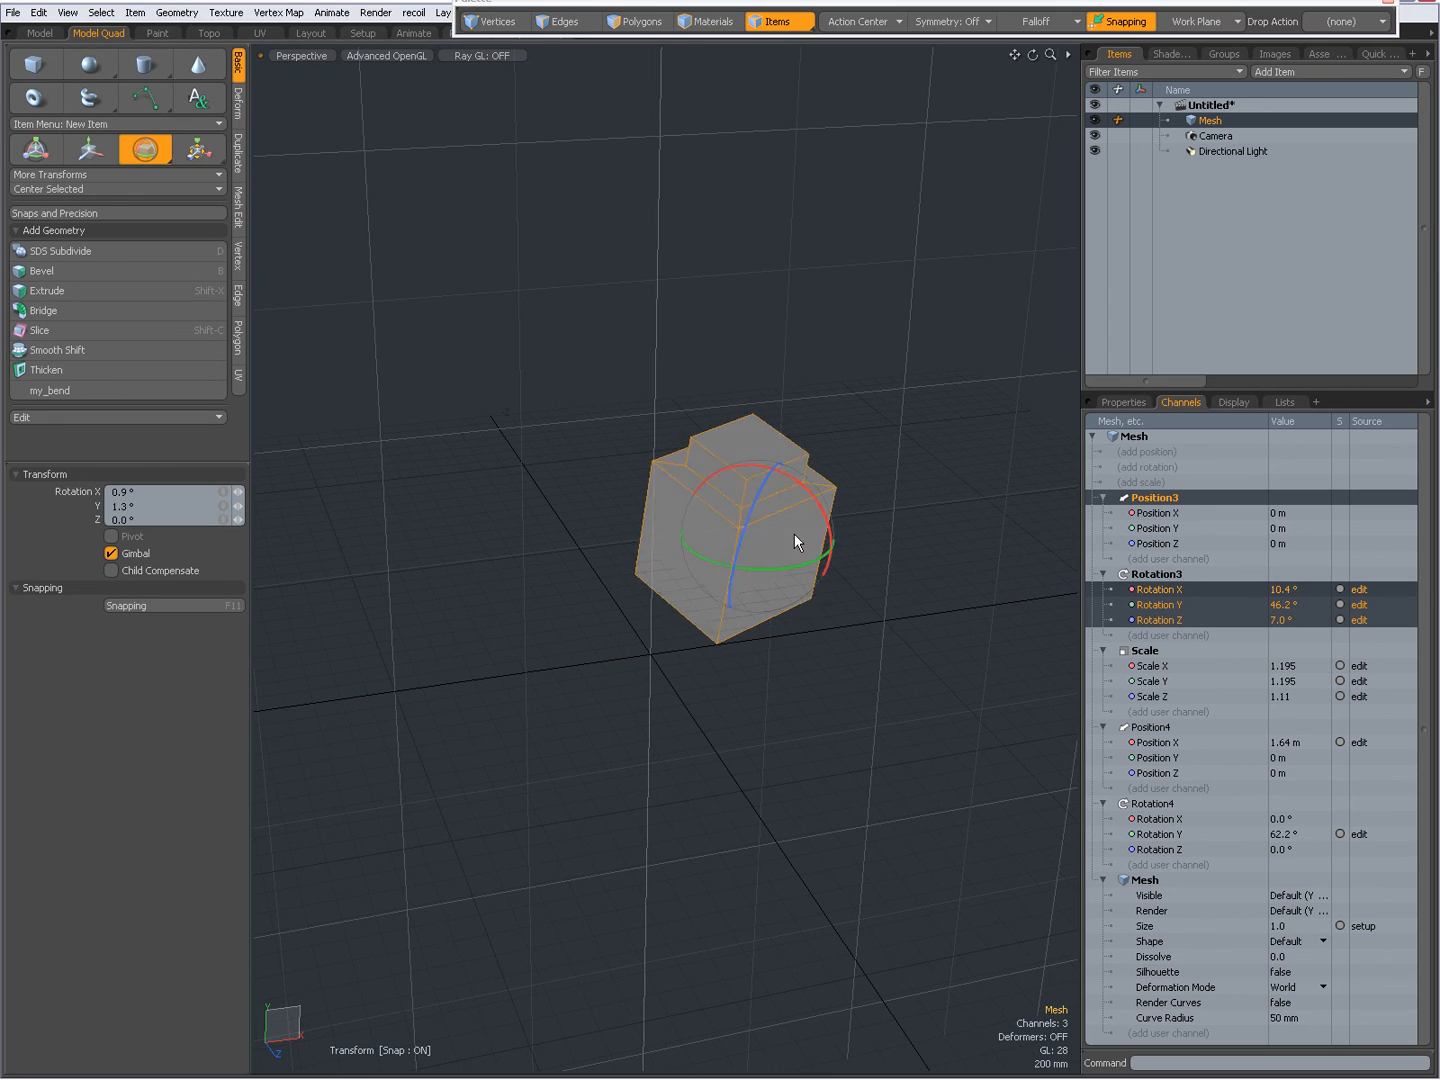
left_click_drag(796, 540, 956, 718)
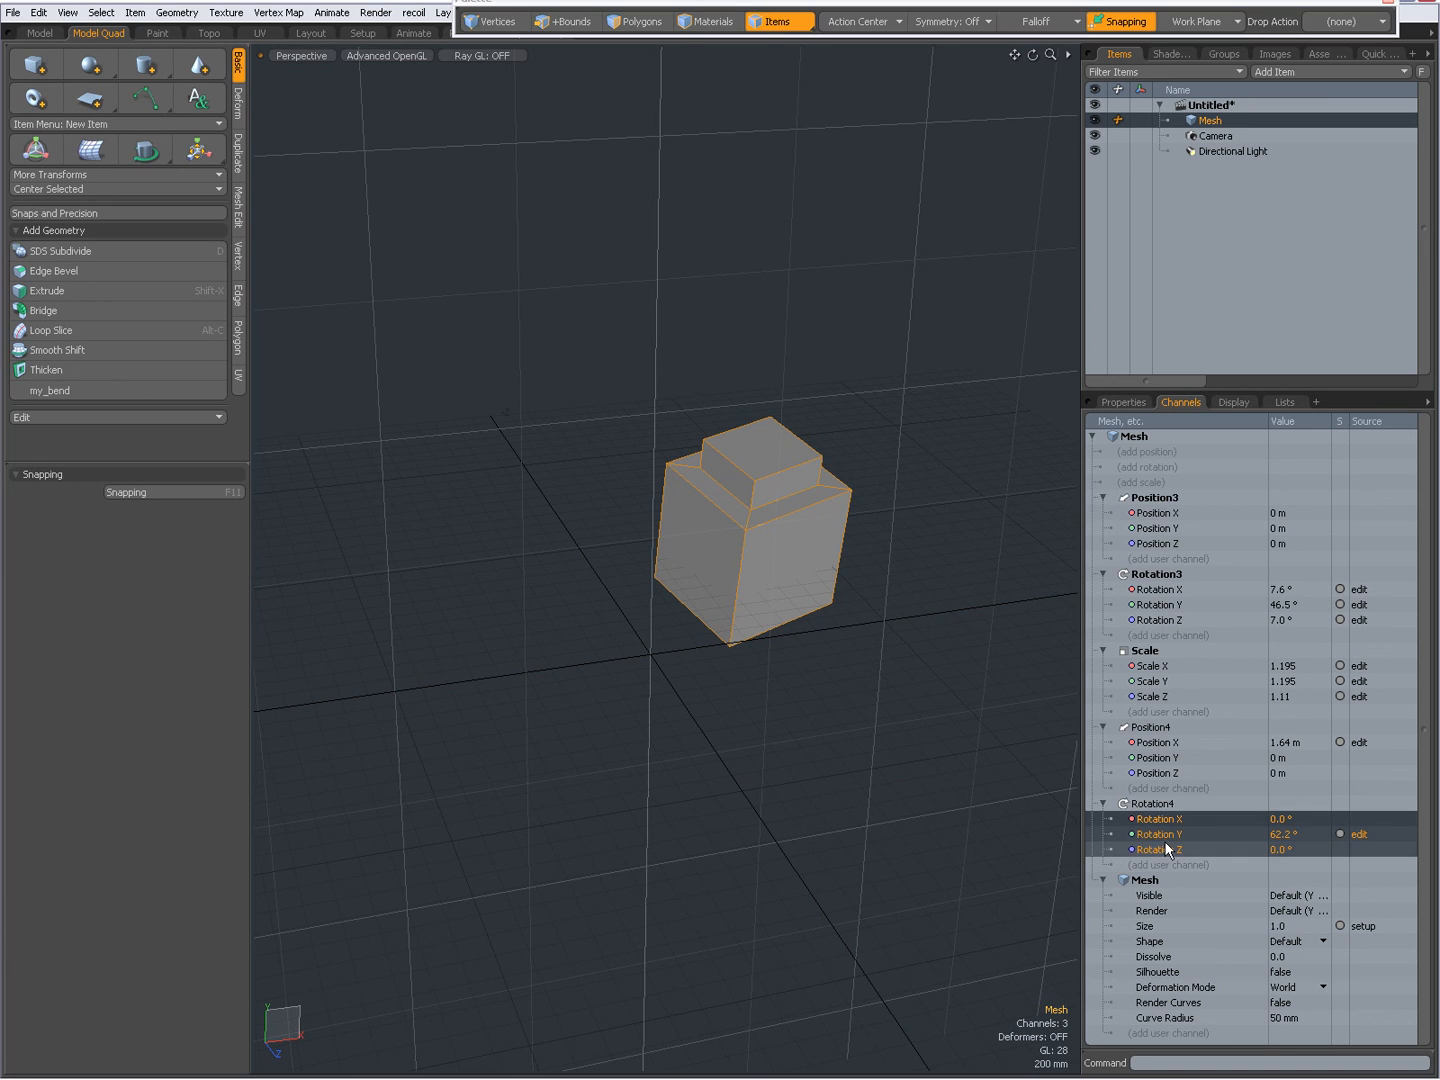
left_click(1160, 834)
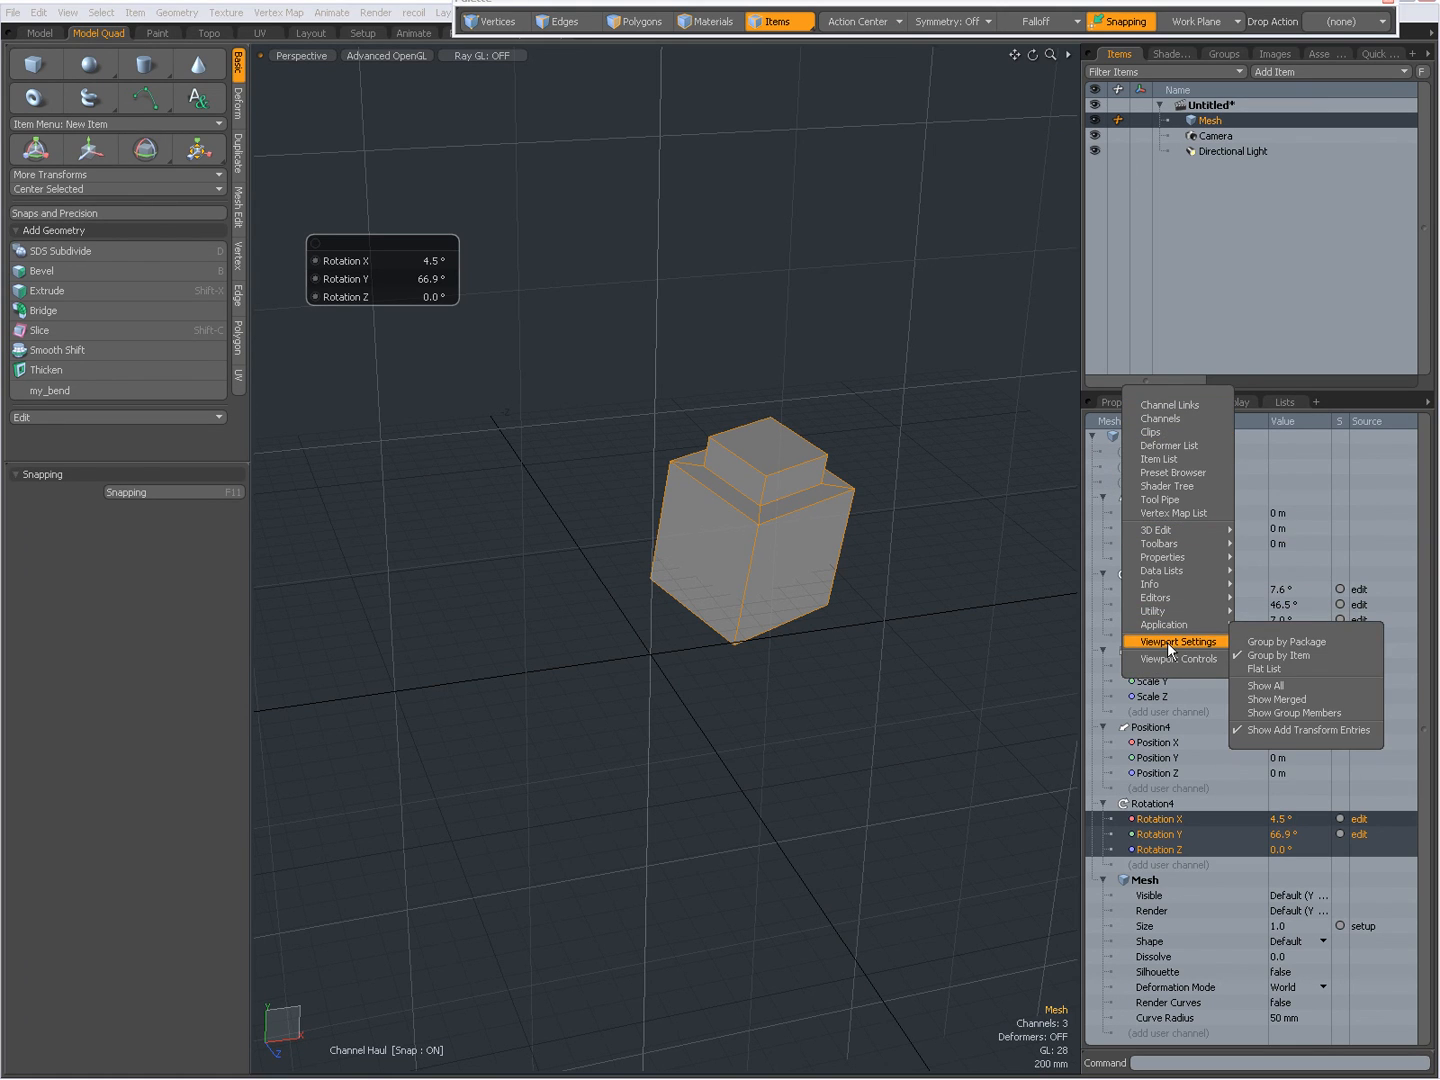
mouse_move(1276, 700)
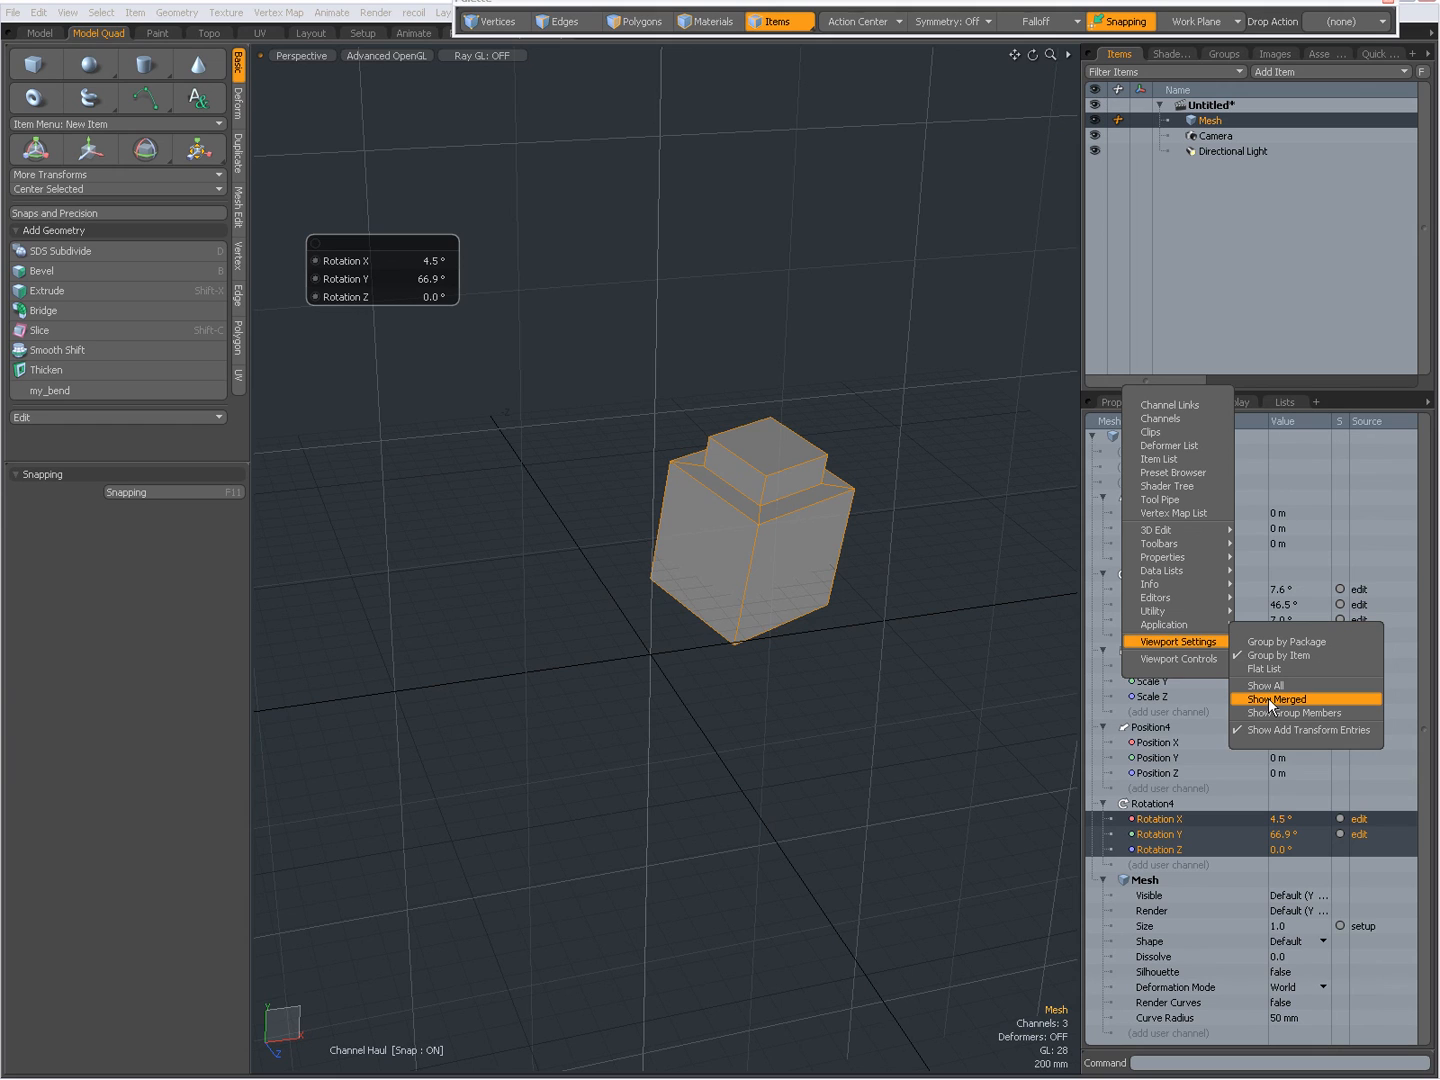
mouse_move(1296, 702)
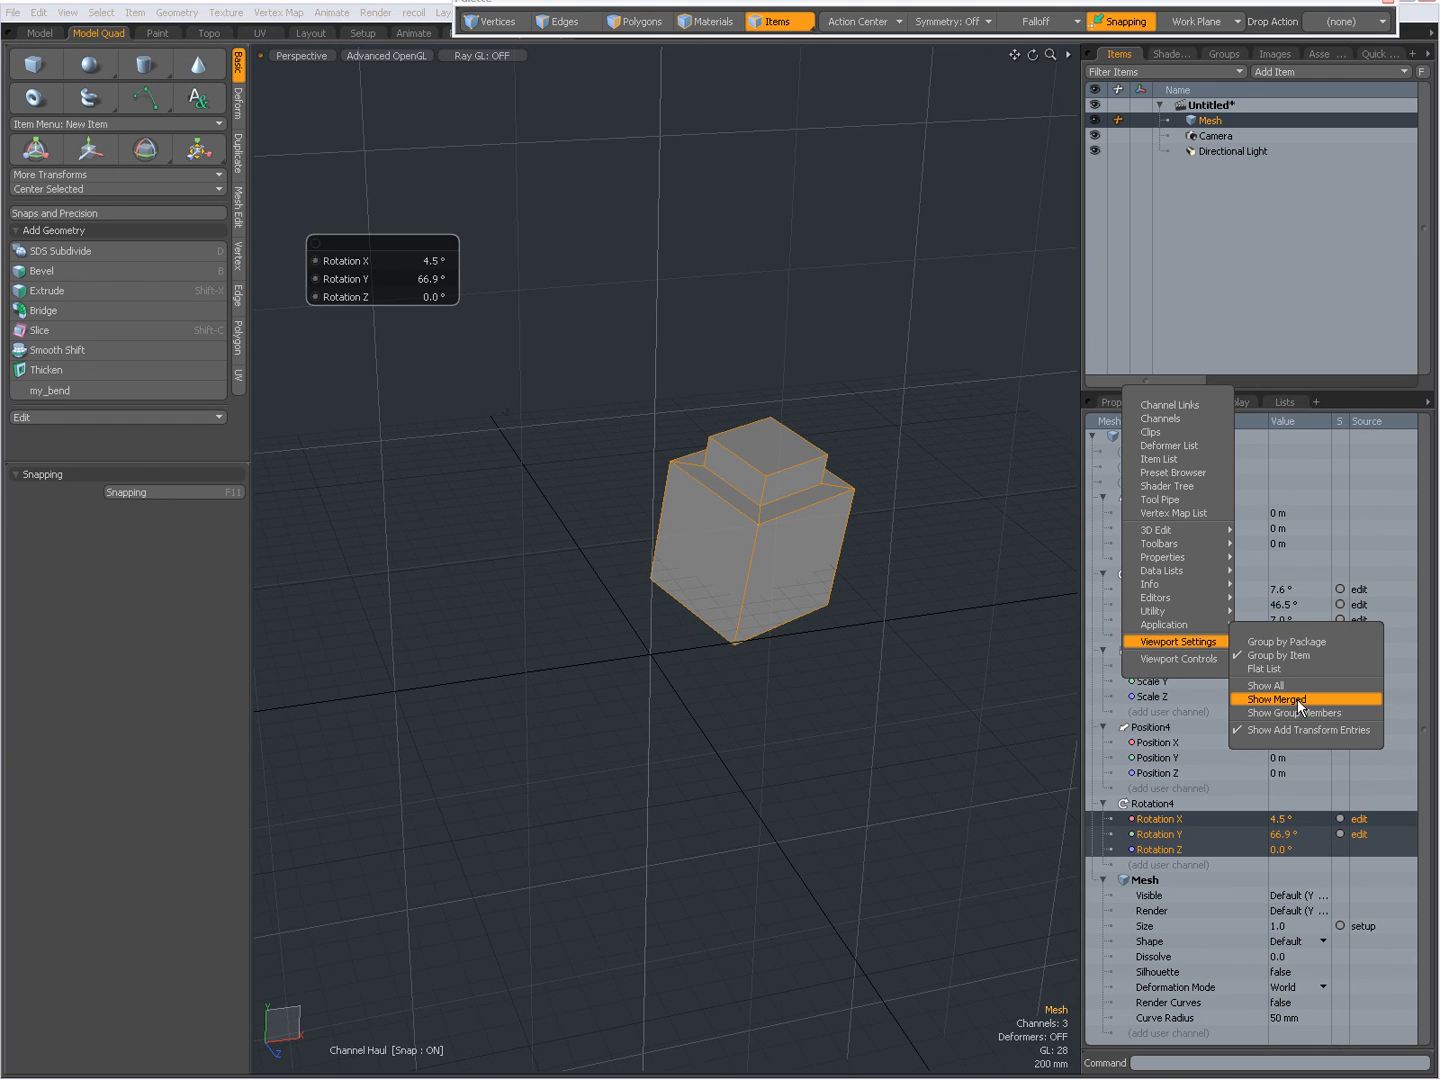
- Turn Show Merged back on in the Channels viewport settings
left_click(1274, 700)
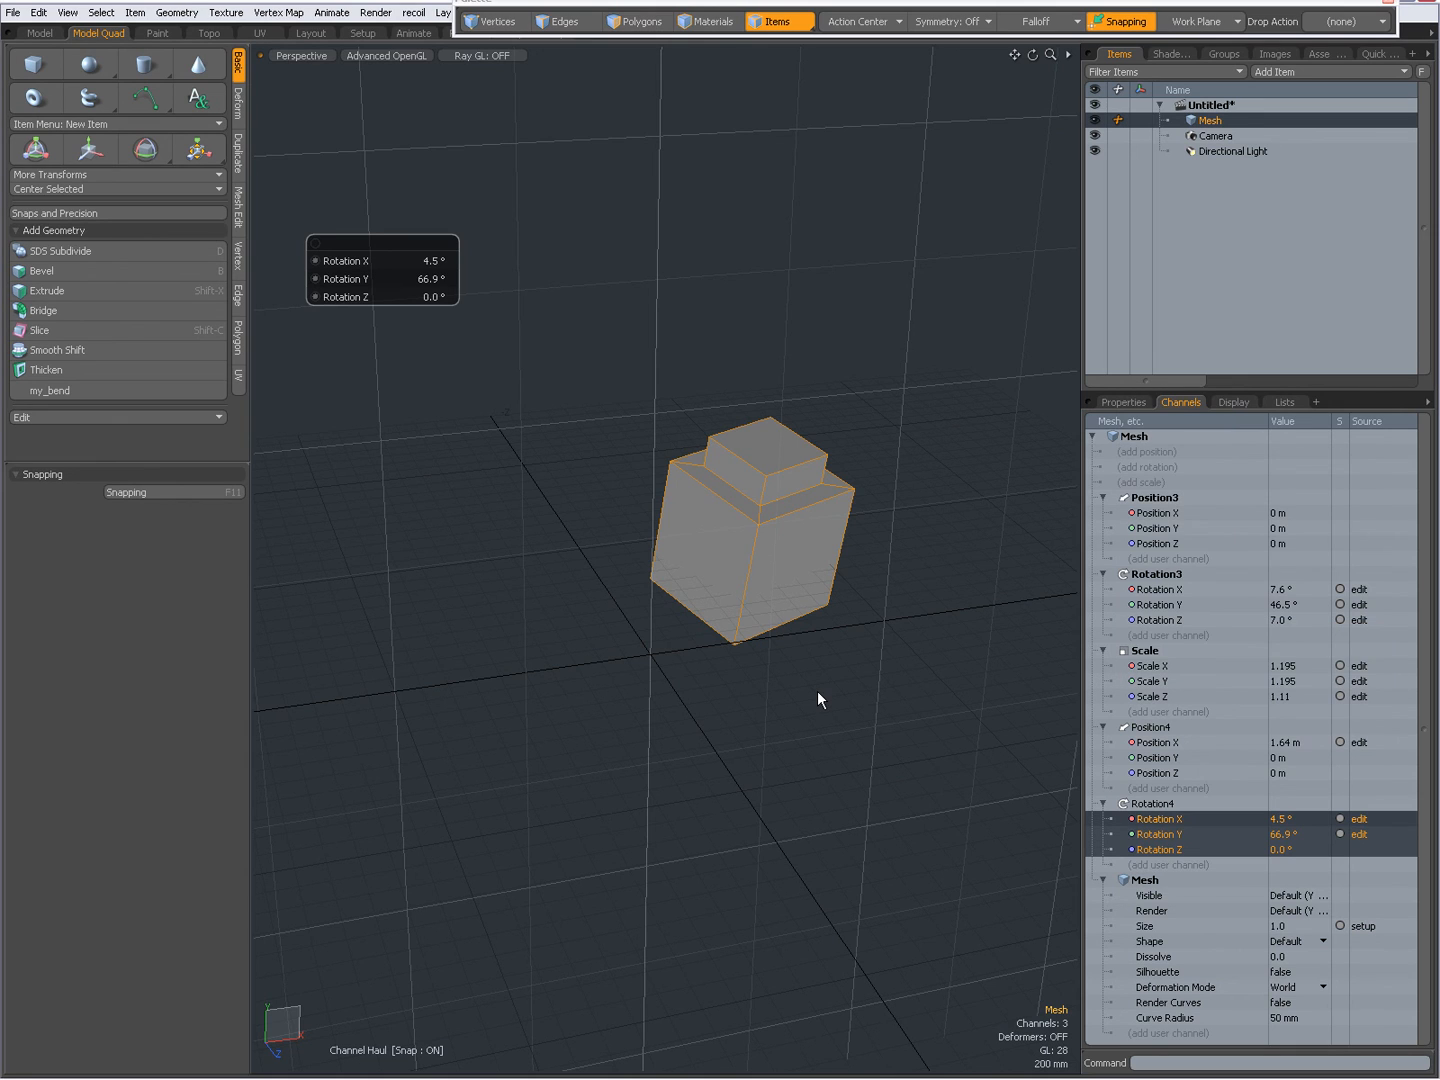